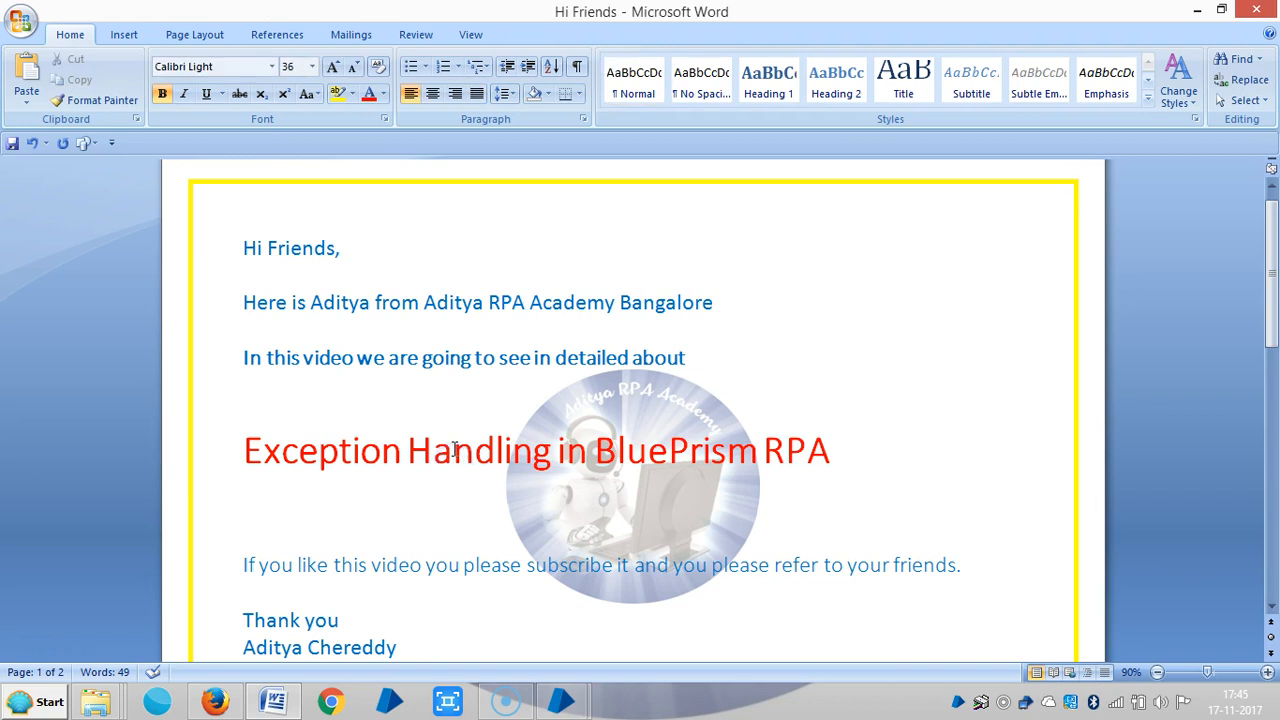
Step: Add the heading 'Exception in Business Object' below the Exception Bubbling diagram
scroll(down, 3)
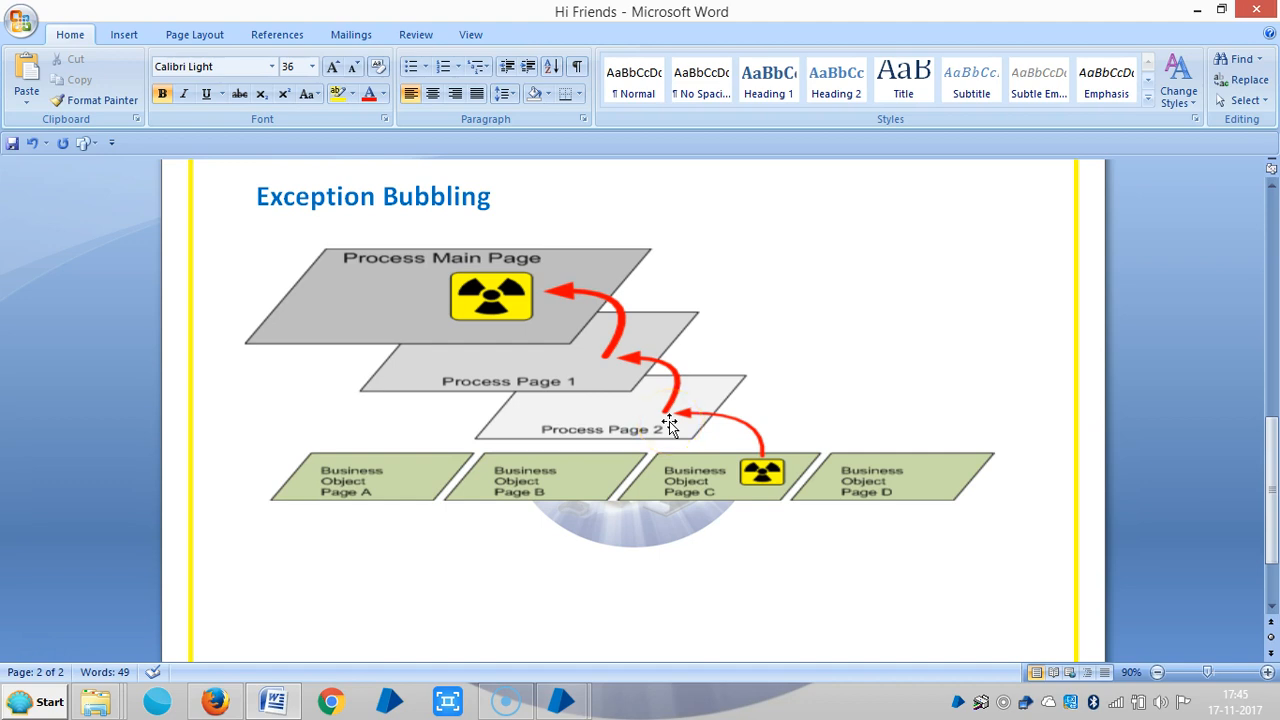
click(562, 422)
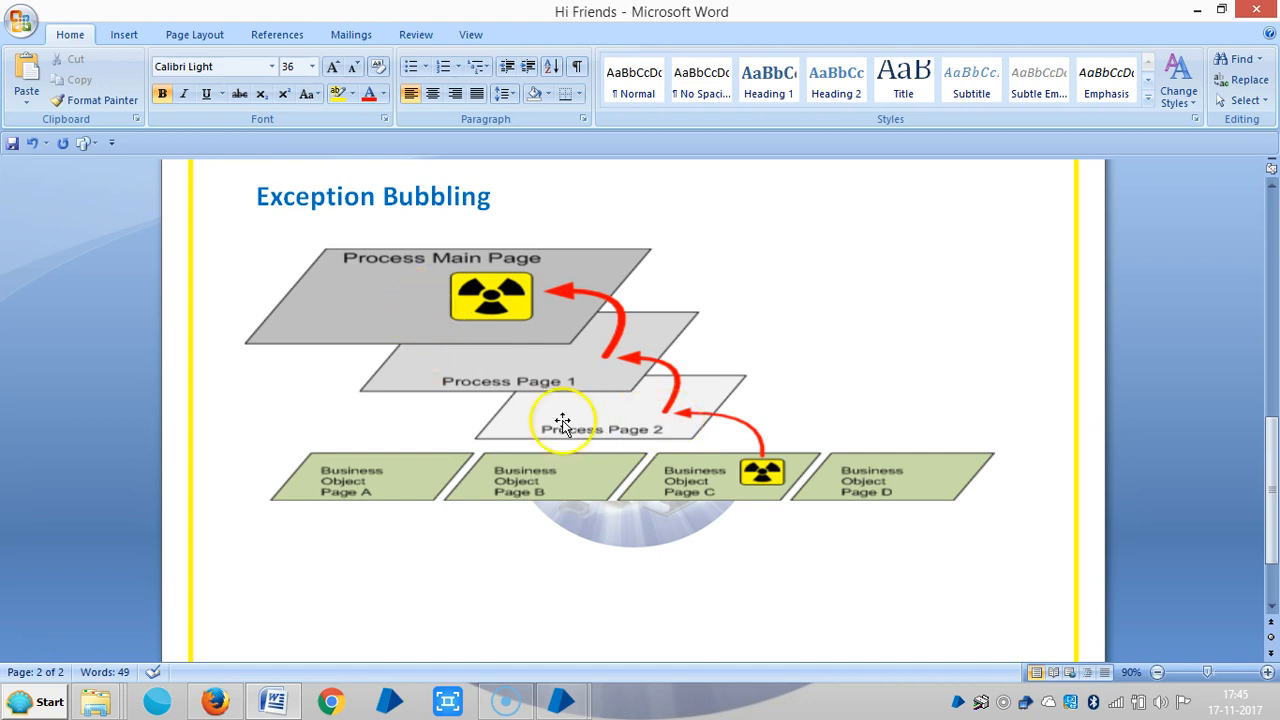
click(244, 590)
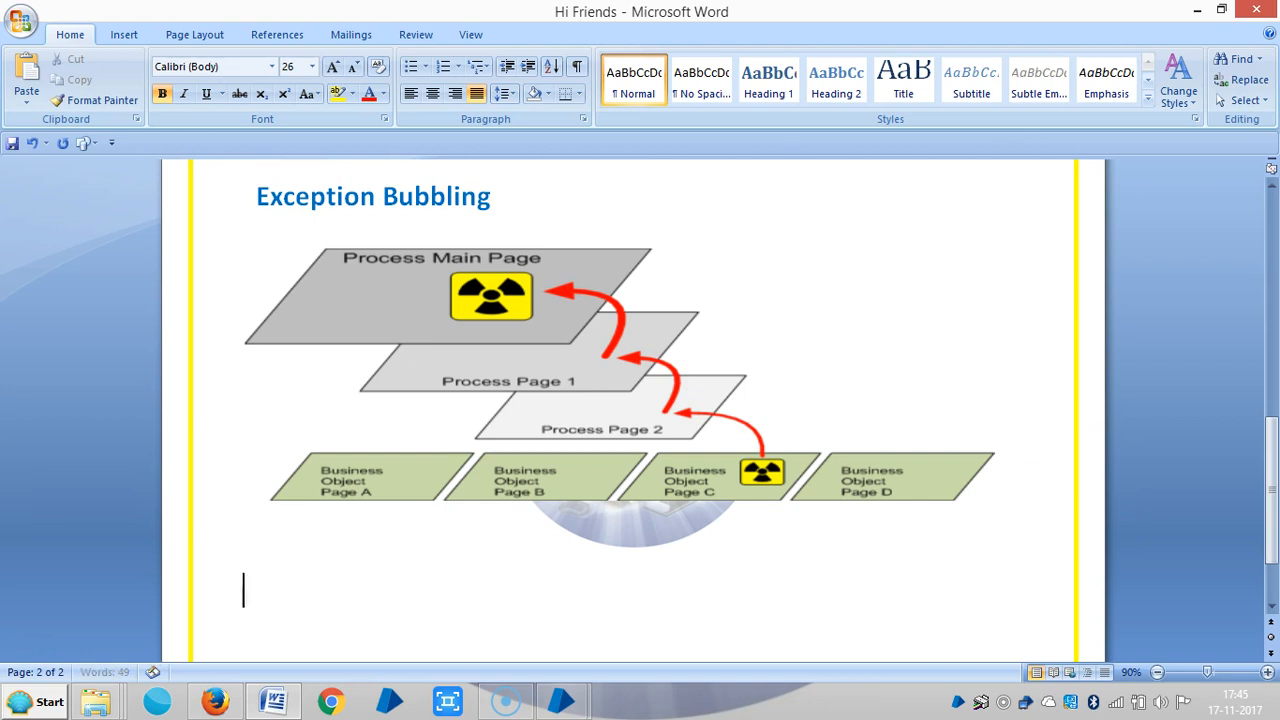
text(Exception in B)
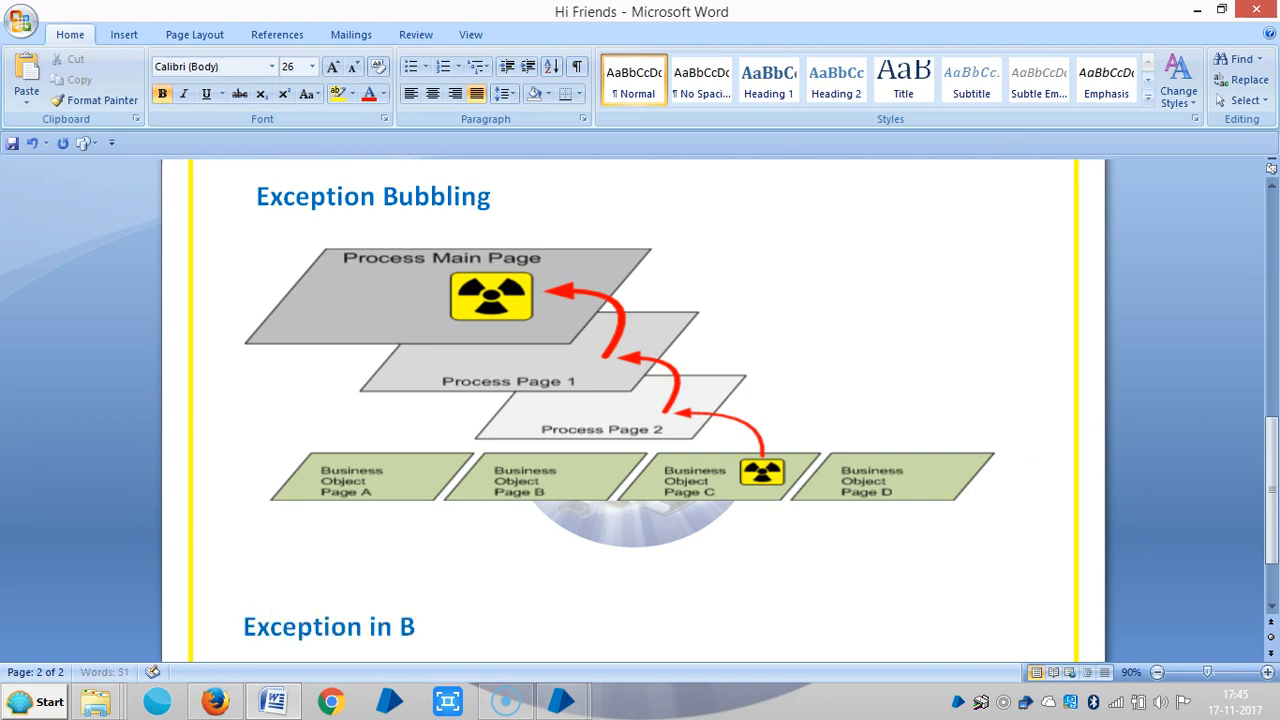
text(usiness OB)
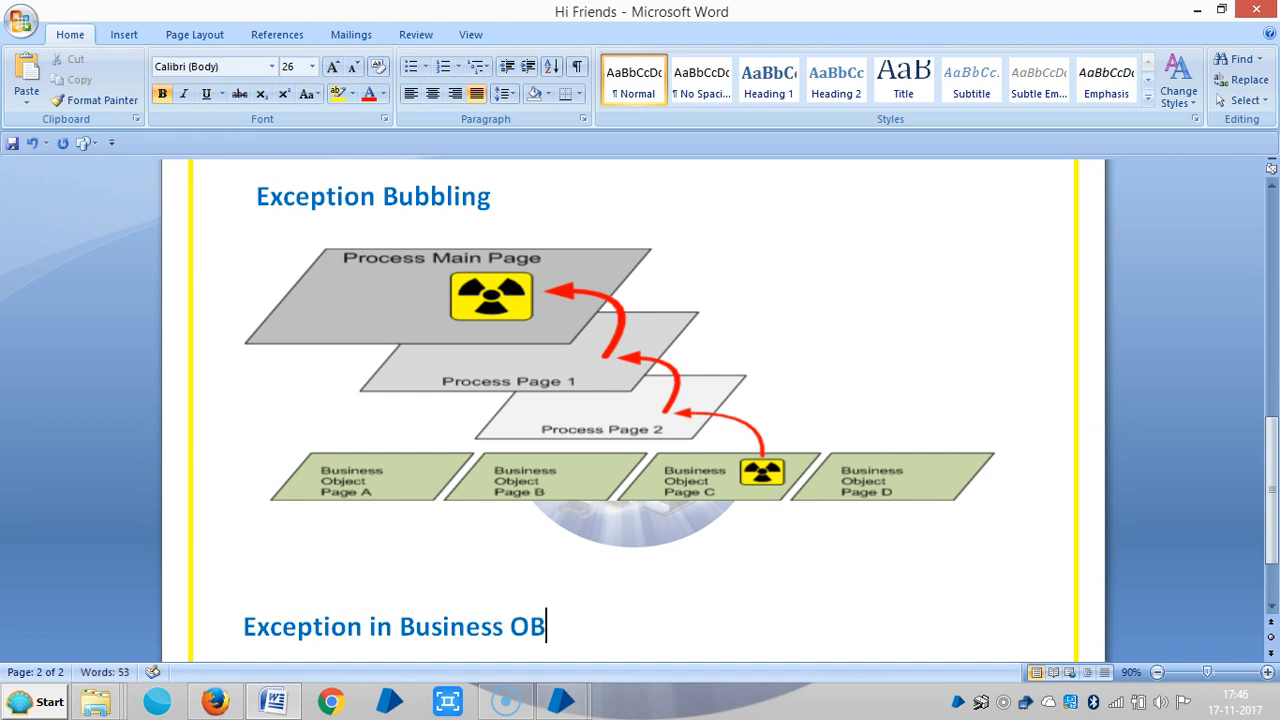
text(ject)
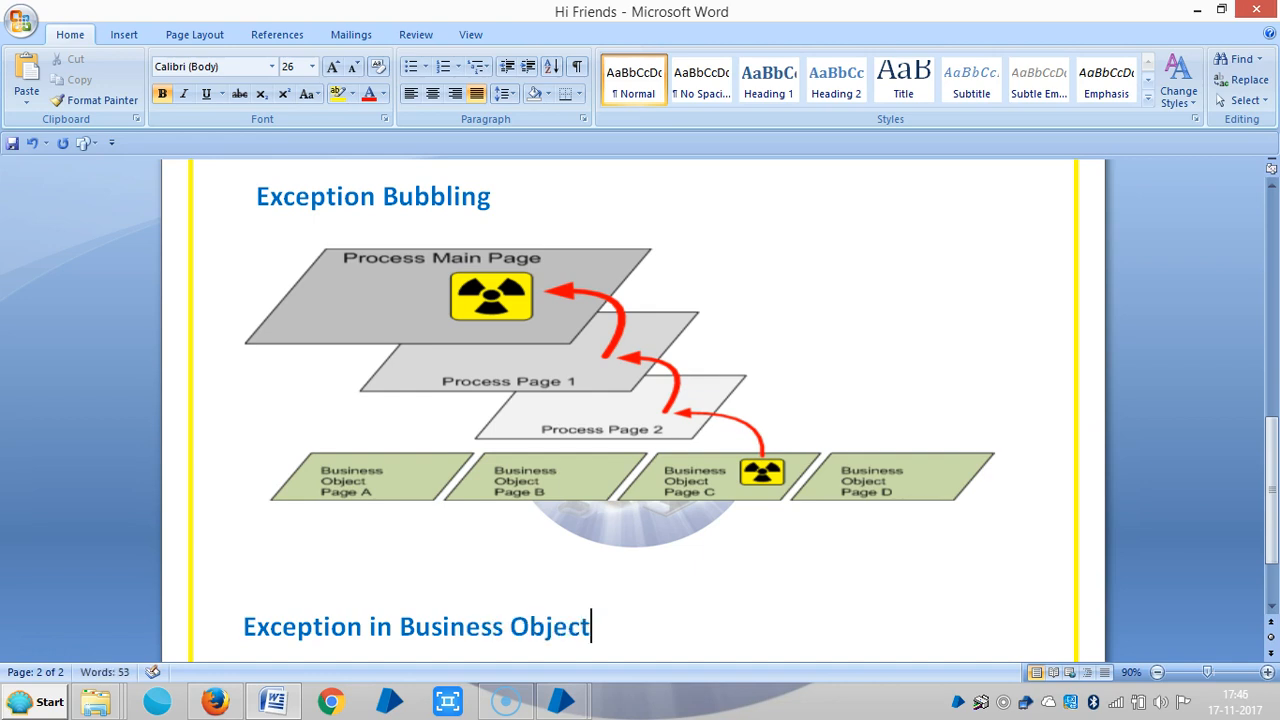
Step: Write the line 'i am creating business object' under the new heading
scroll(down, 3)
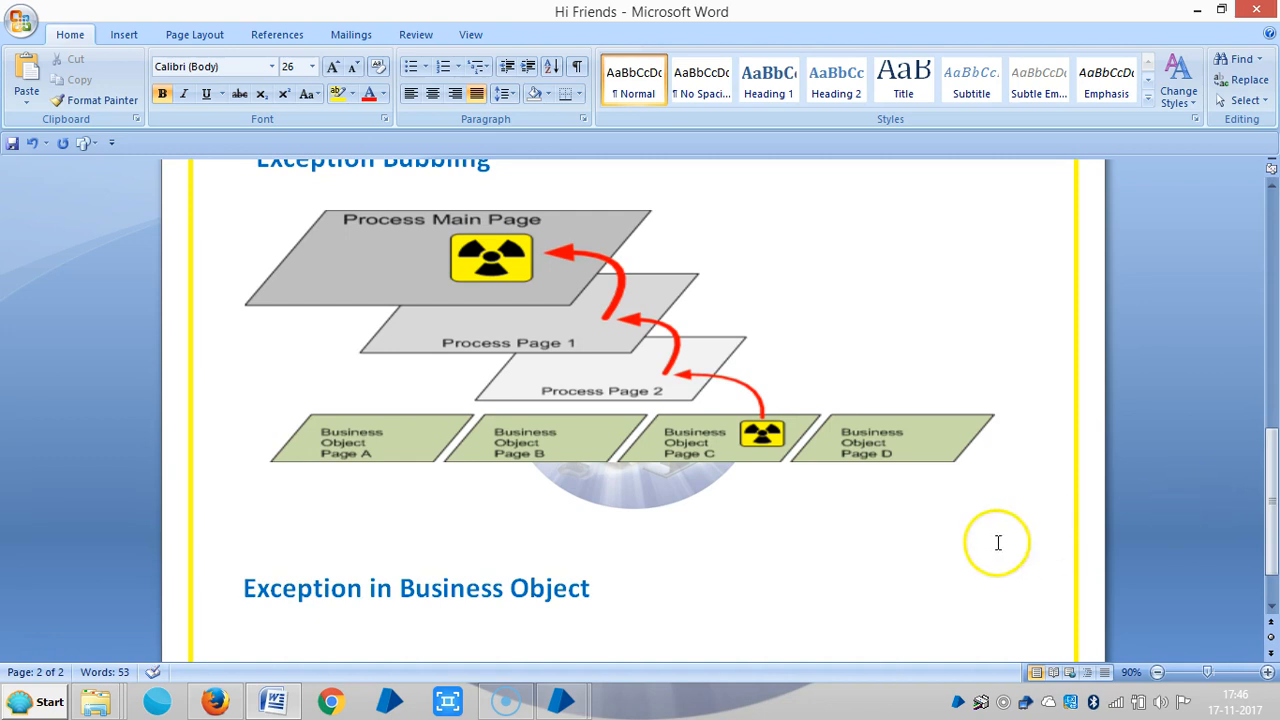
click(316, 578)
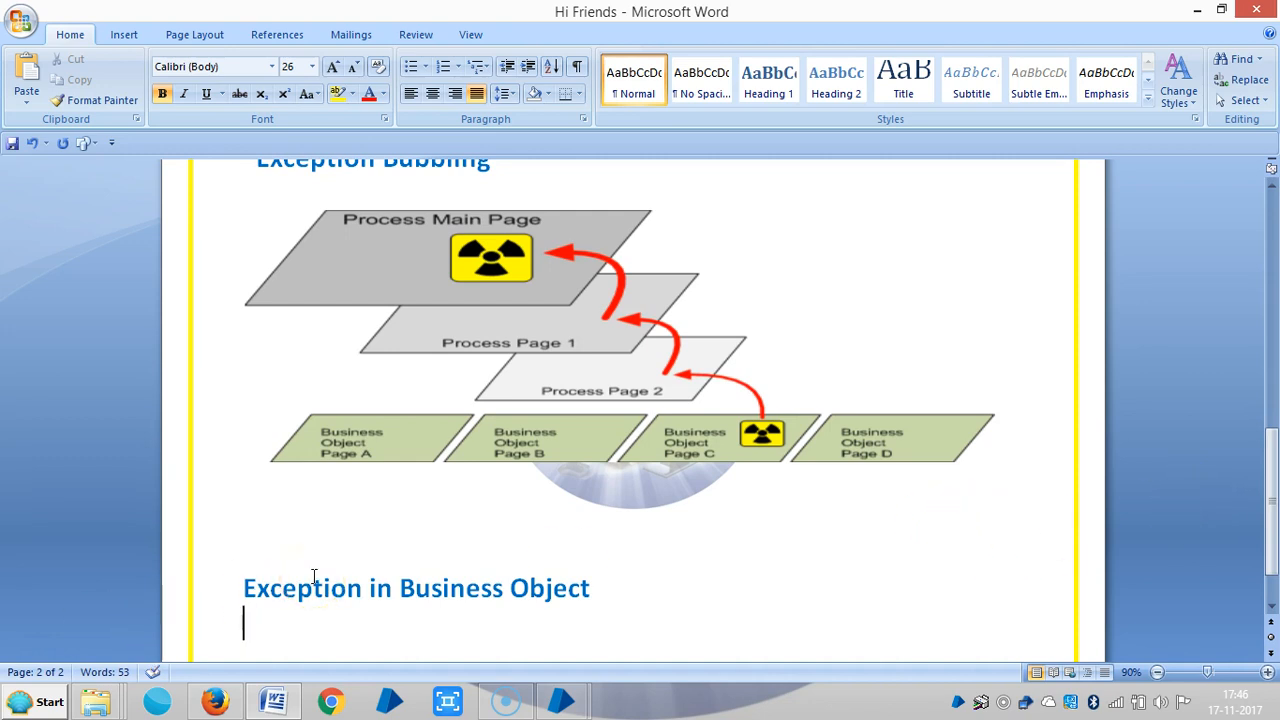
text(Create)
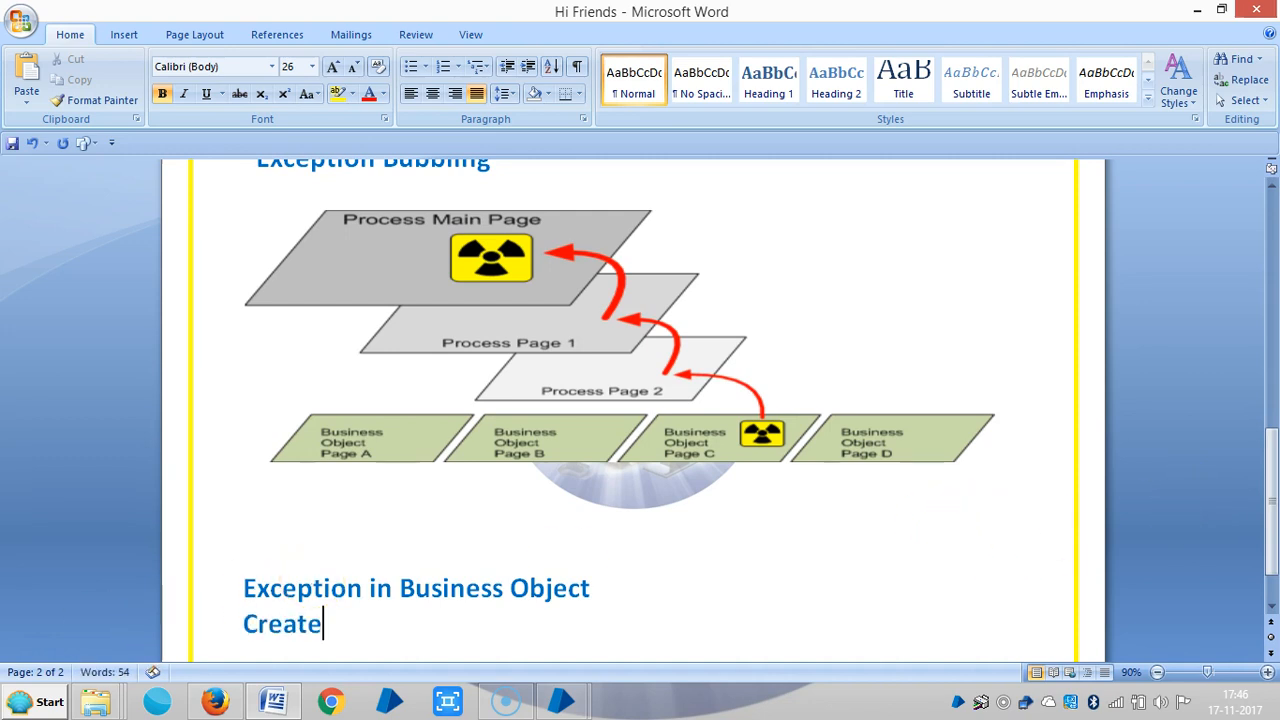
key(Backspace)
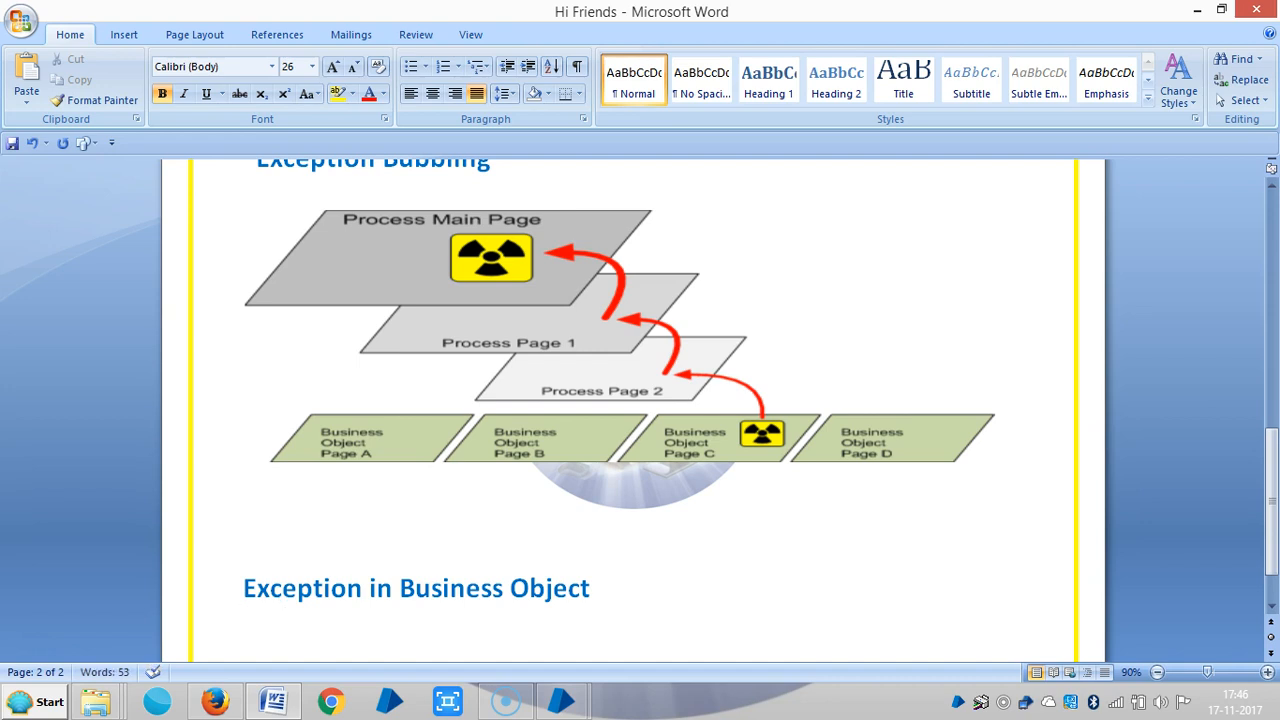
text(i am c)
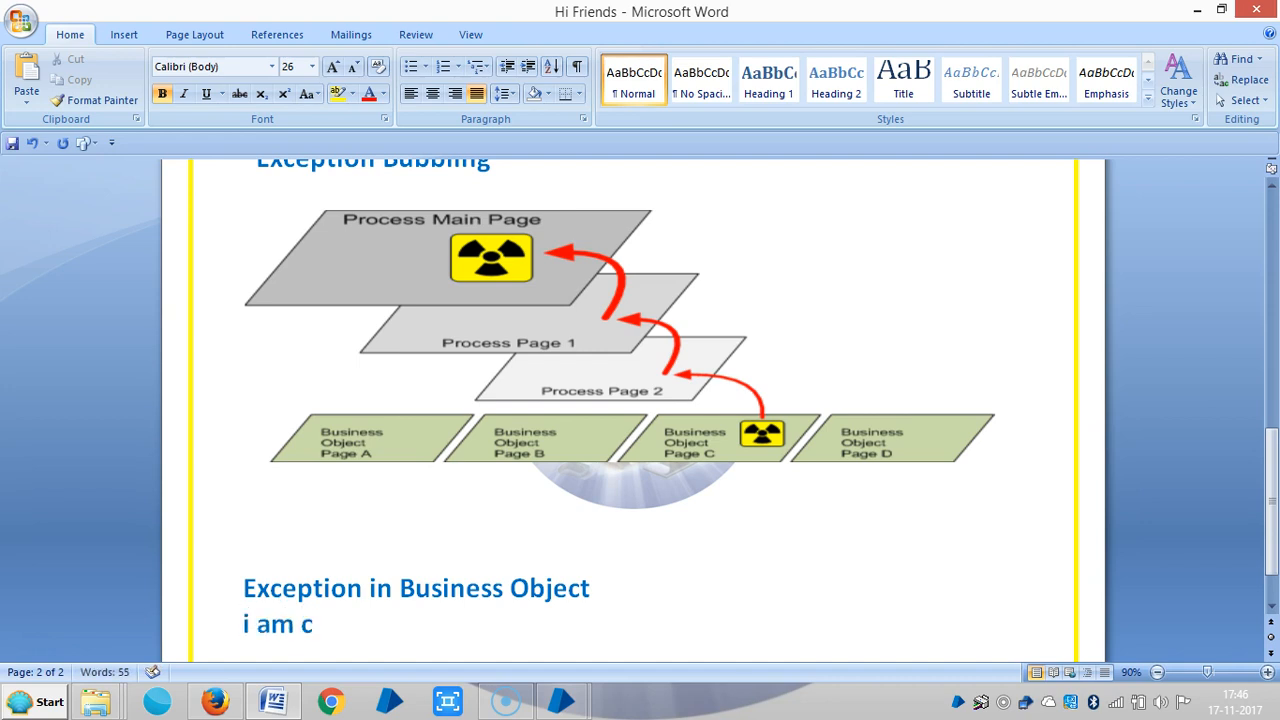
text(reating)
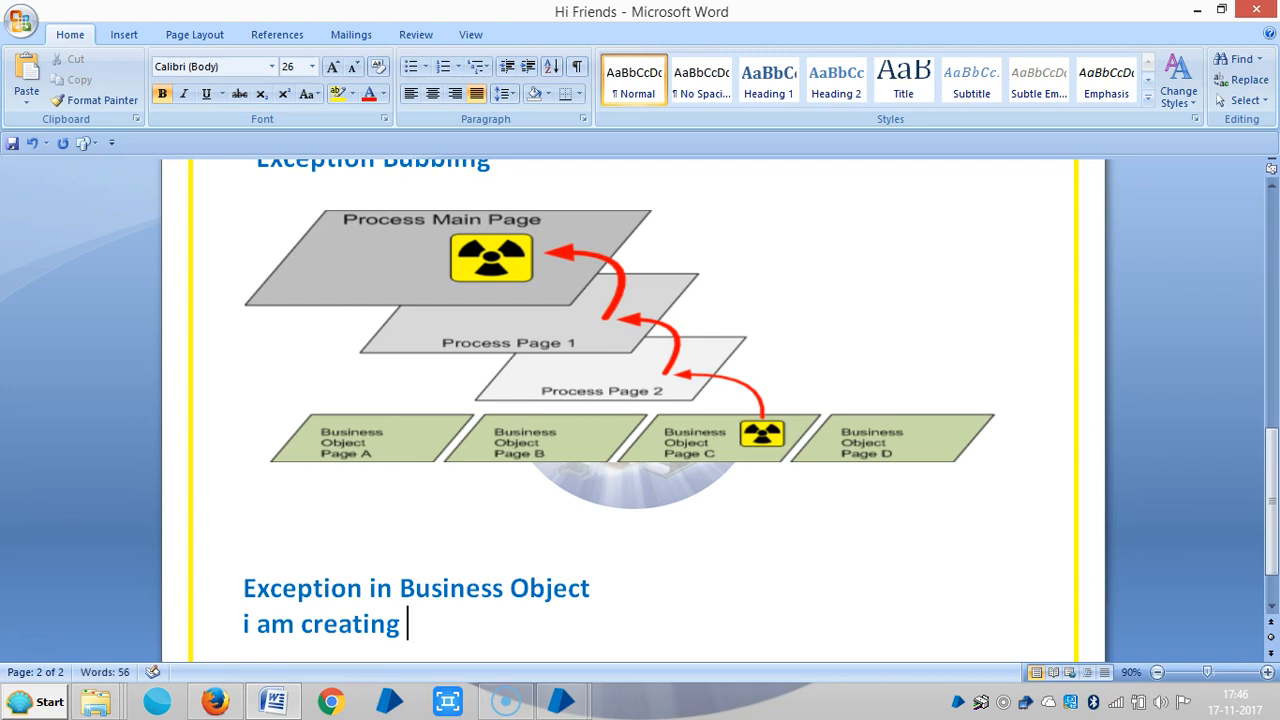
text(busin)
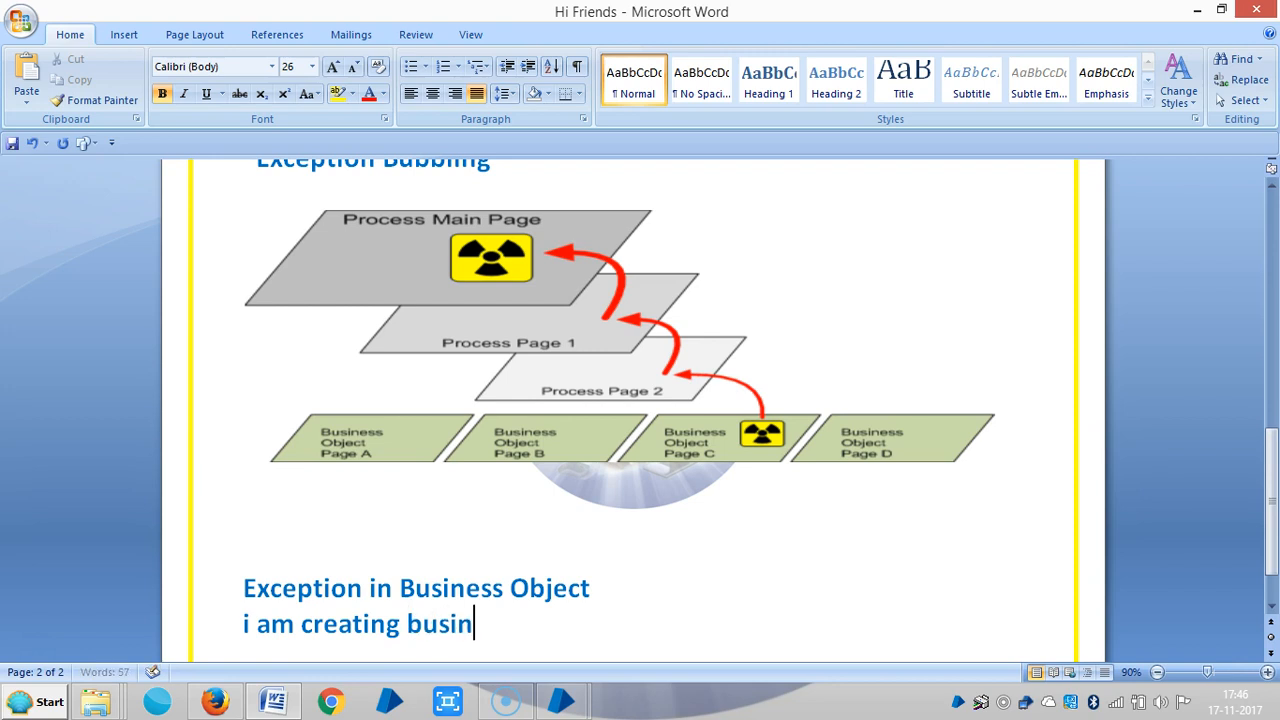
text(ess obejct)
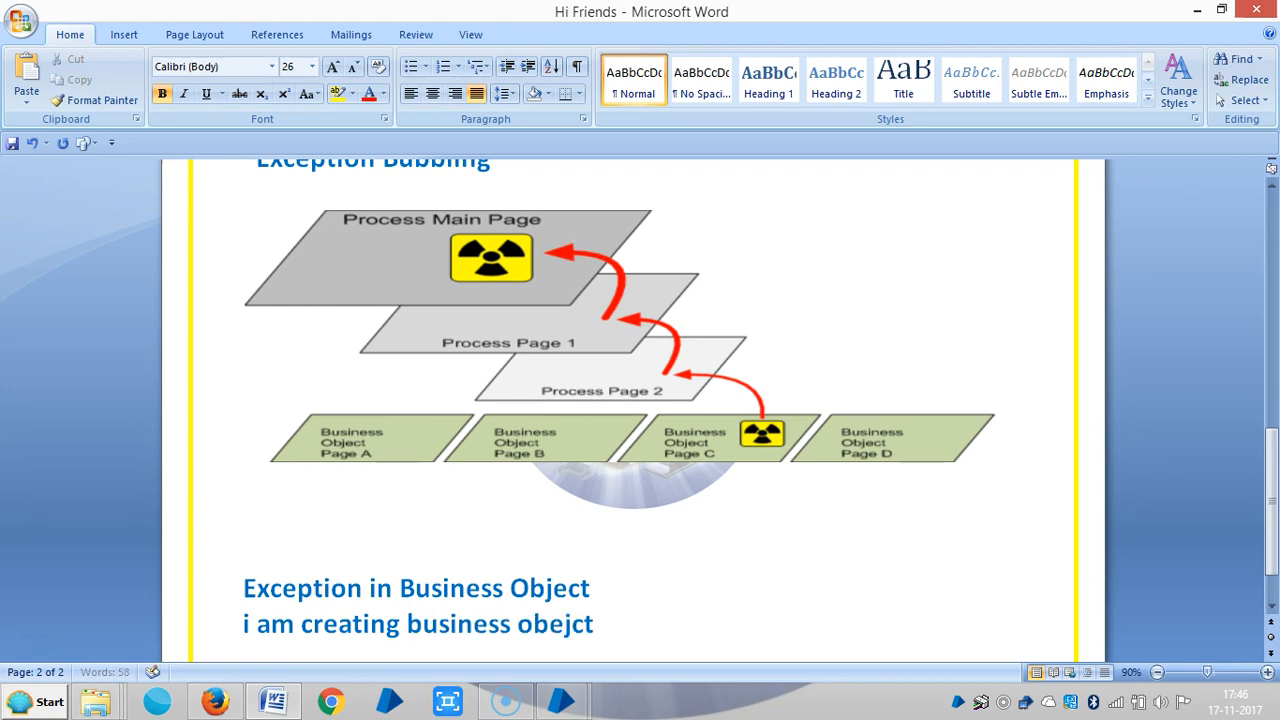
key(Backspace)
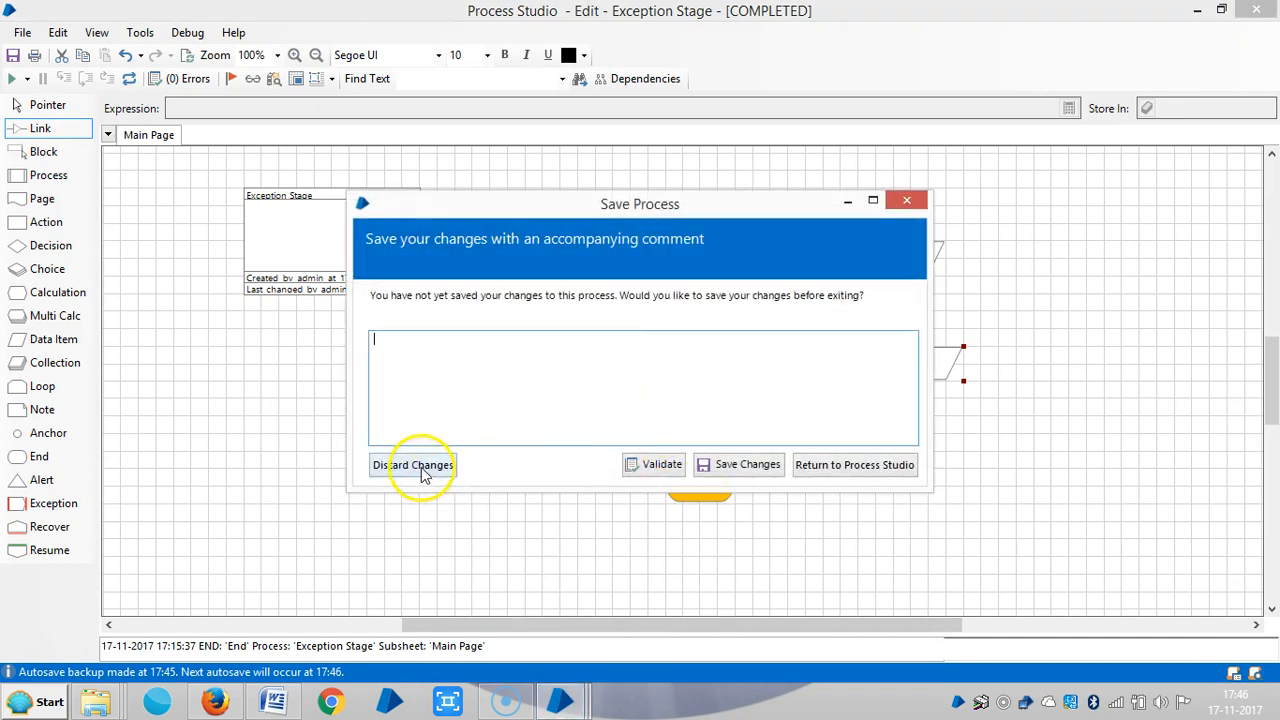
Step: Discard the process changes and start a new object named 'Exception Exercise Business Object Aditya RPA'
click(412, 464)
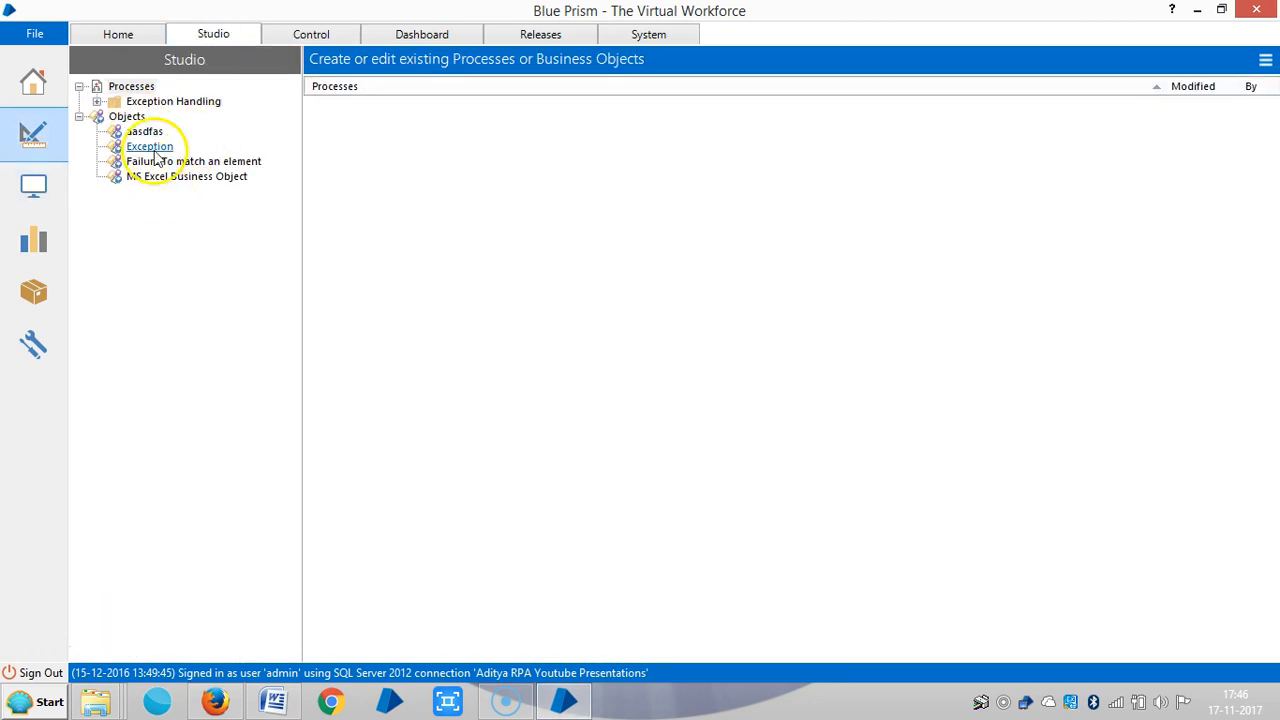
right_click(126, 116)
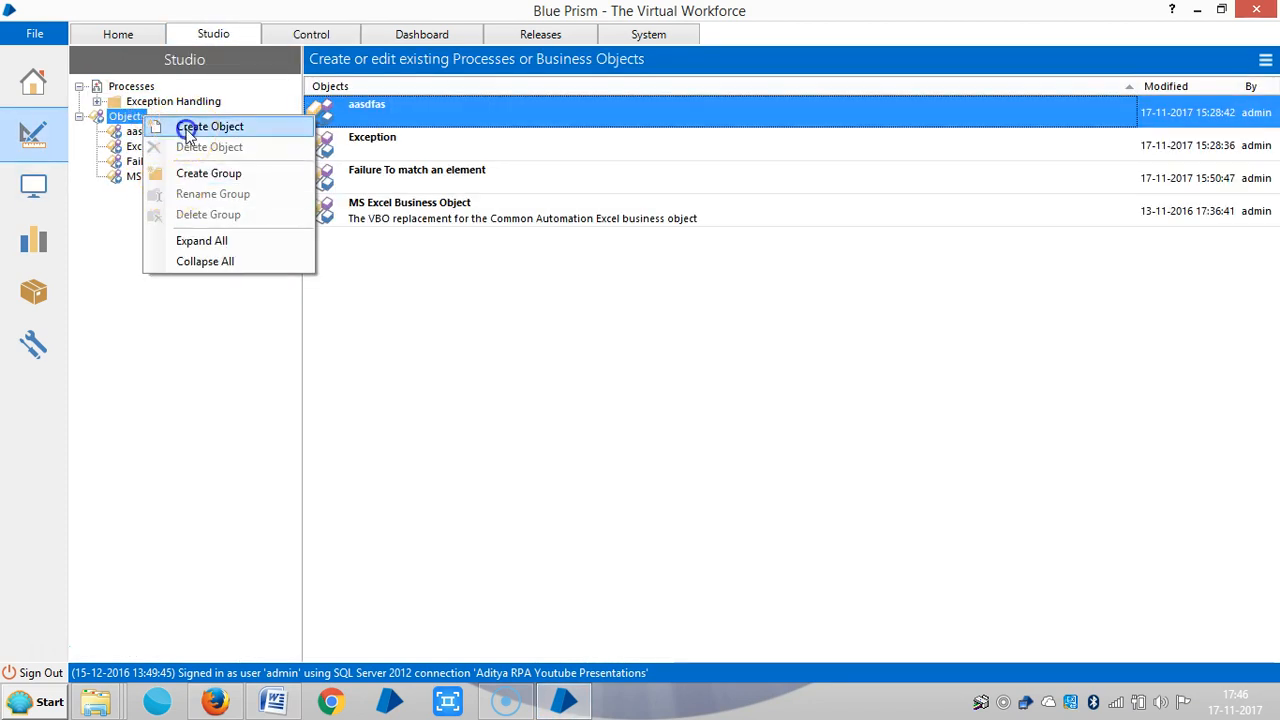
click(210, 126)
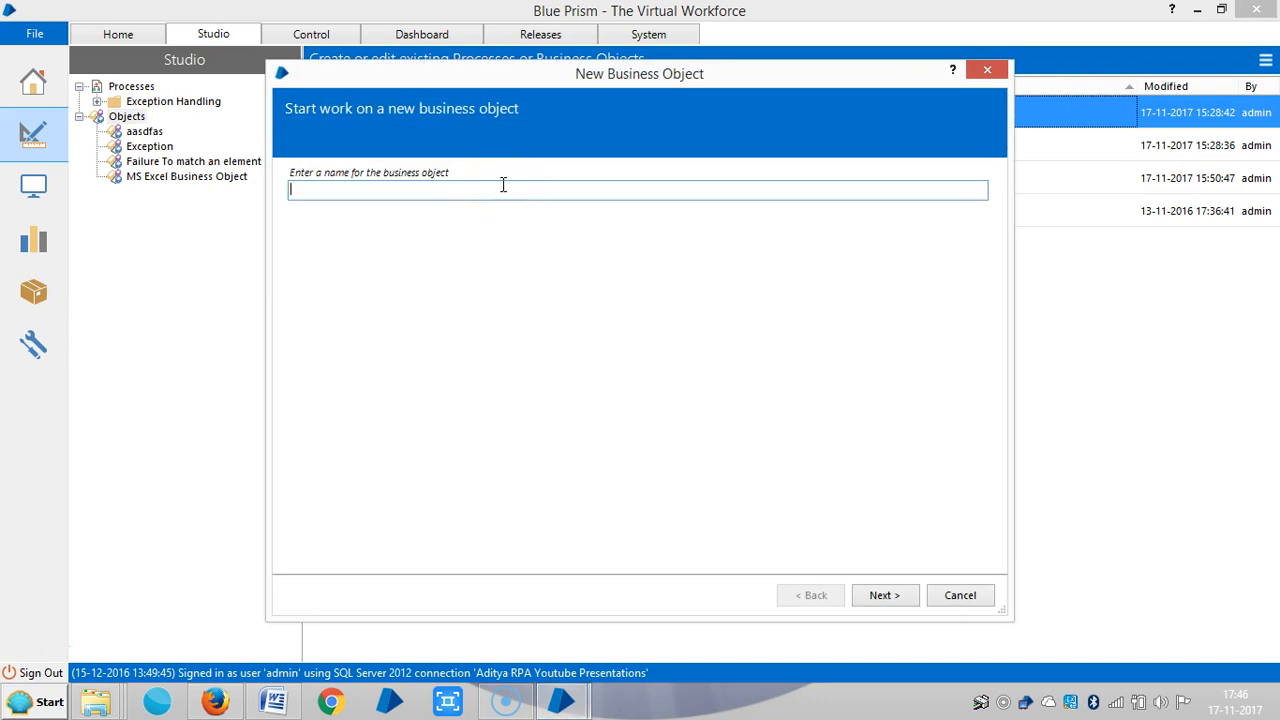
text(E)
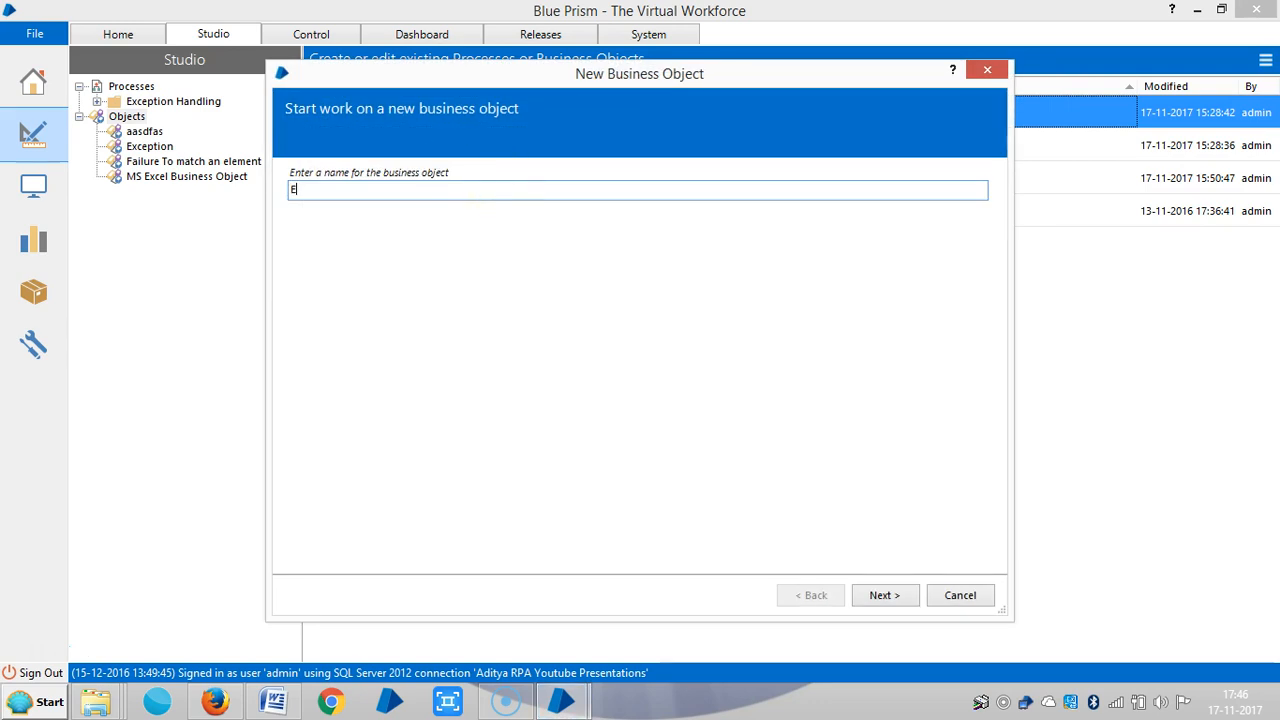
text(xcep)
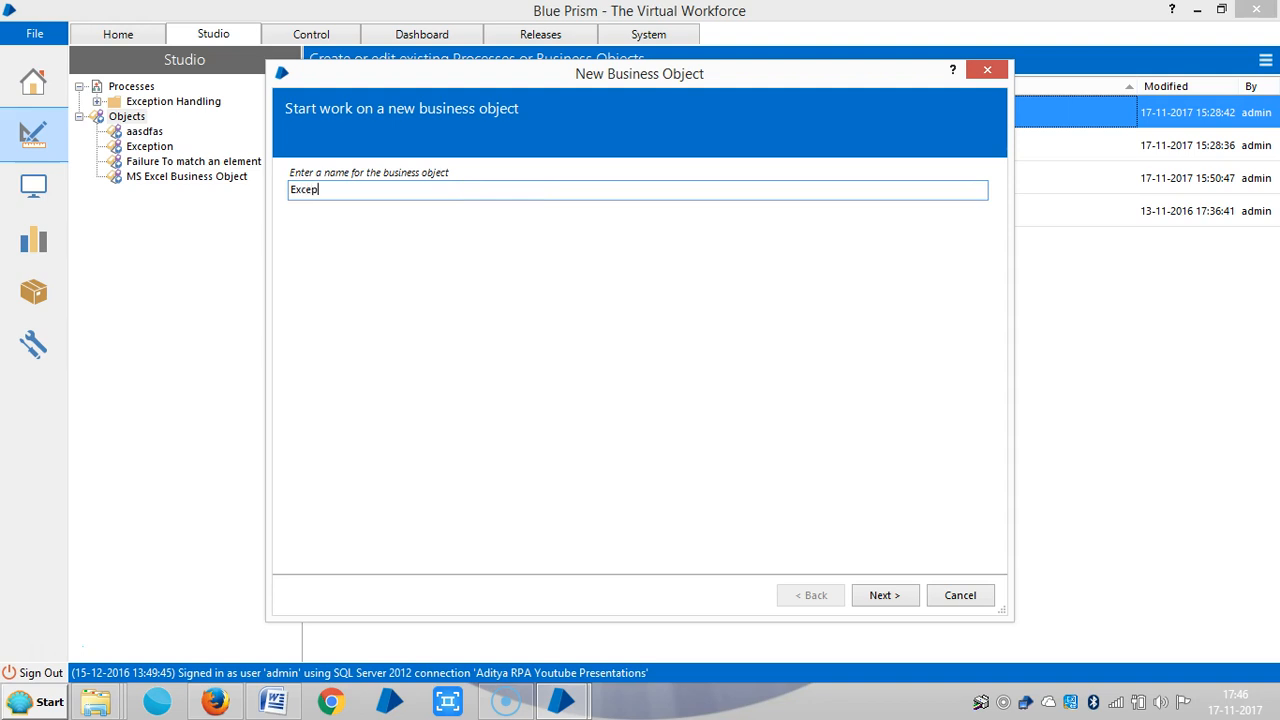
text(tion E)
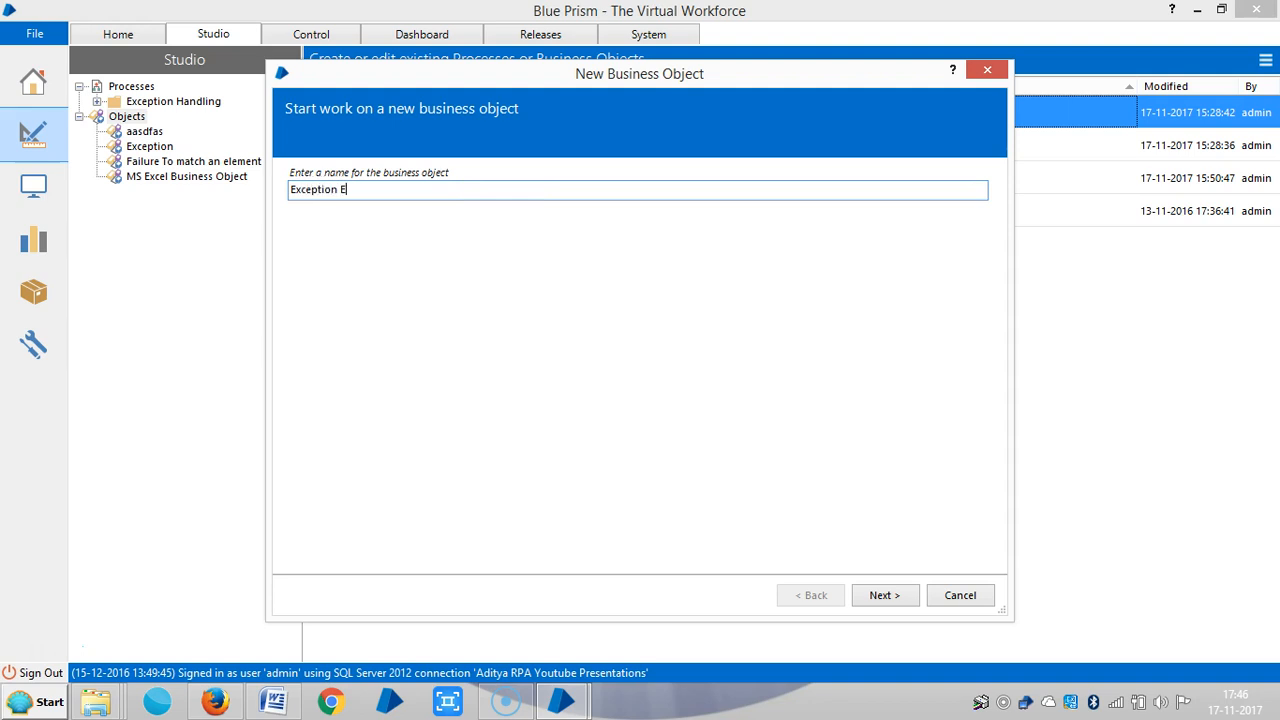
text(xercise Busine)
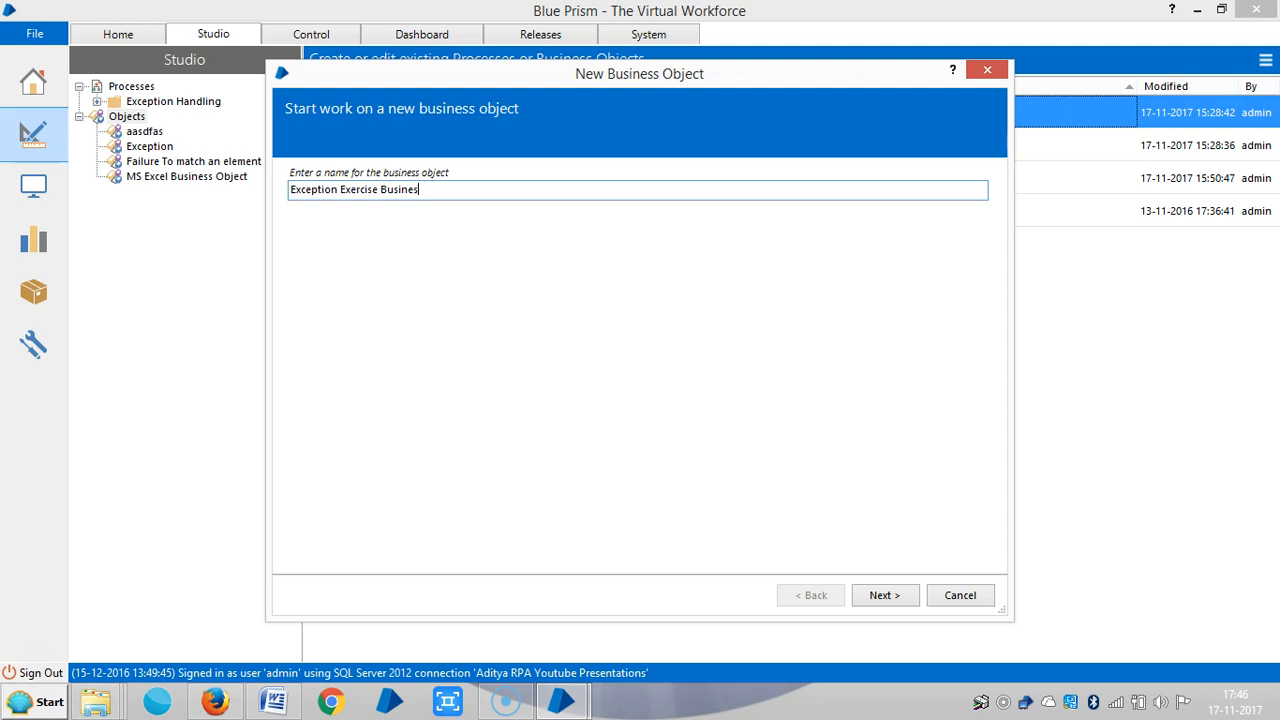
text(s Object)
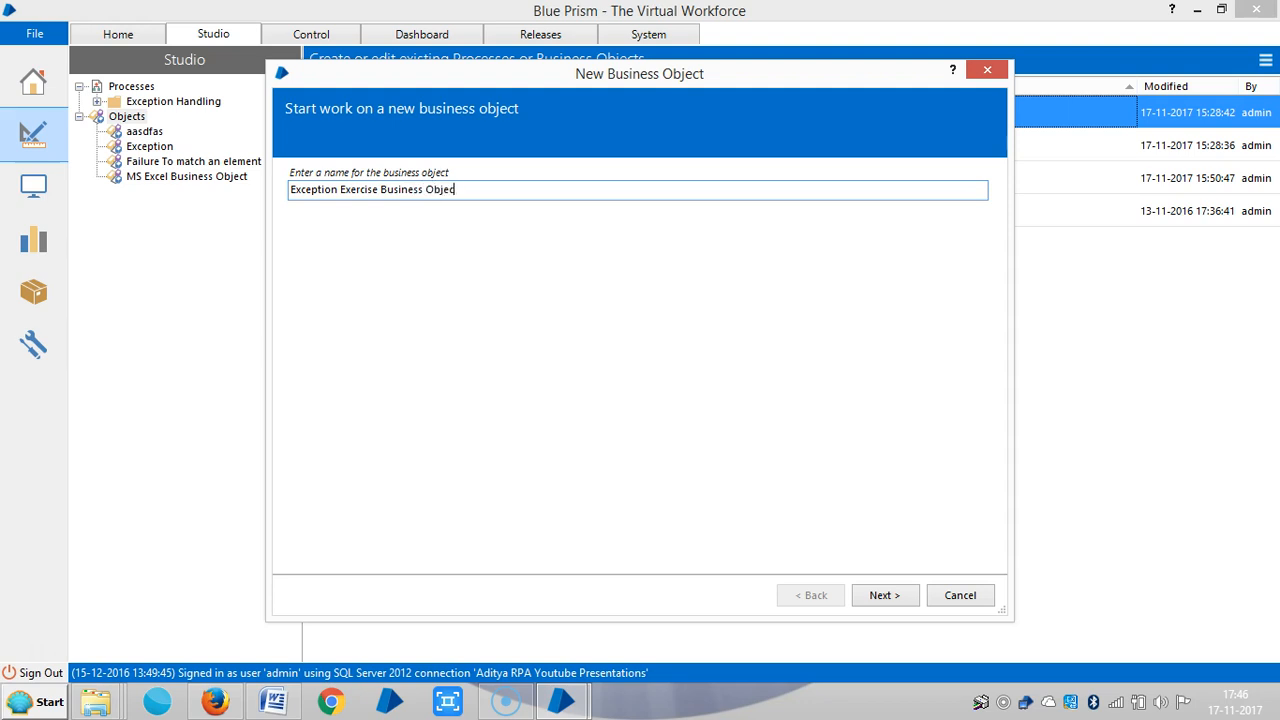
text(Aditya RPA)
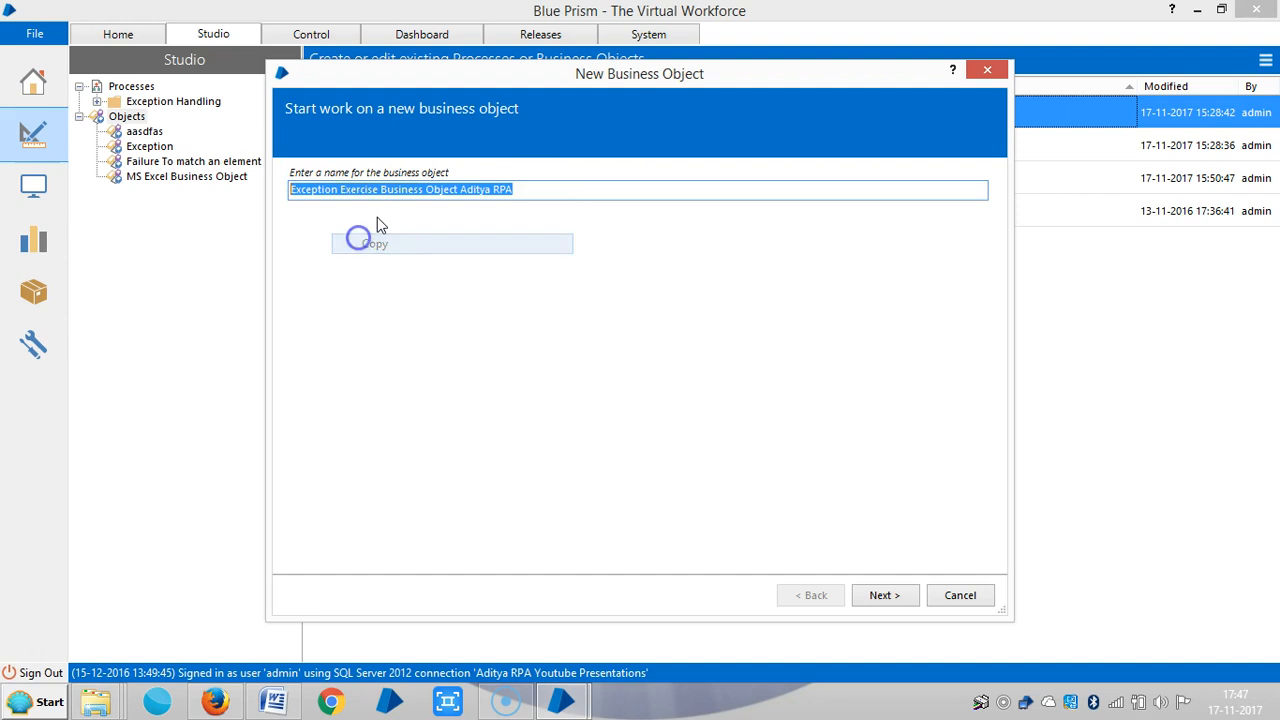
Step: Give the object the description 'Exception Exercise Business Object Aditya RPA' and finish creating it
click(884, 596)
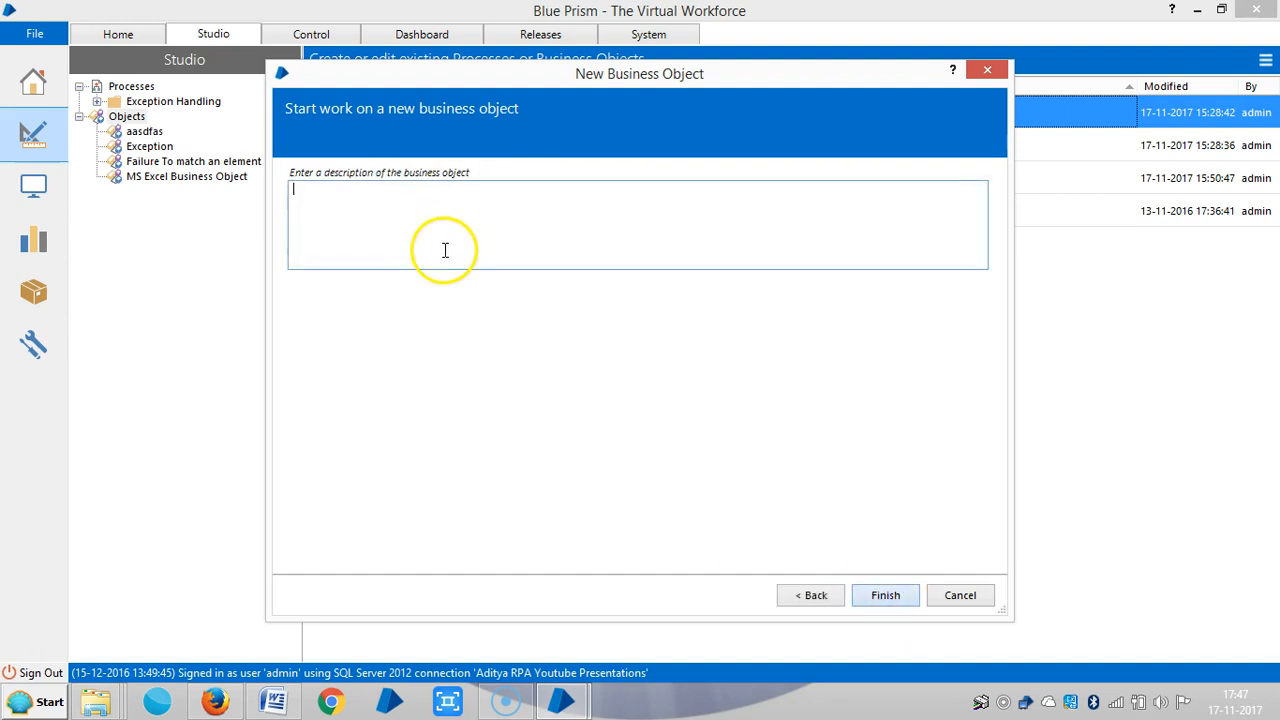
text(Exception Exercise Business Object Aditya RPA)
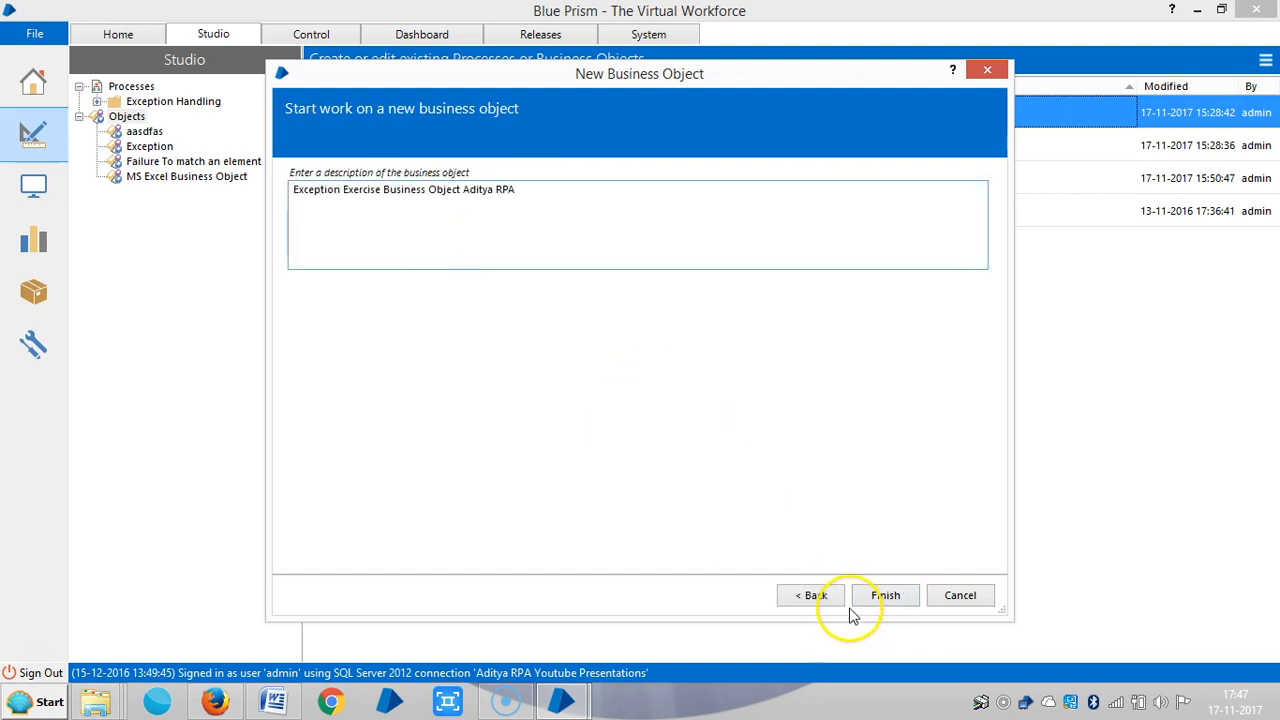
click(884, 596)
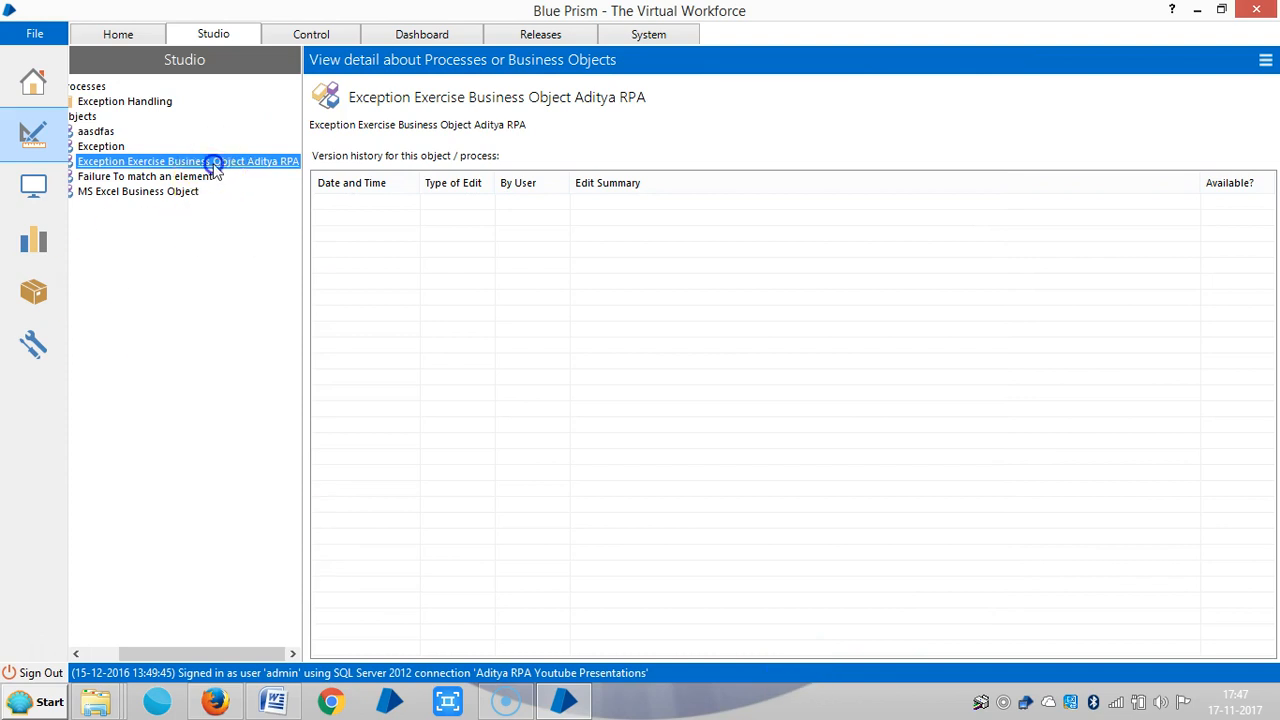
Step: On the new object's Action 1 page, place a Calc1 calculation stage and two data items
double_click(188, 160)
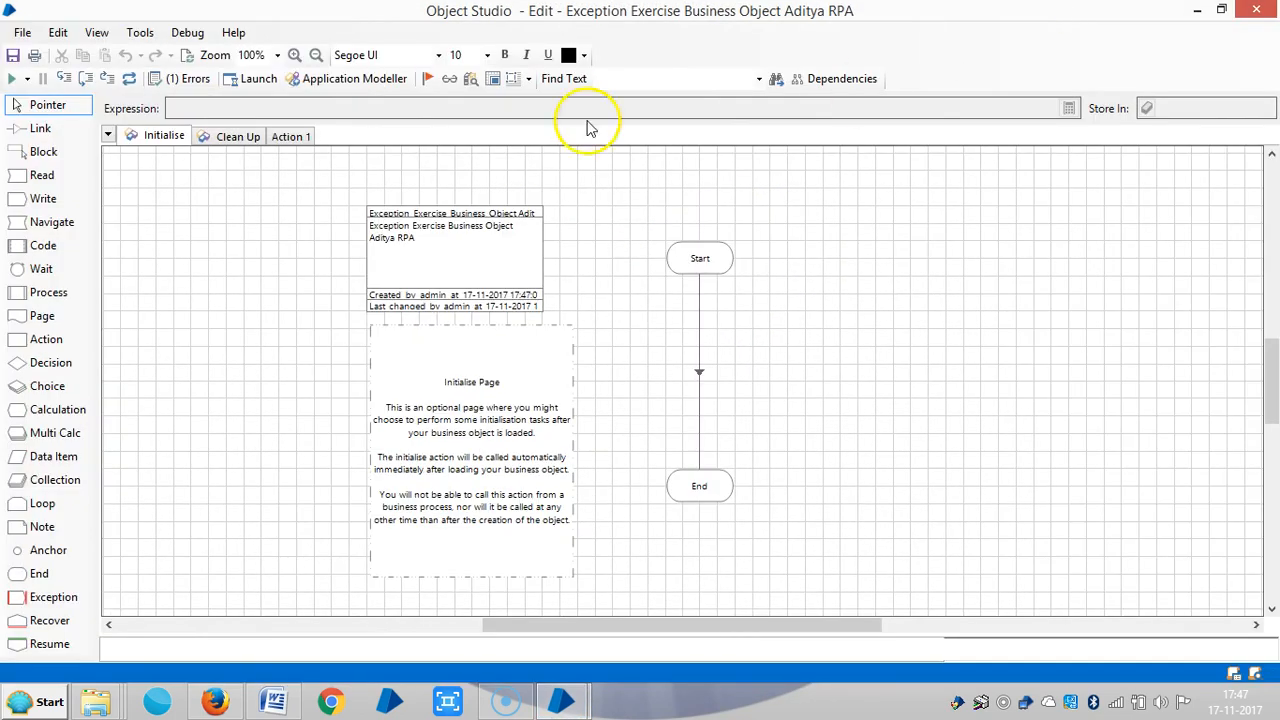
click(290, 136)
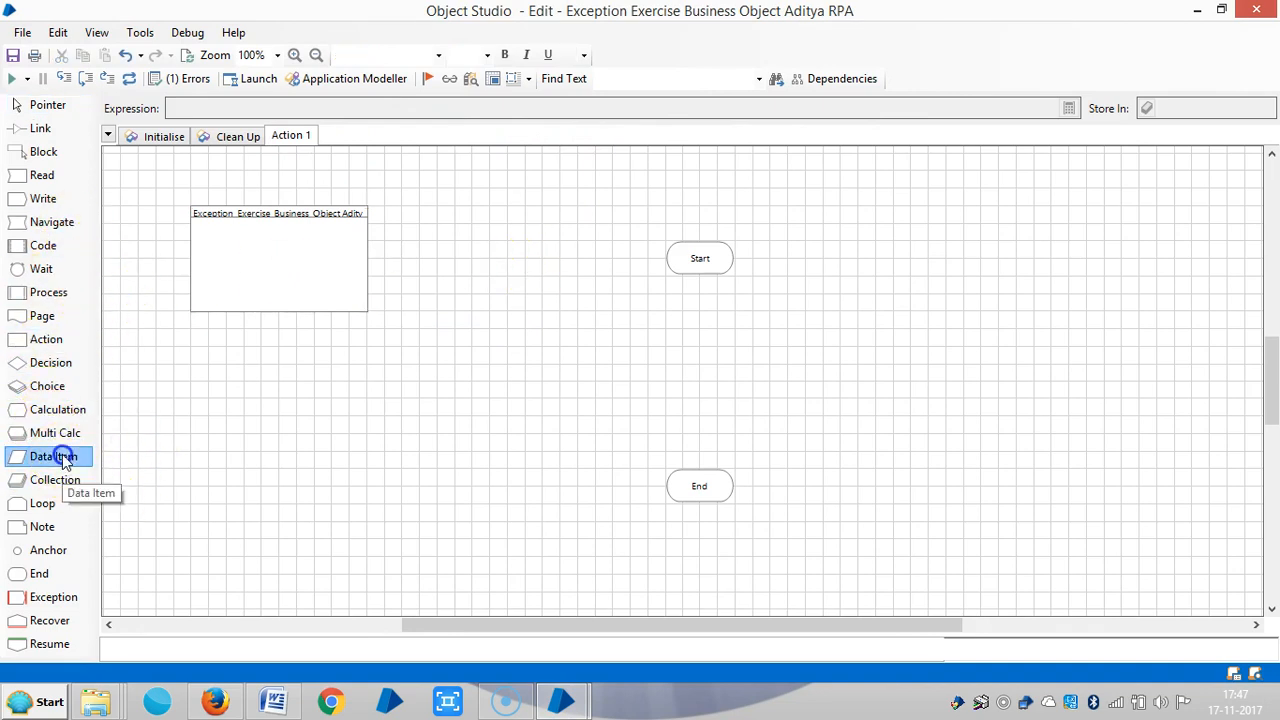
click(1070, 316)
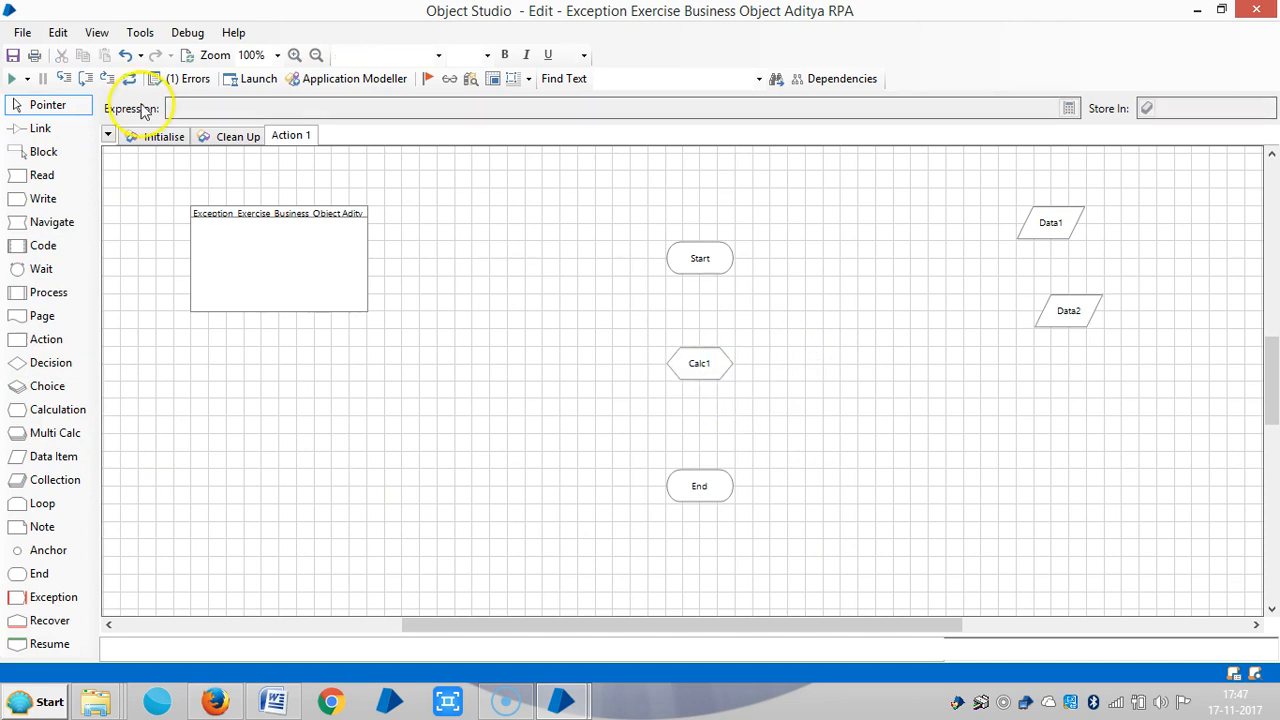
click(700, 364)
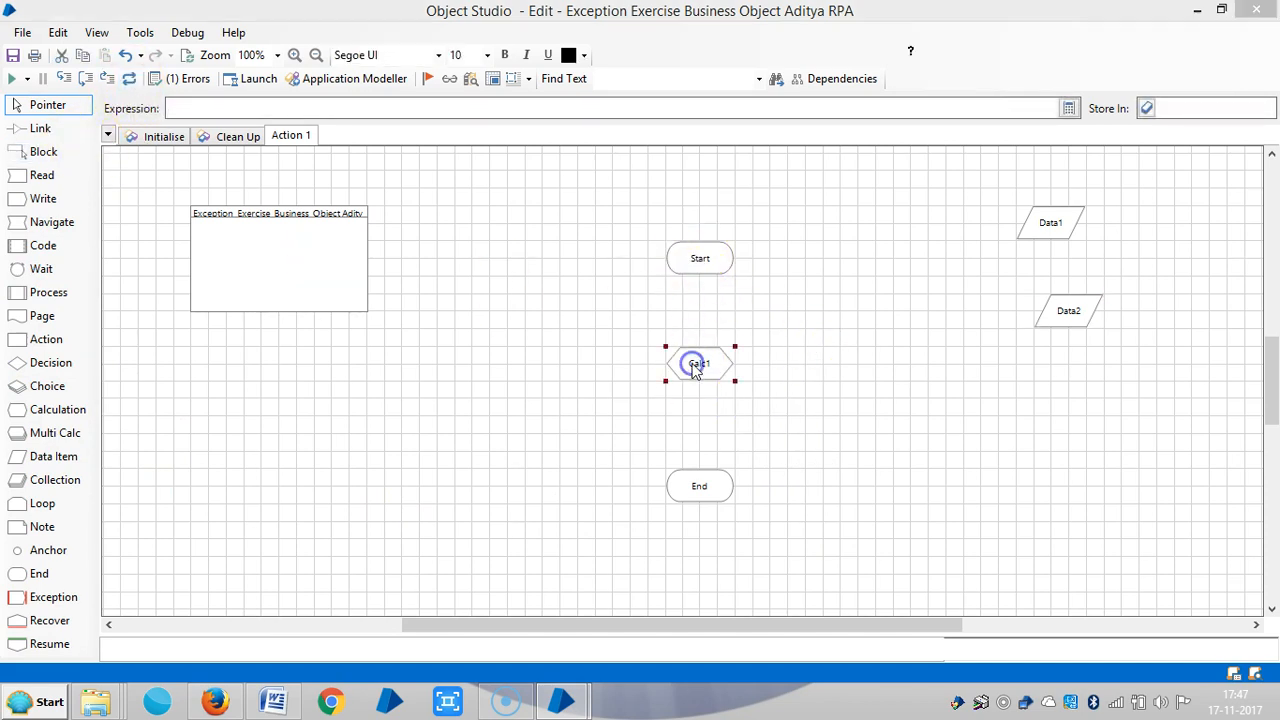
double_click(700, 364)
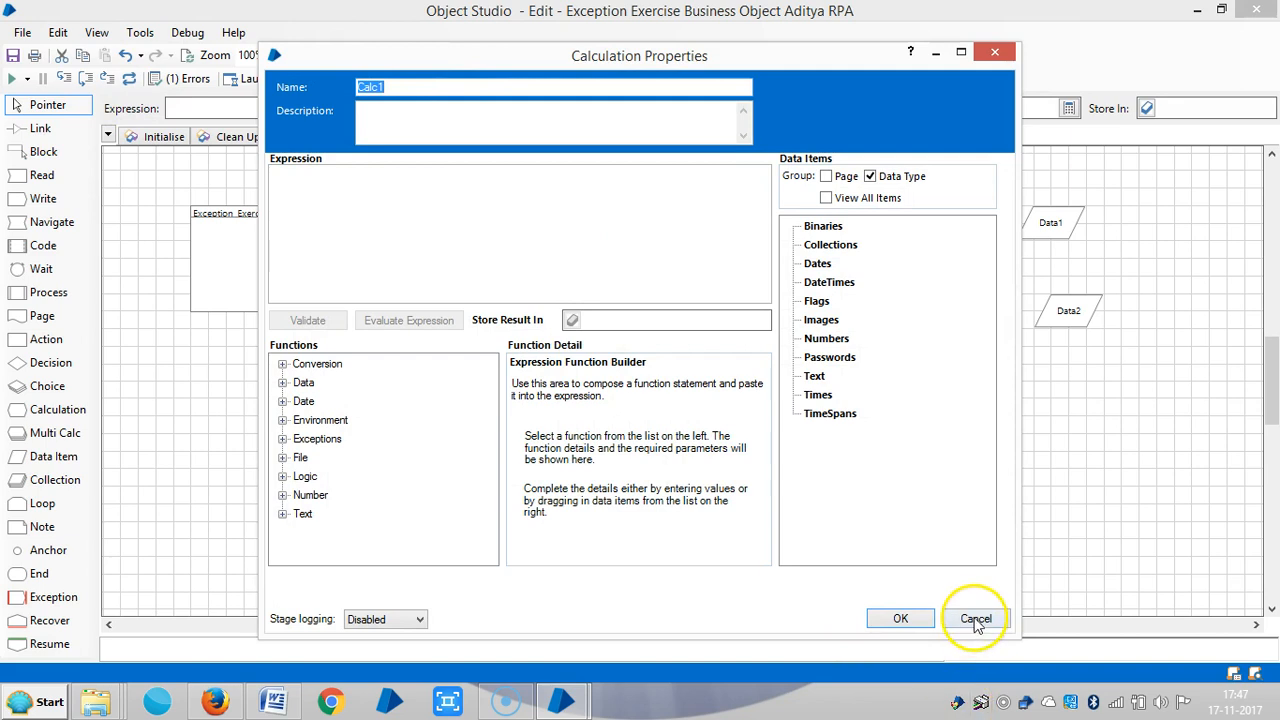
click(976, 618)
text(X)
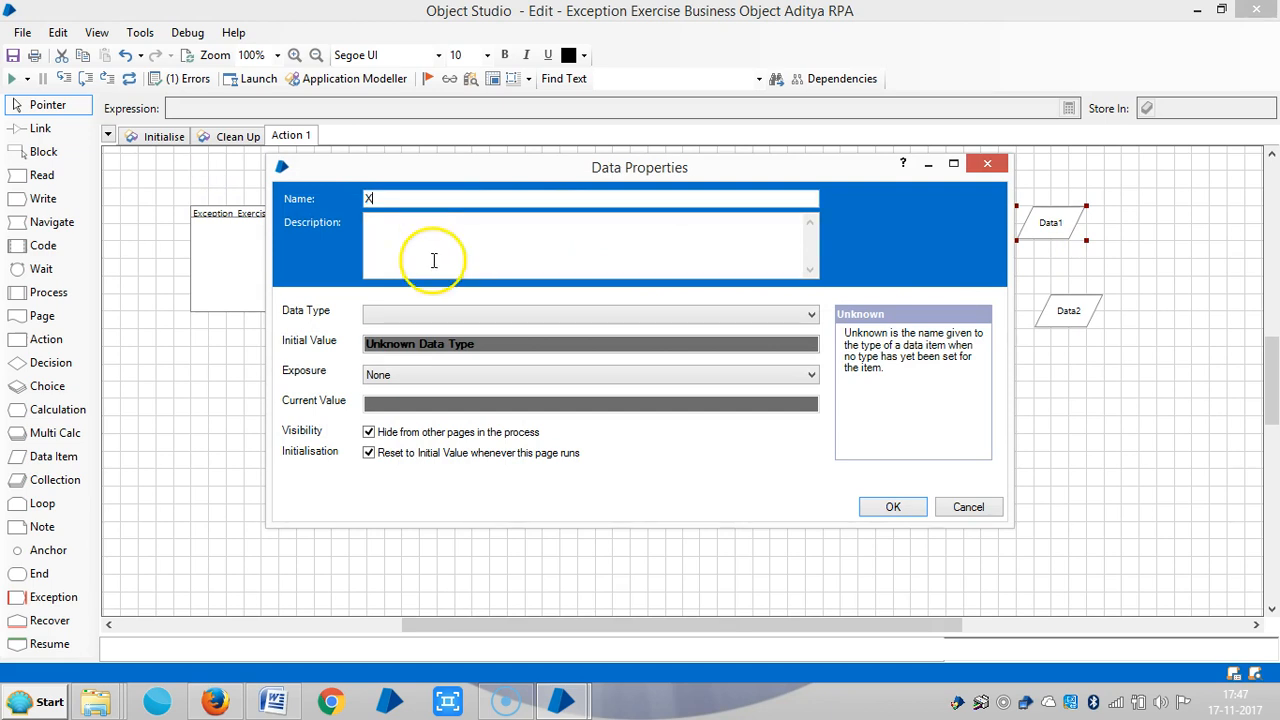
Step: Make data item X a Number with value 10 and Y a Number with value 0
click(590, 314)
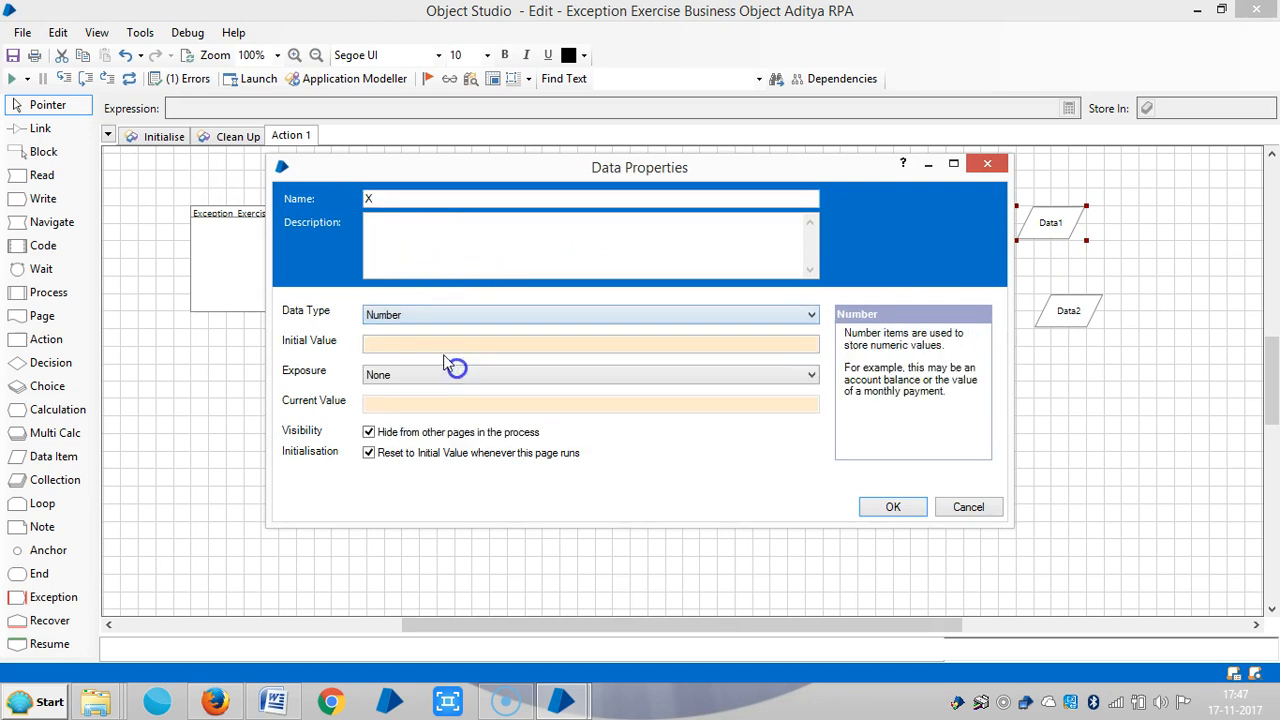
text(10)
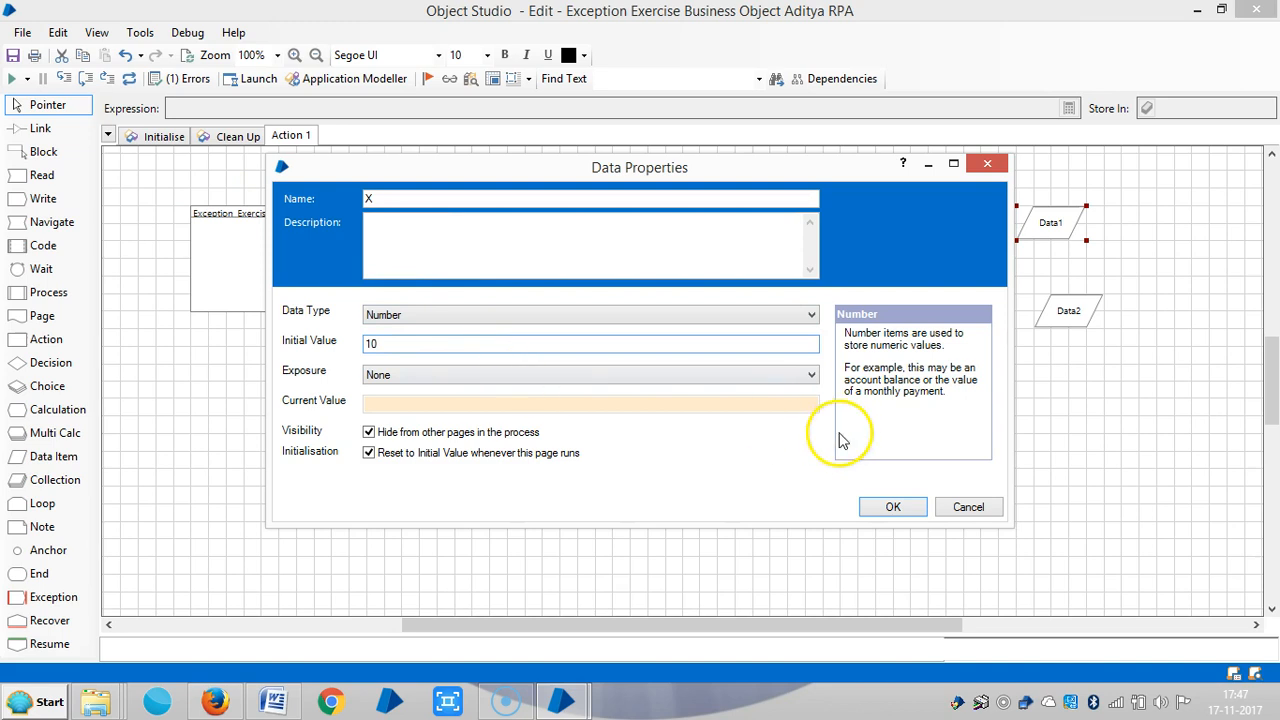
click(892, 506)
text(Y)
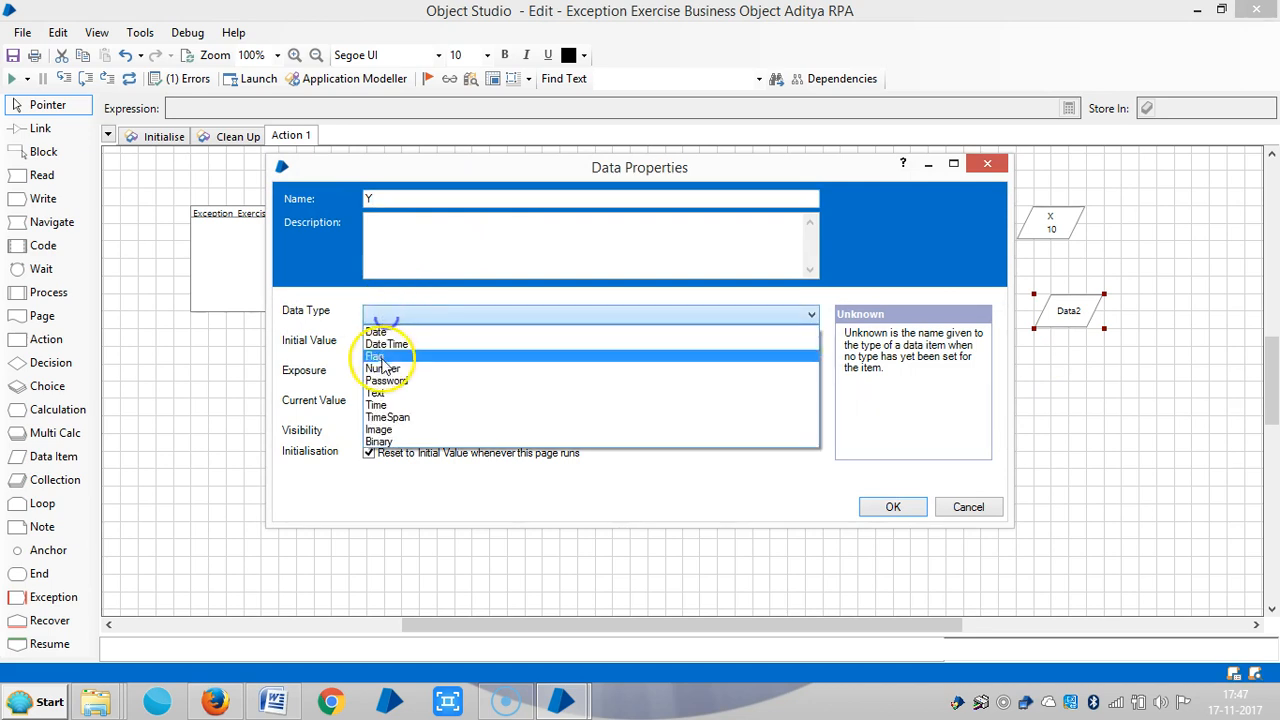
click(380, 368)
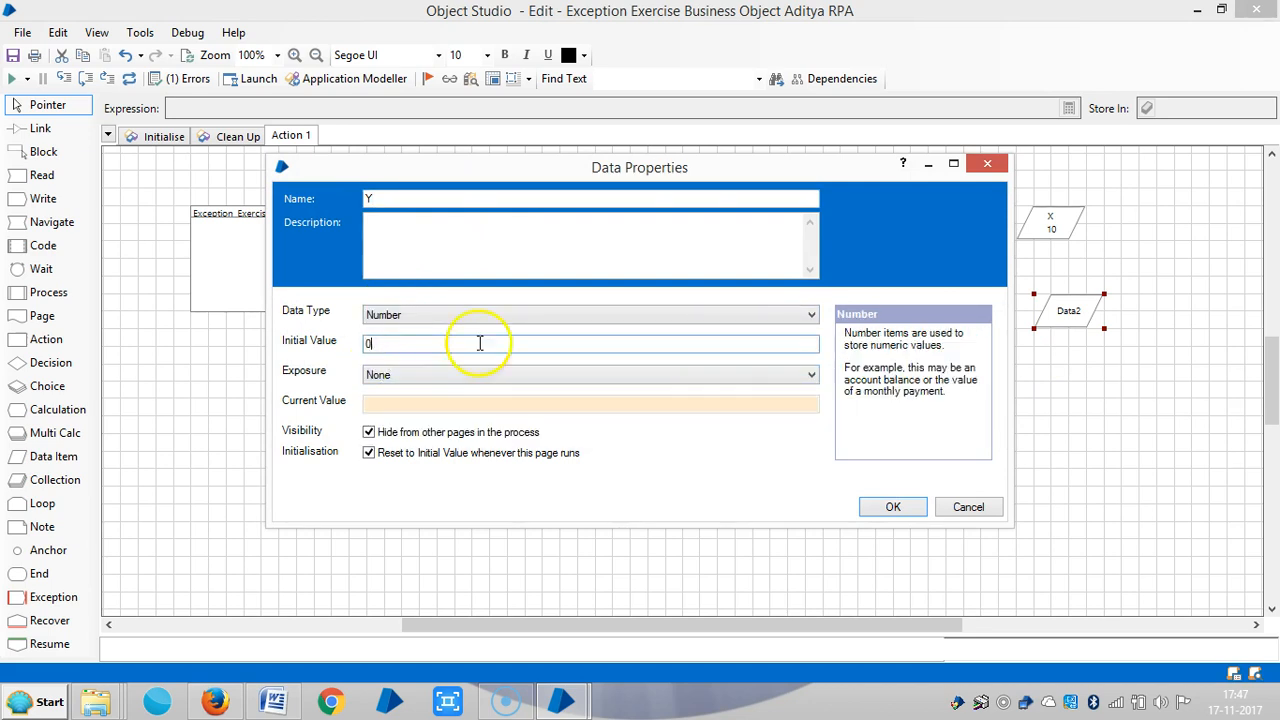
click(892, 506)
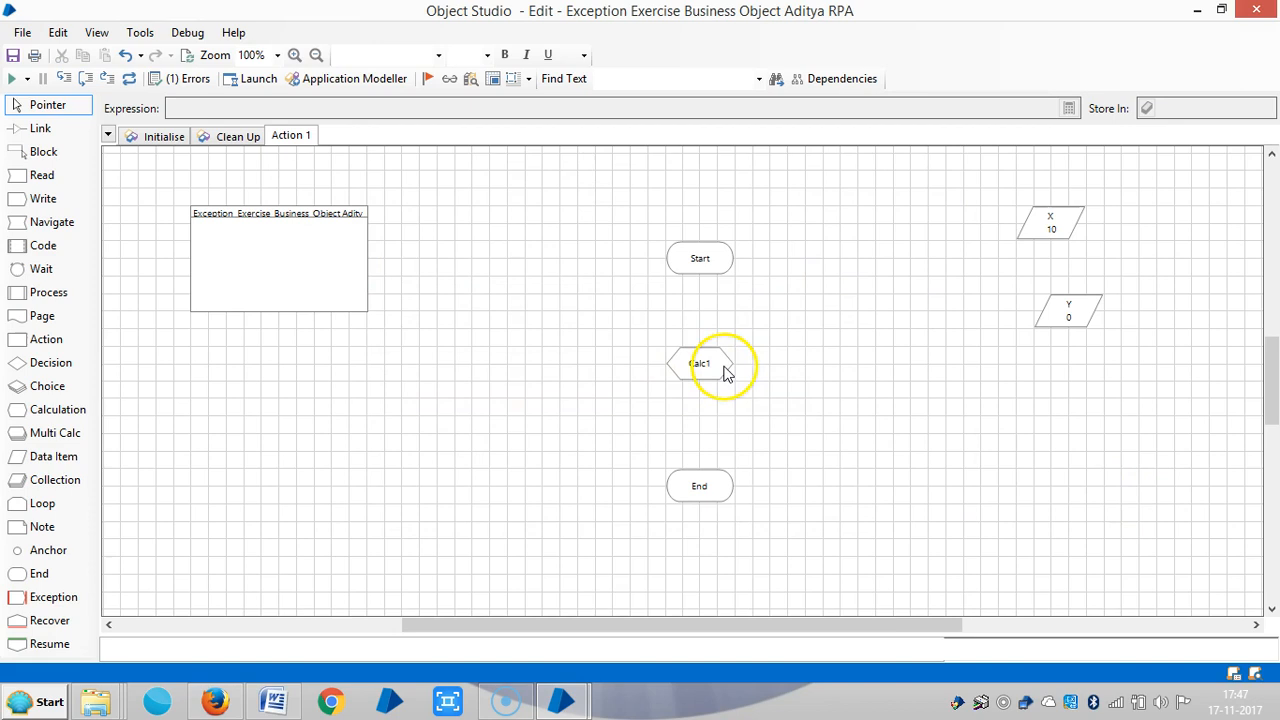
Step: Name the calculation stage Exception, computing [X]/[Y] stored in Y
double_click(700, 364)
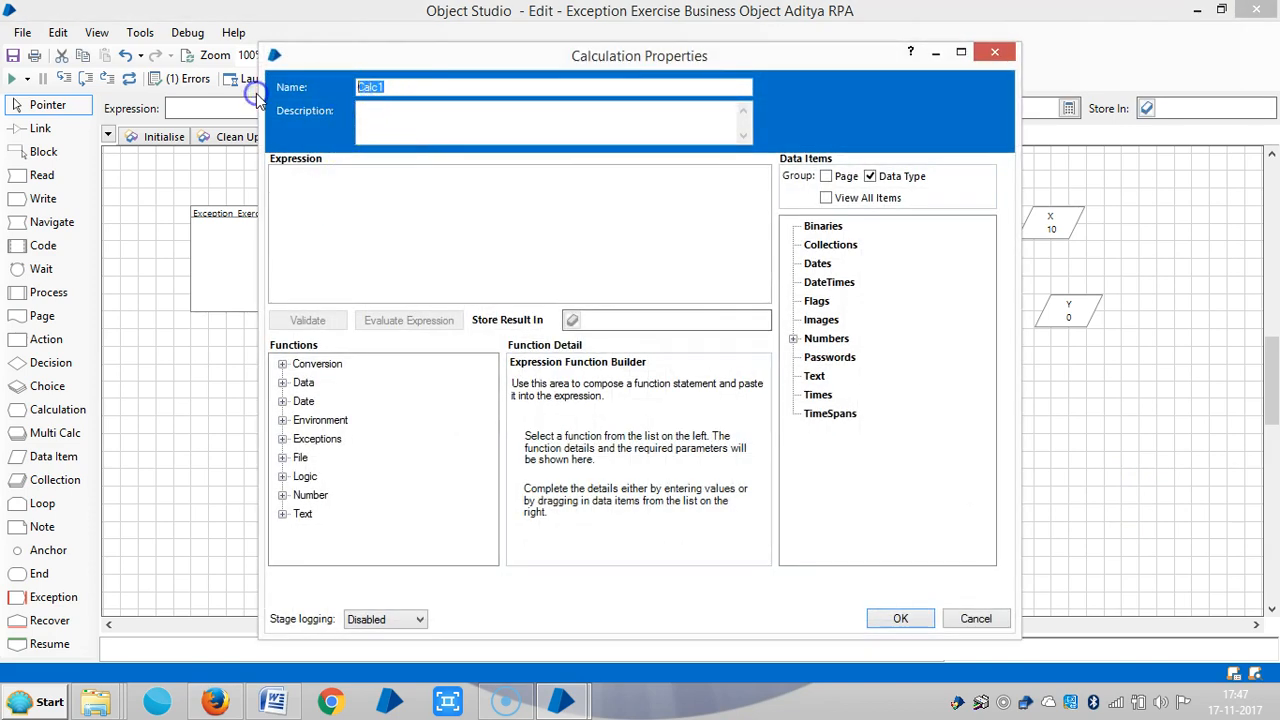
text(eXC)
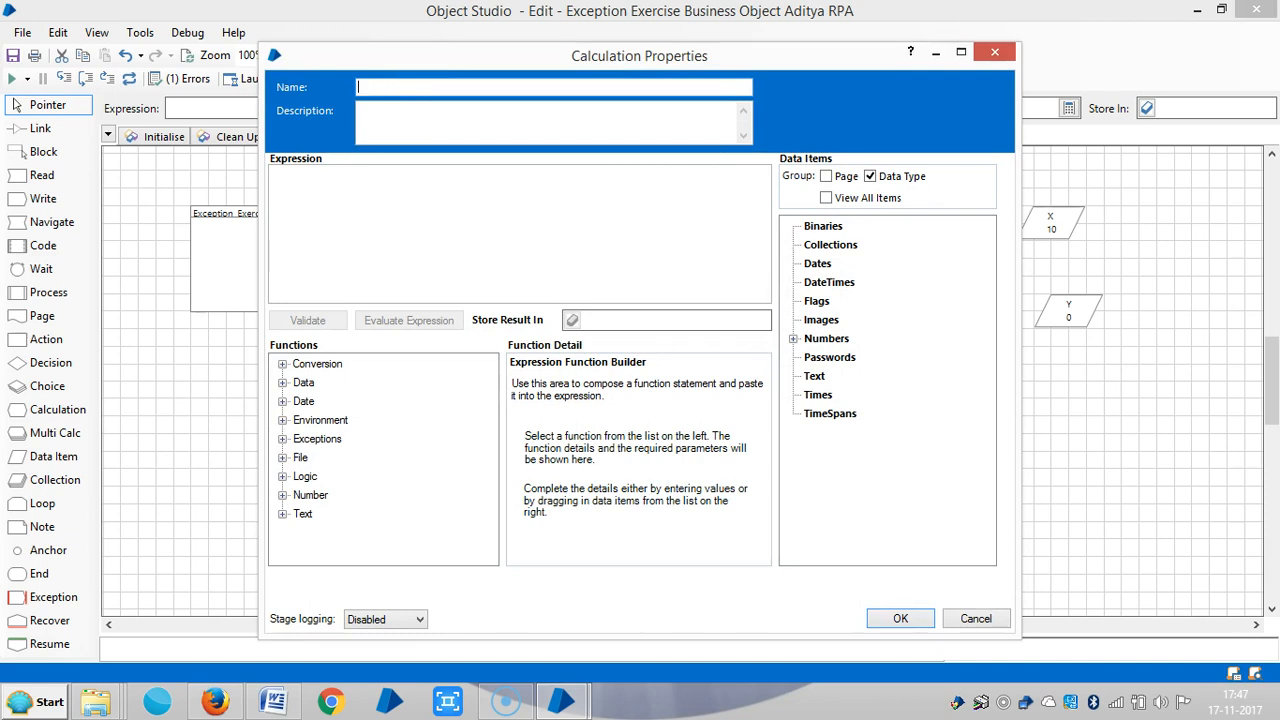
text(Exception)
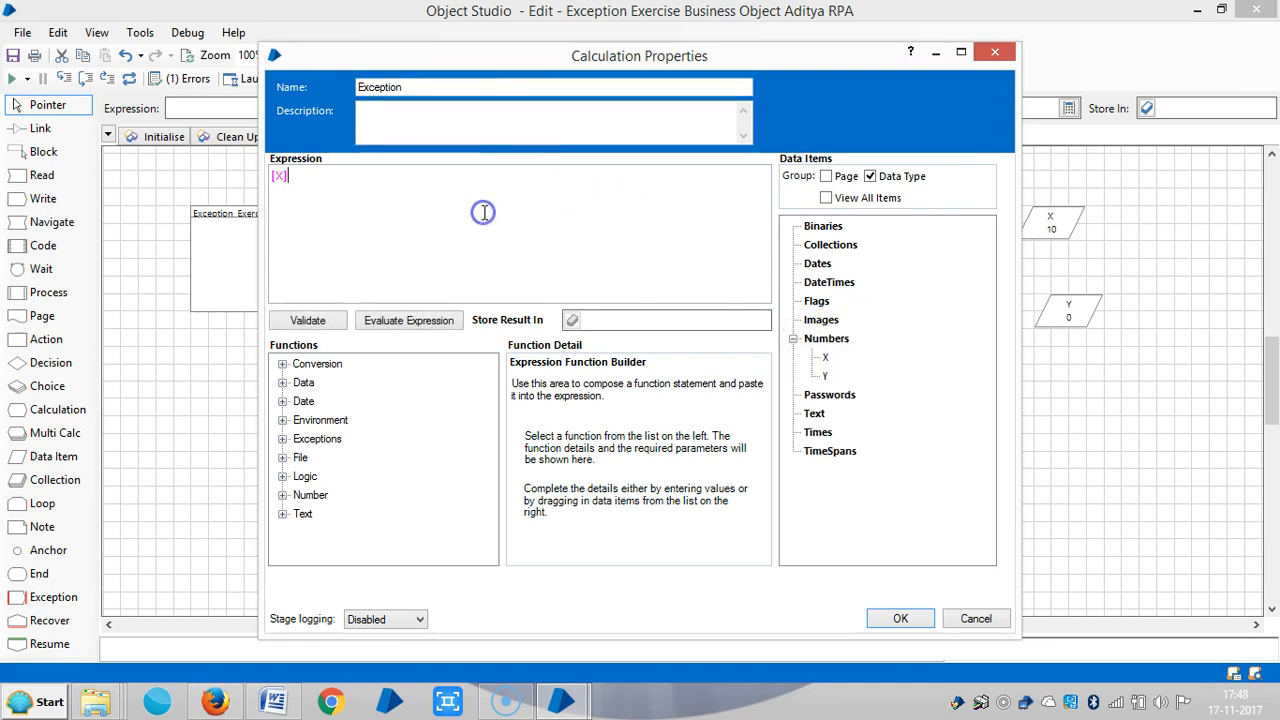
text(/[Y)
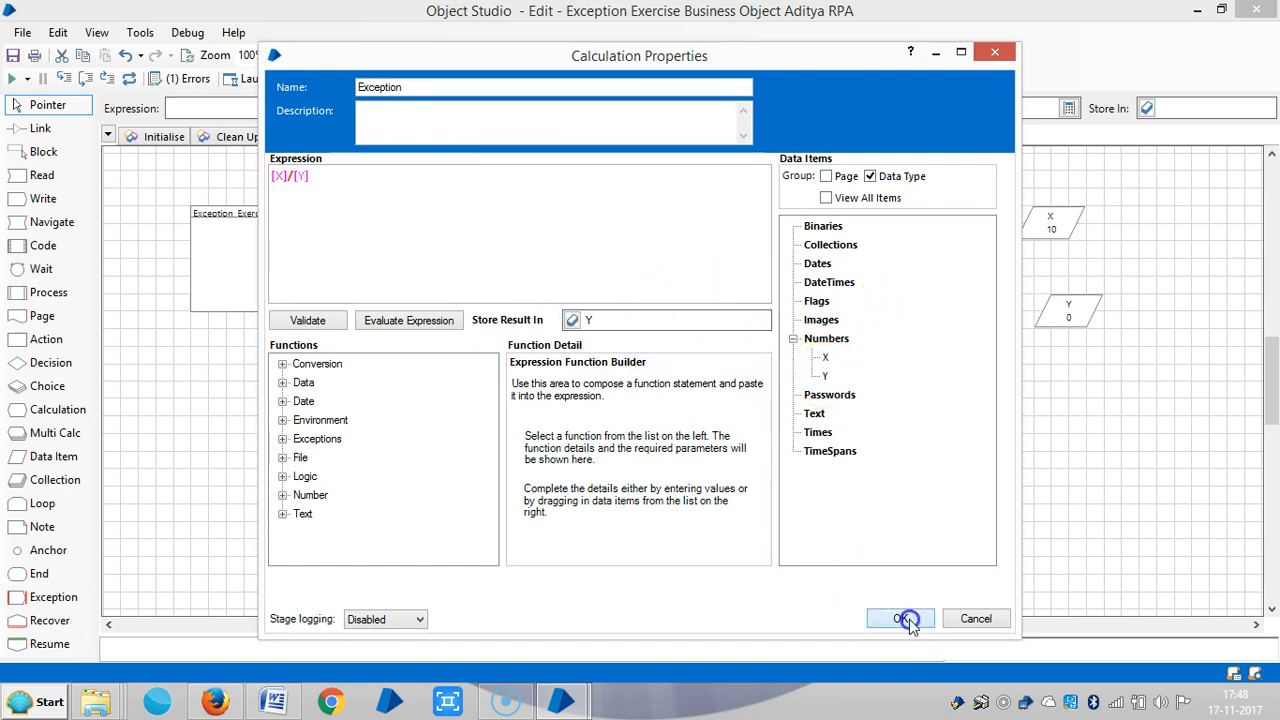
click(900, 618)
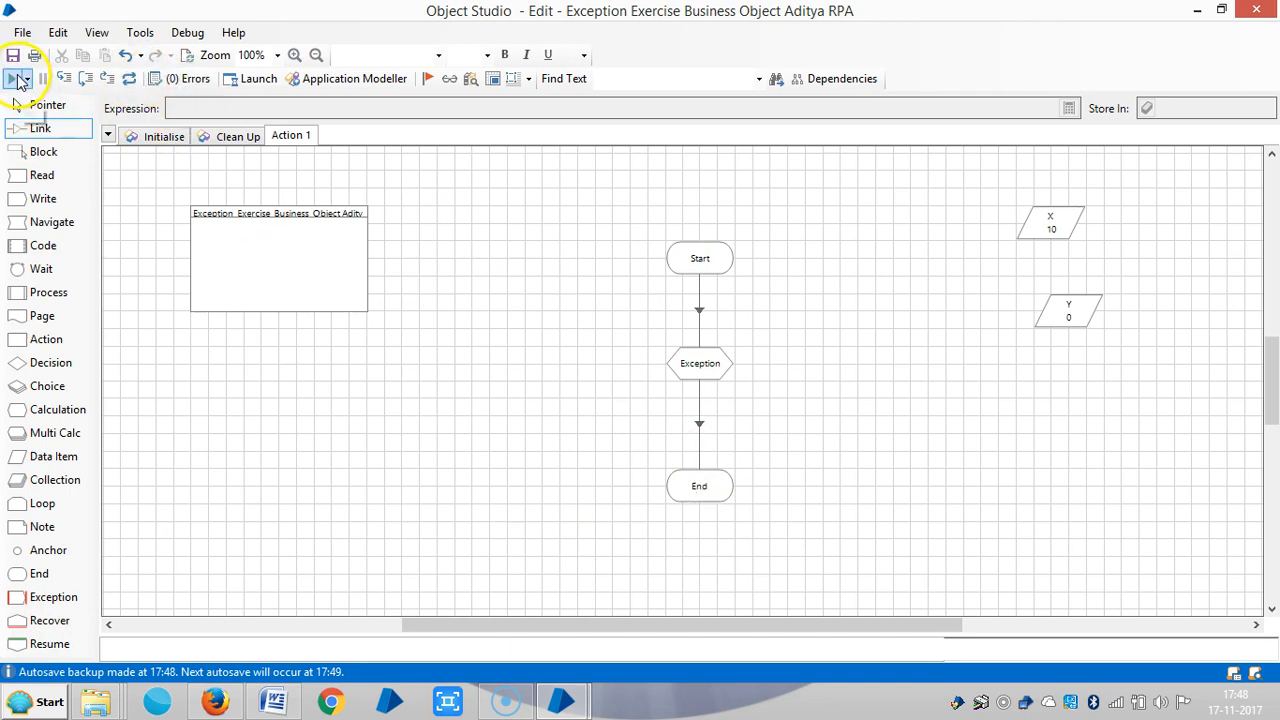
Step: Run the page and acknowledge the division-by-zero error at the Exception stage
click(12, 78)
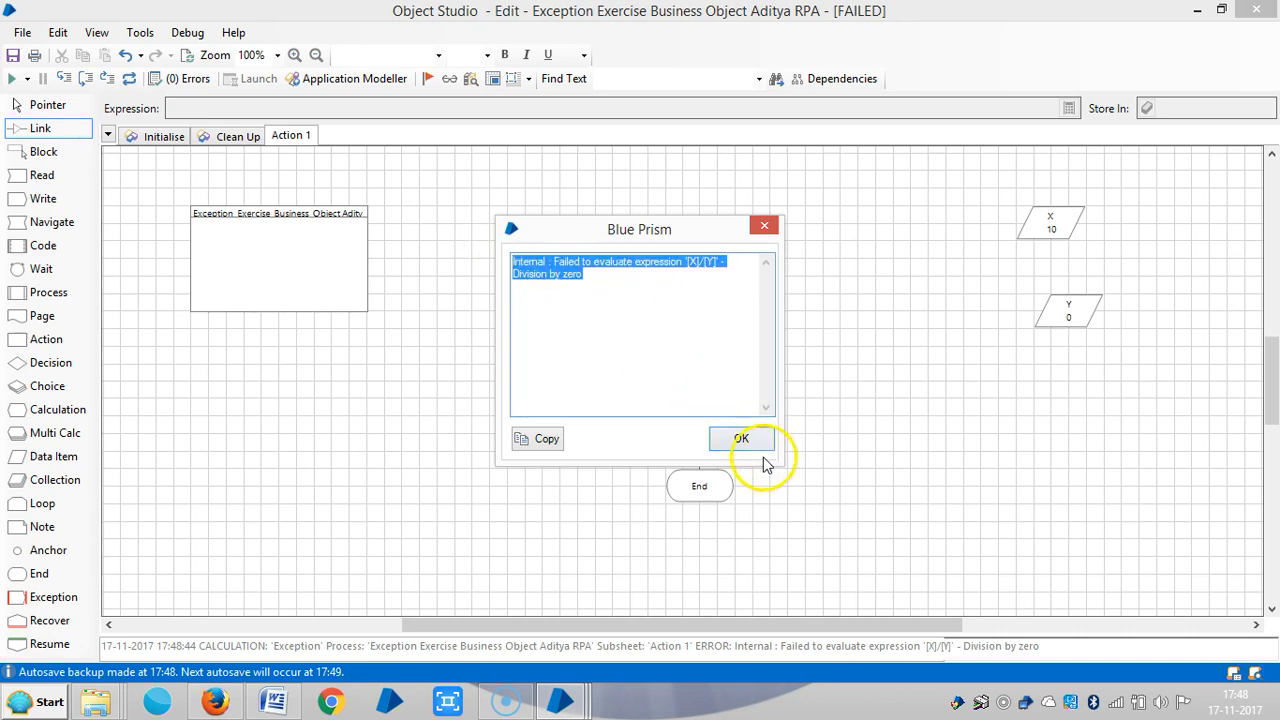
click(740, 438)
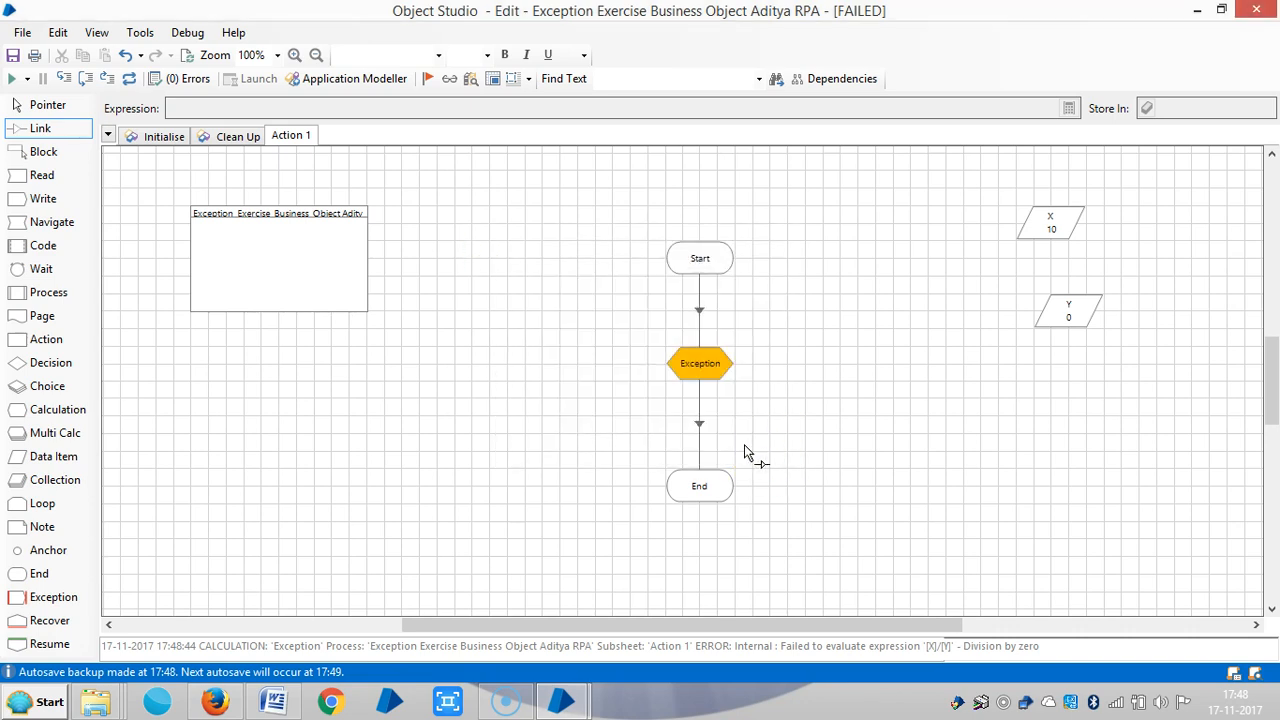
mouse_move(112, 258)
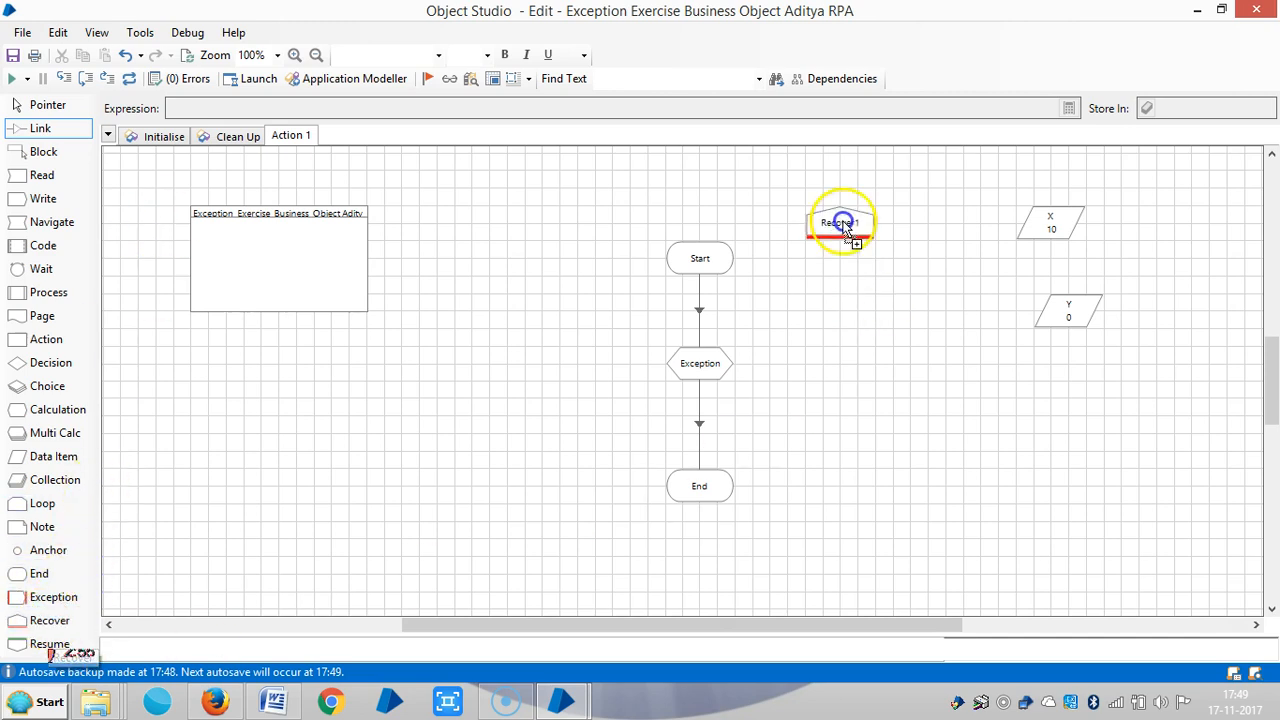
Step: Build a Recover1 → Resume1 → End branch beside the main flow and rerun the page
drag(840, 222, 856, 258)
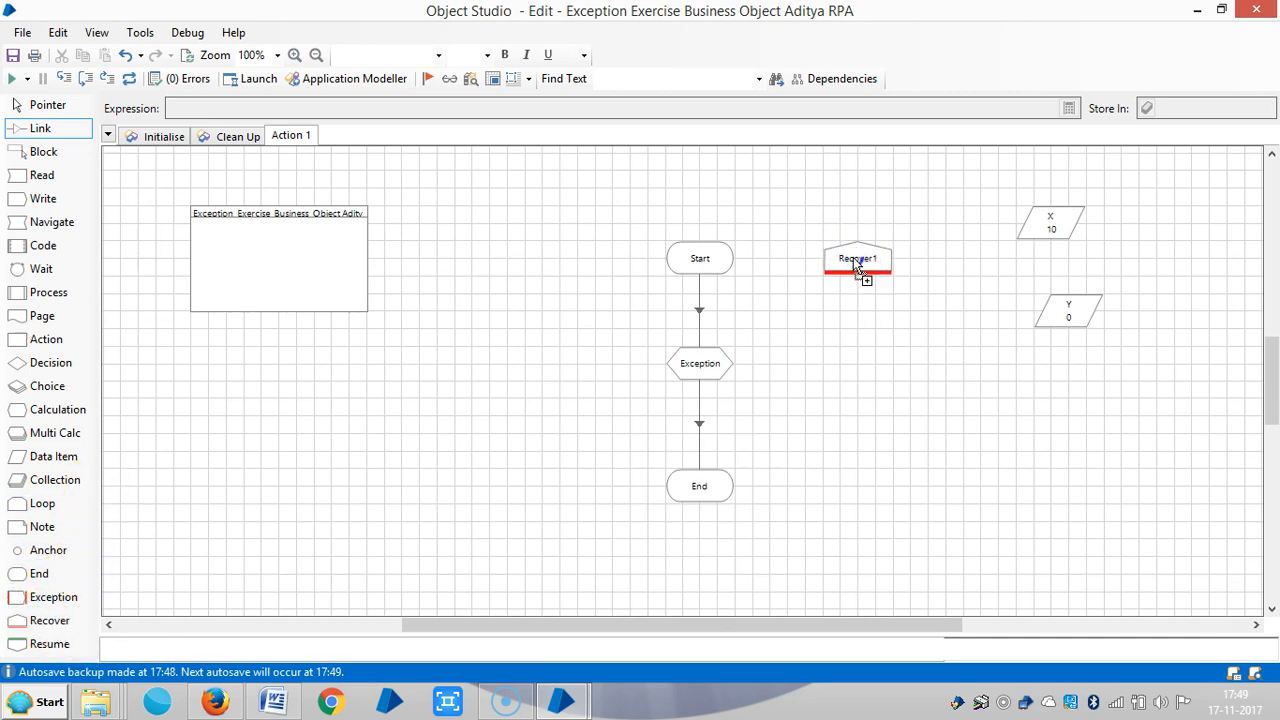
click(856, 258)
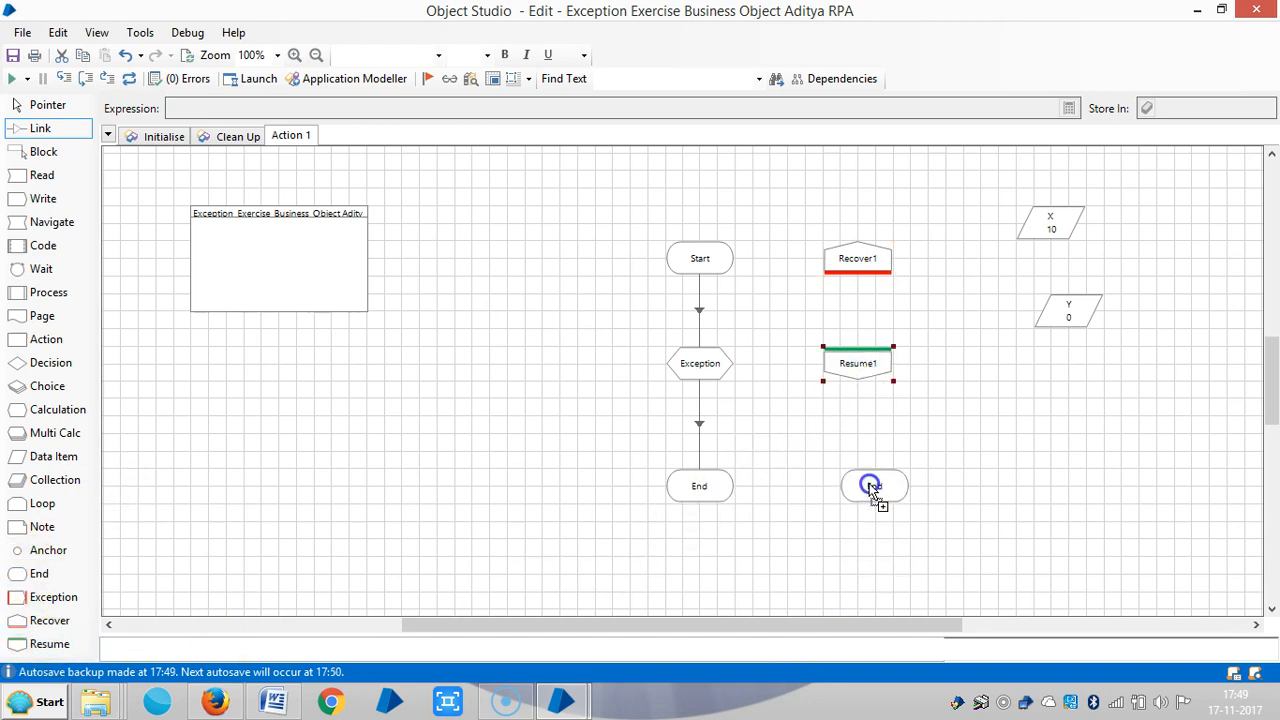
click(872, 486)
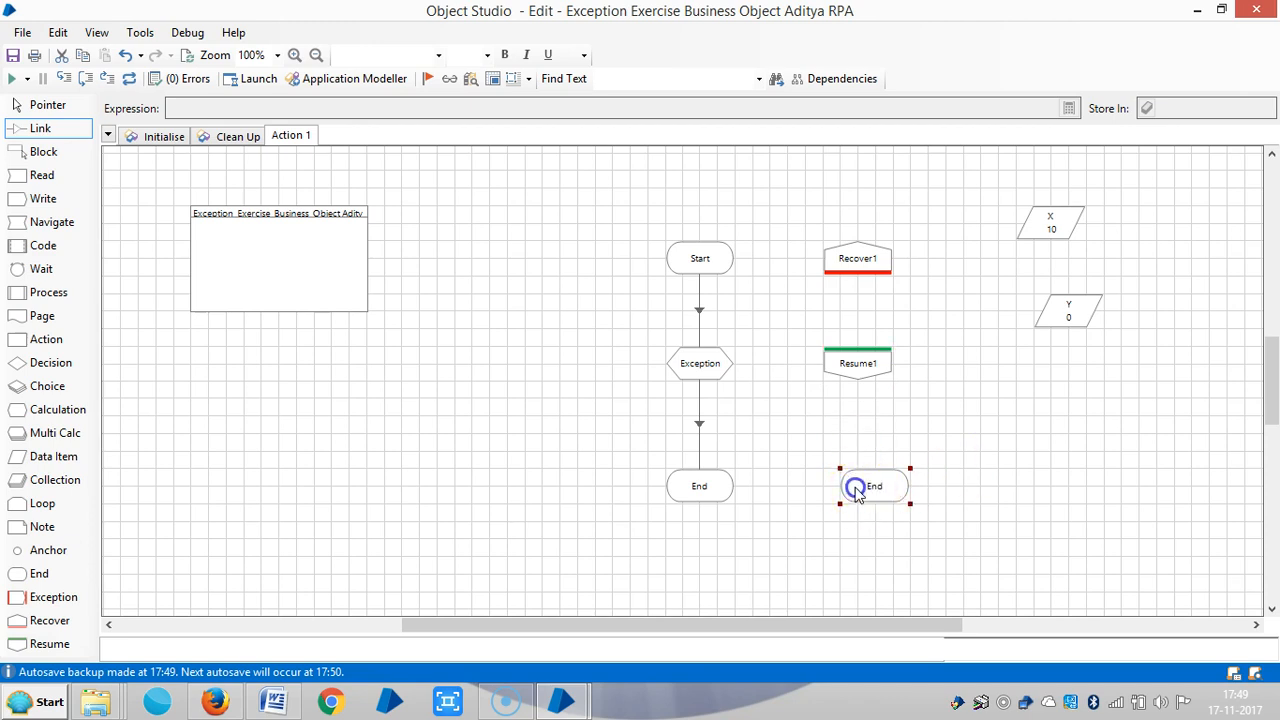
click(870, 486)
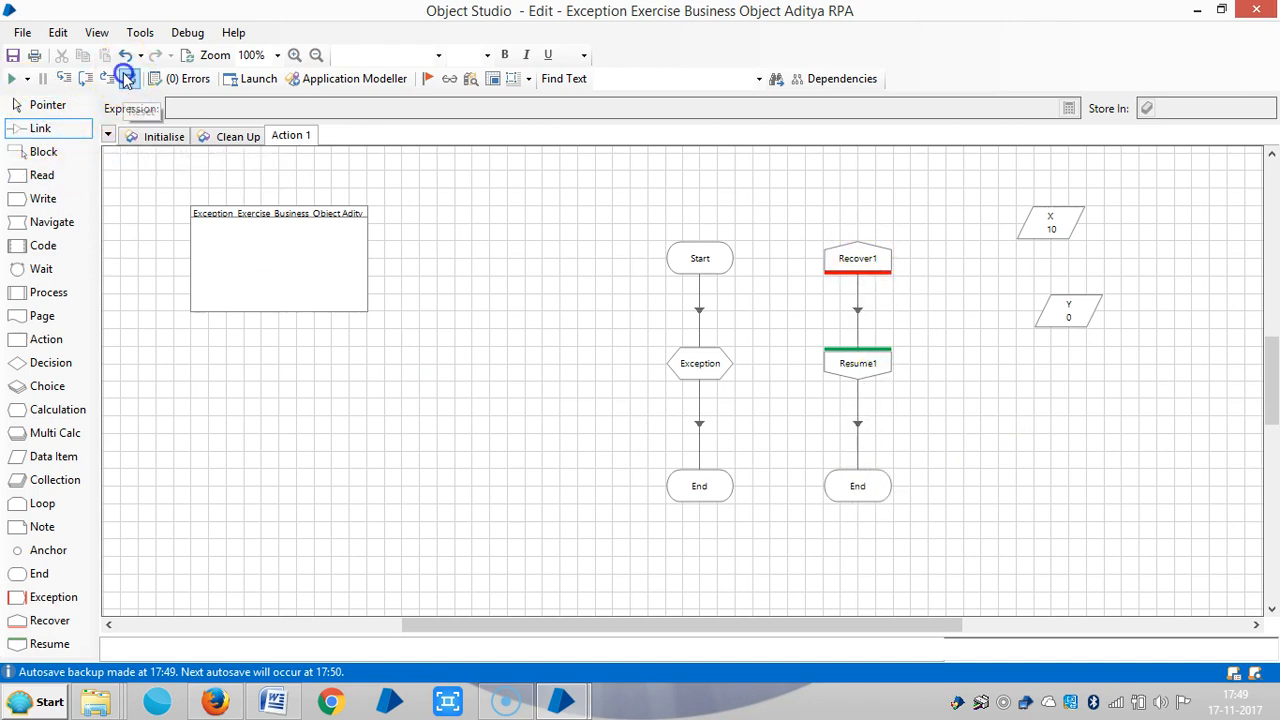
click(16, 78)
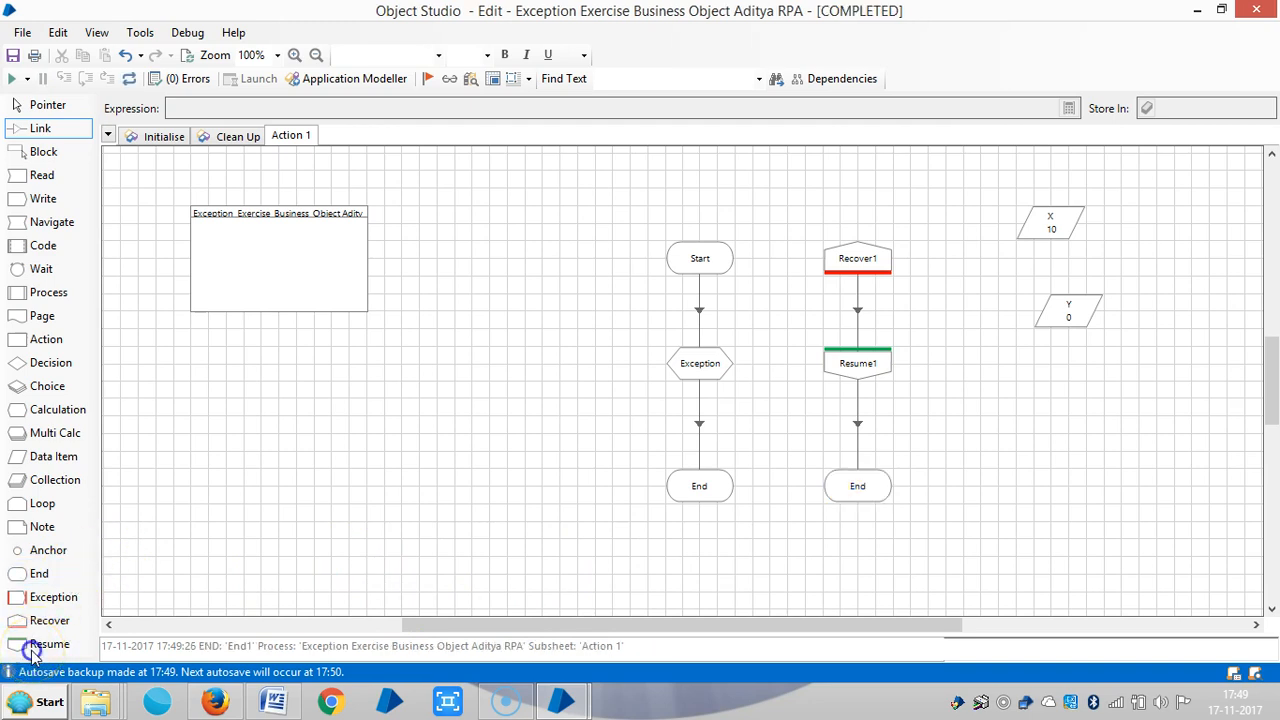
mouse_move(730, 308)
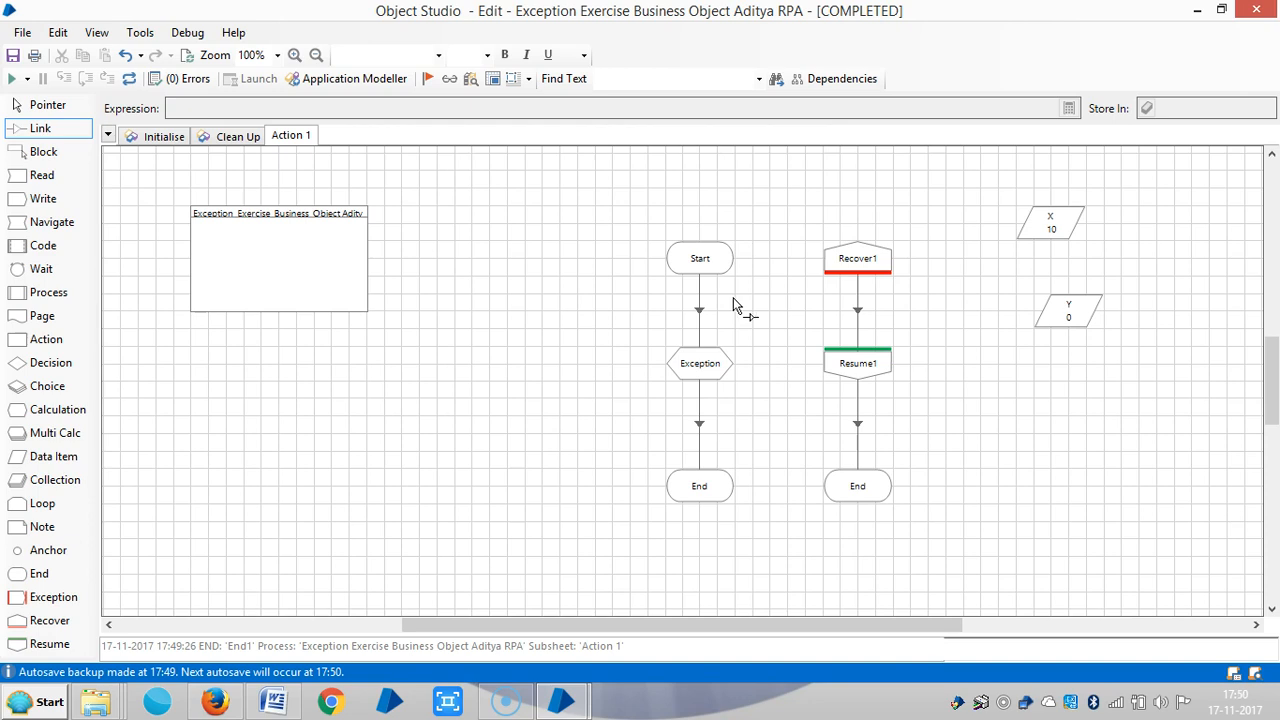
mouse_move(900, 276)
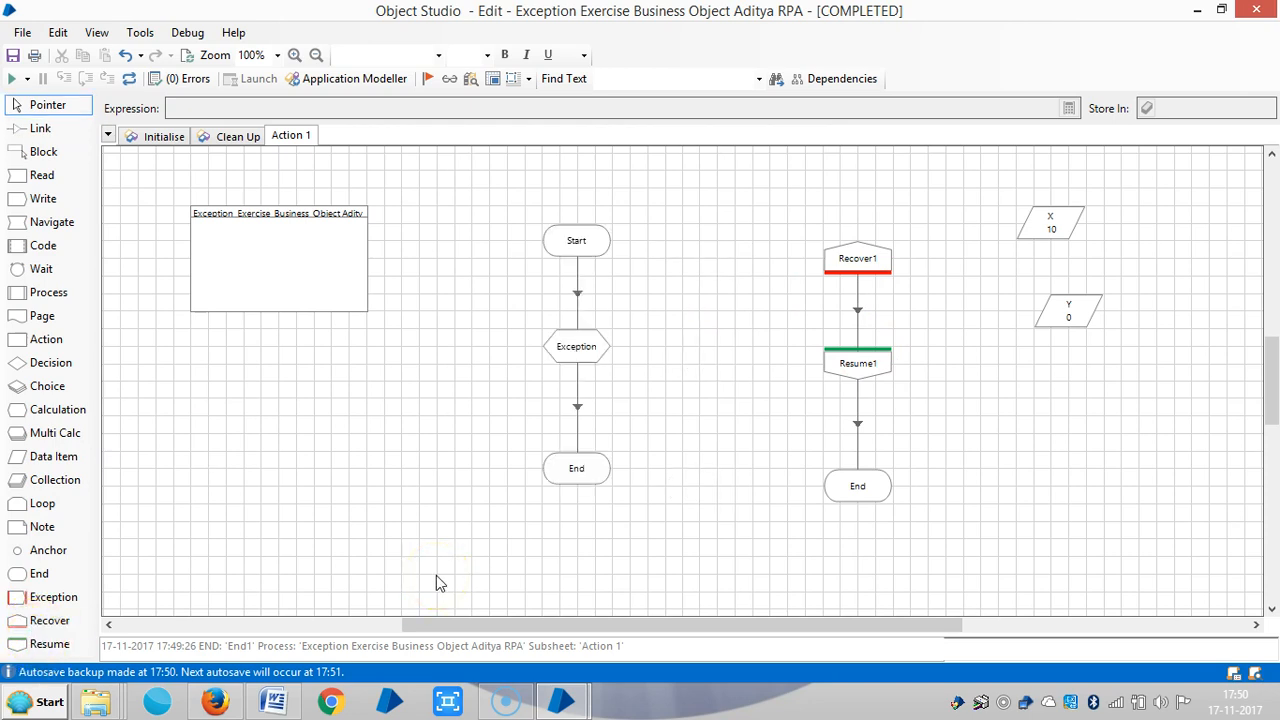
mouse_move(540, 500)
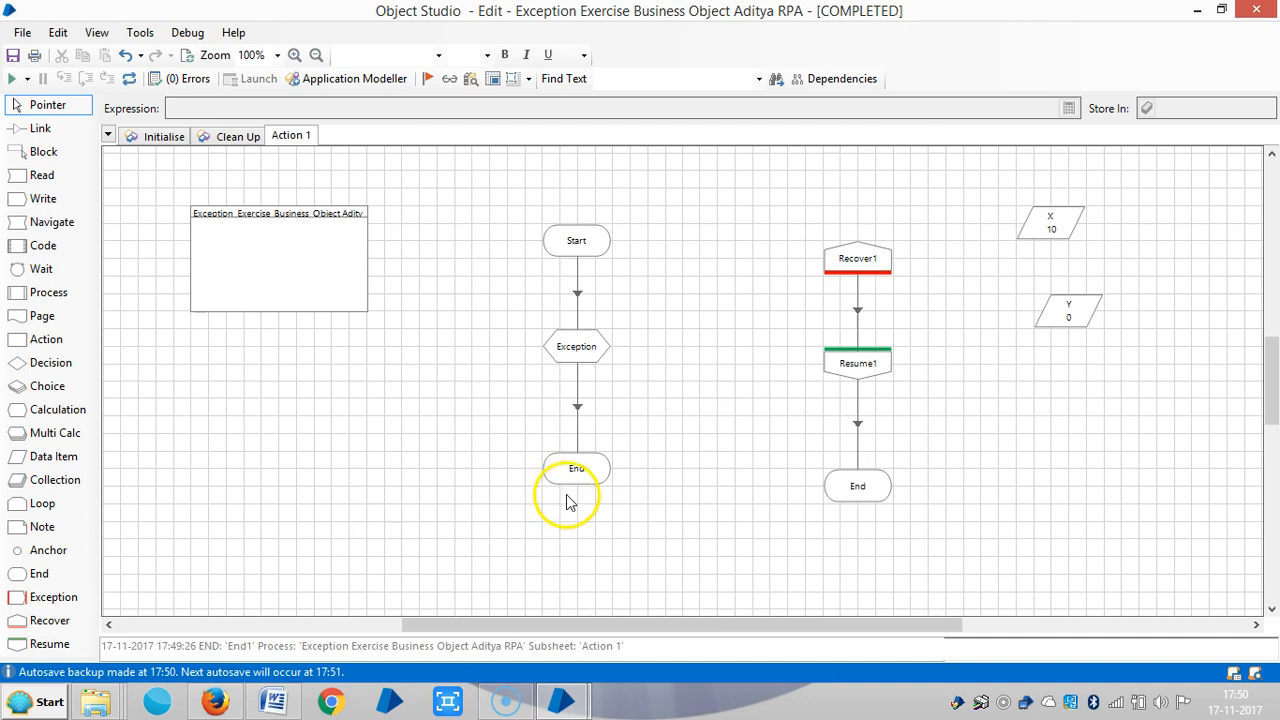
mouse_move(504, 284)
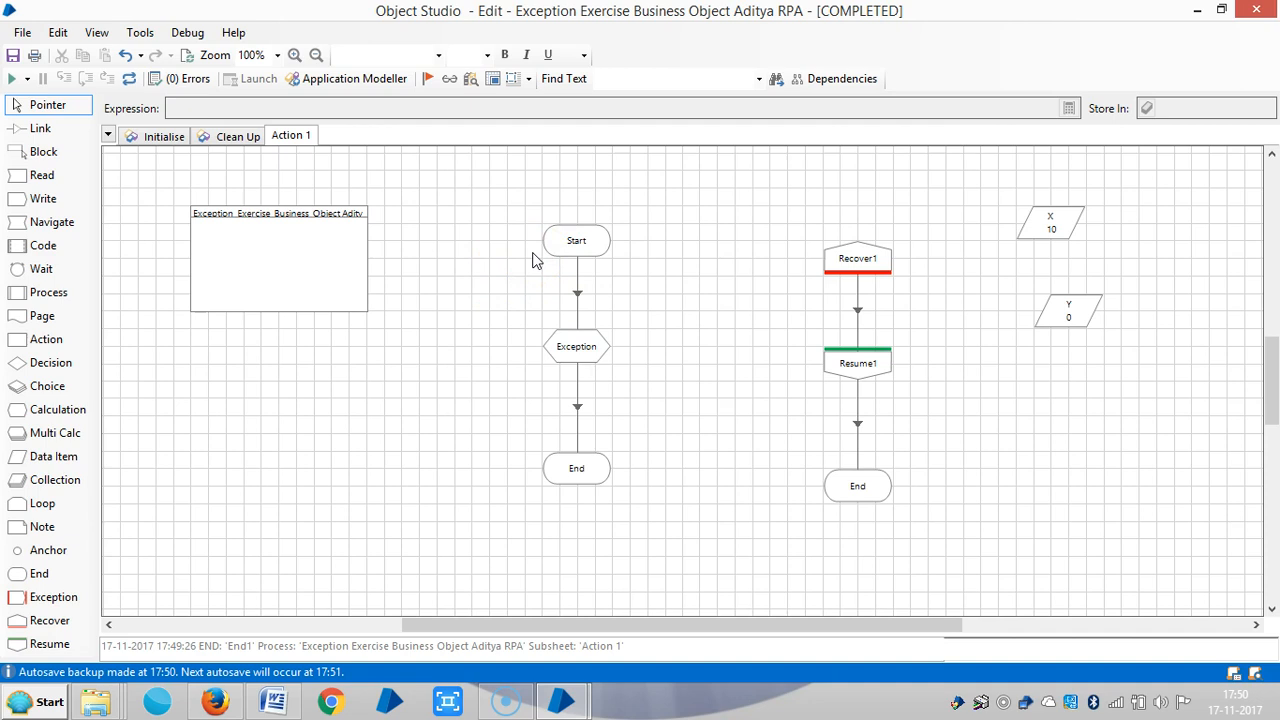
Step: Move the Exception and End stages further down to make room below Start
drag(576, 468, 576, 524)
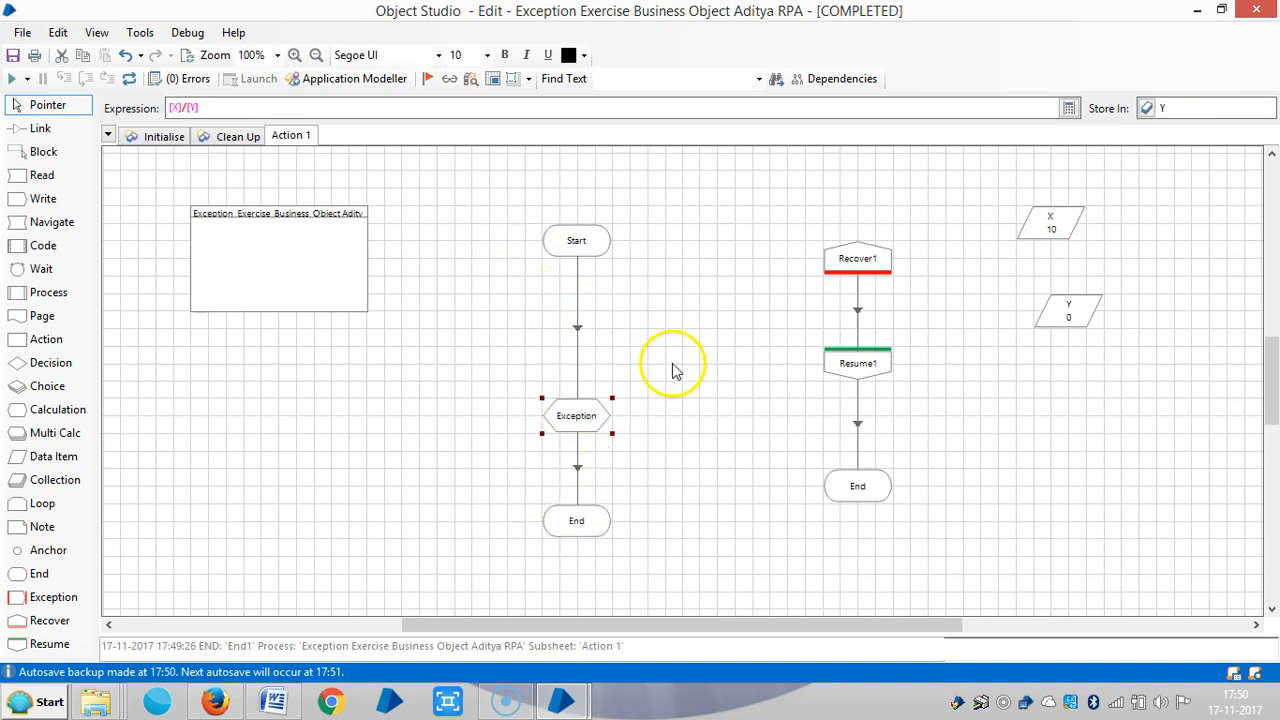
Step: Place a decision stage below Start with expression [Y]=0
click(50, 362)
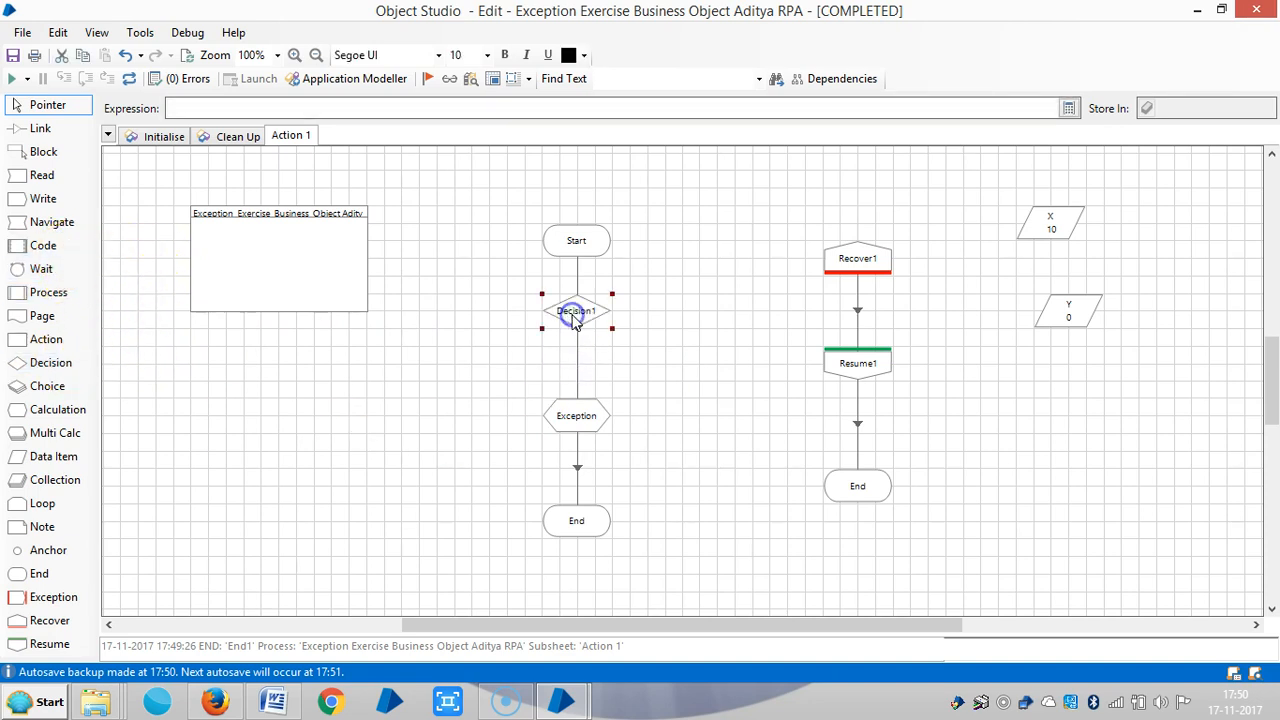
double_click(576, 310)
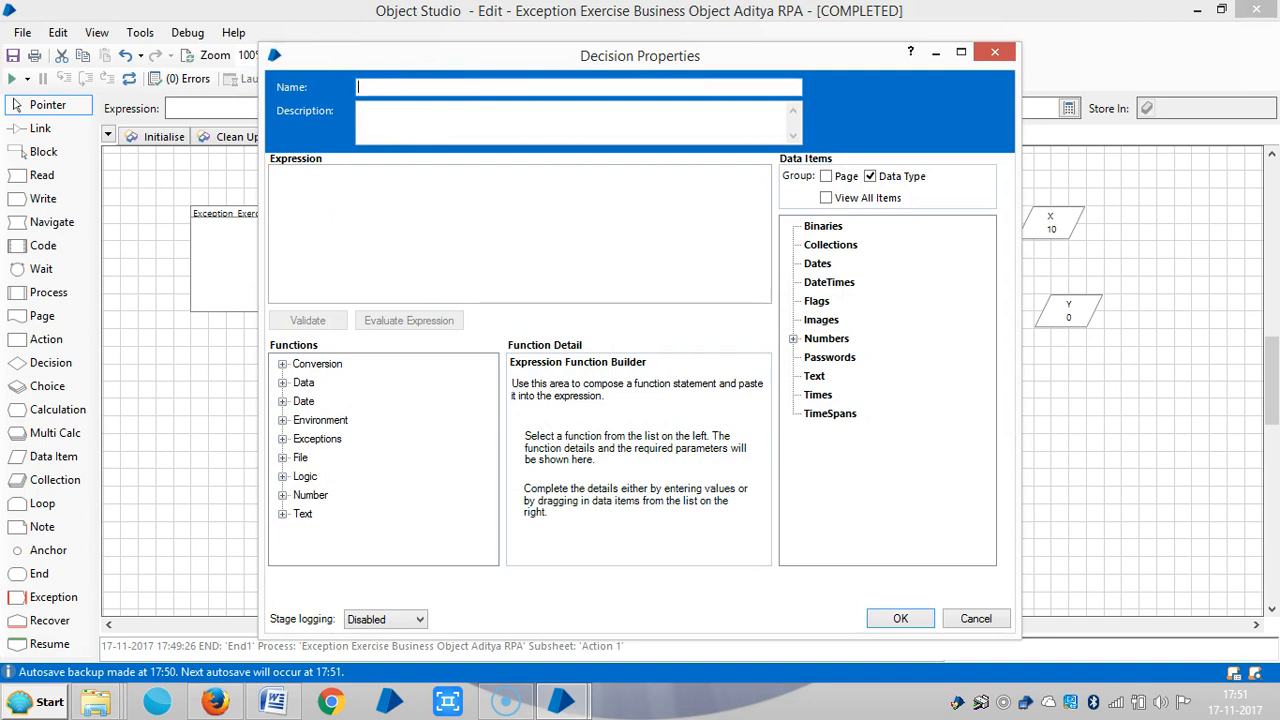
text(Exception)
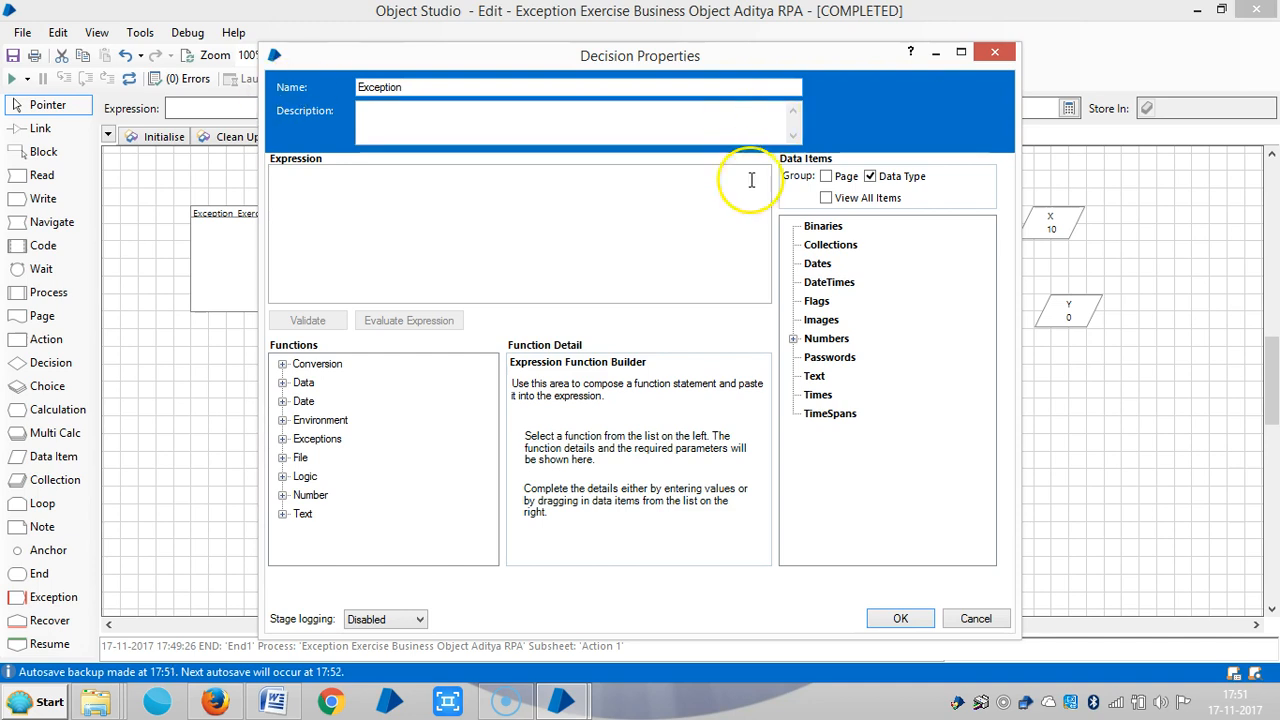
click(826, 338)
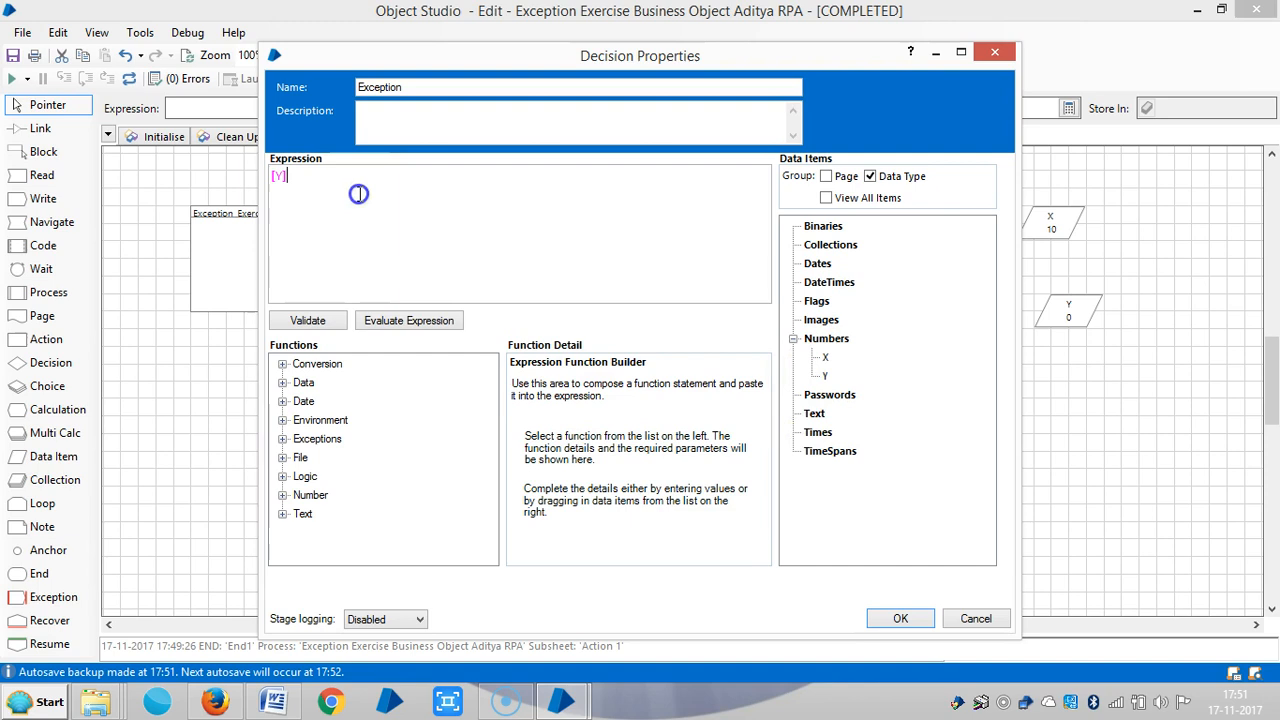
text(=0)
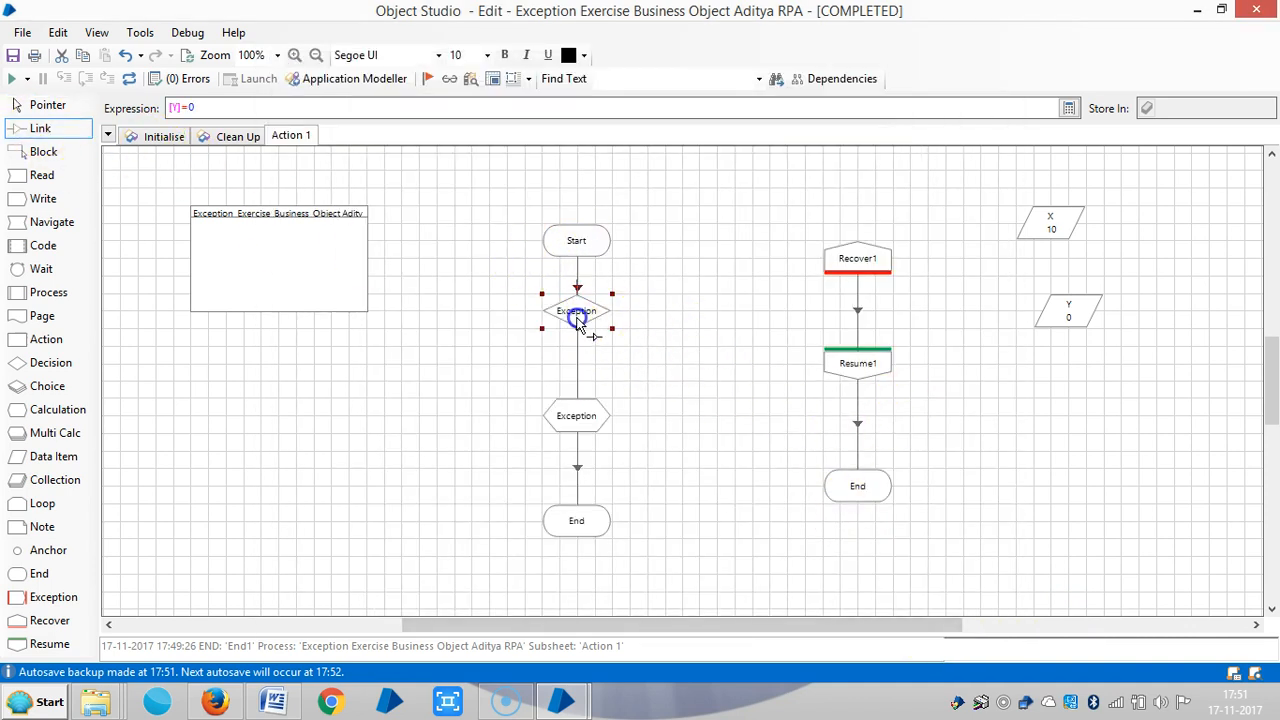
mouse_move(128, 560)
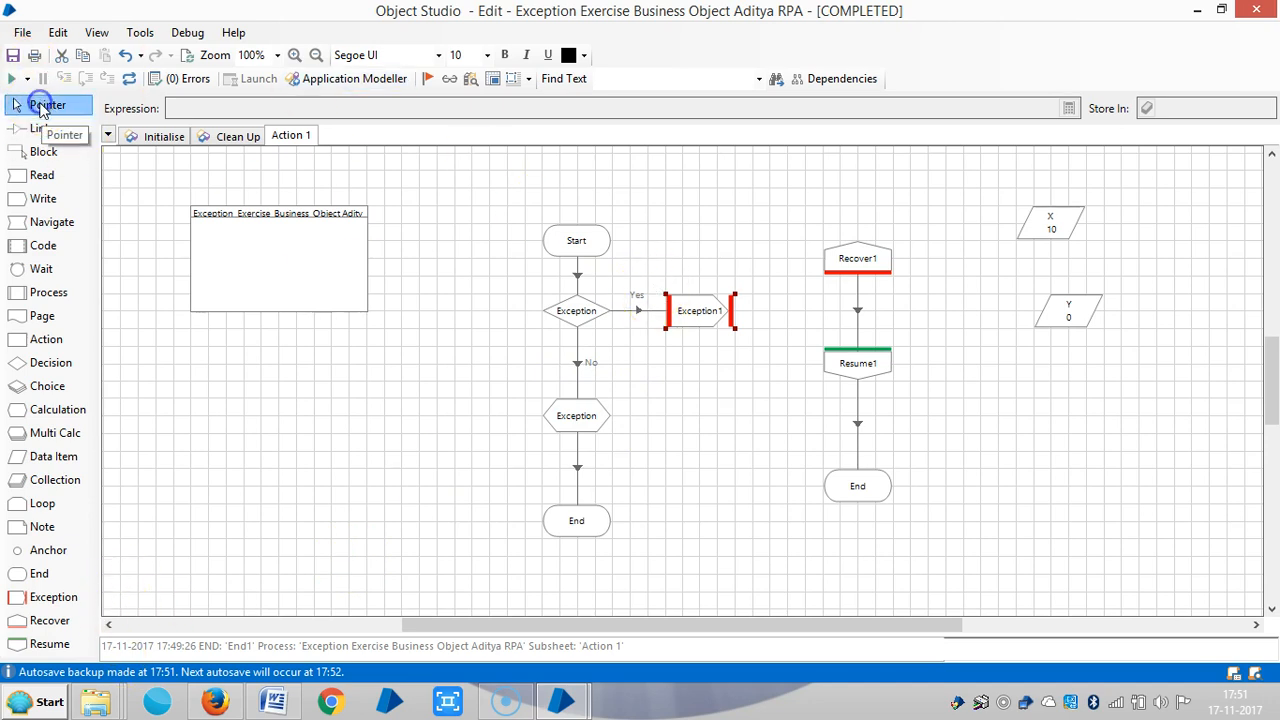
Step: Name the exception stage 'Y is Zero' with exception type 'Y is Zero'
double_click(700, 310)
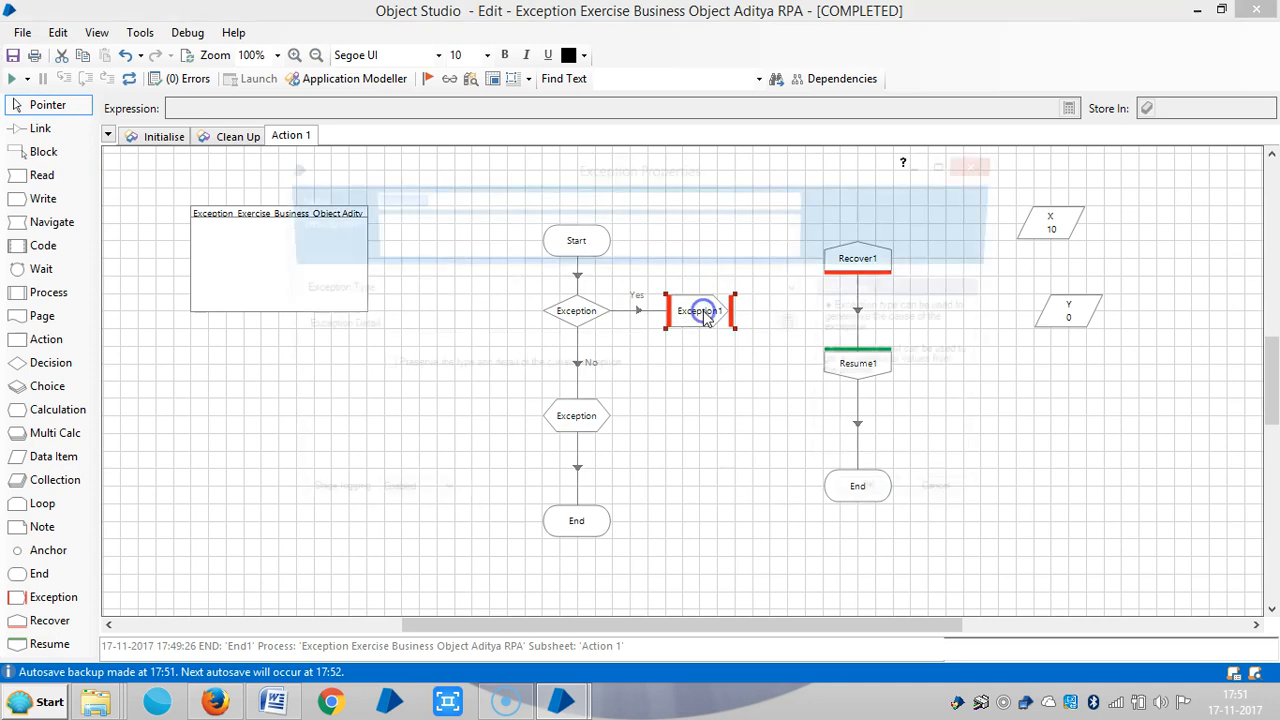
double_click(700, 310)
text(Y is)
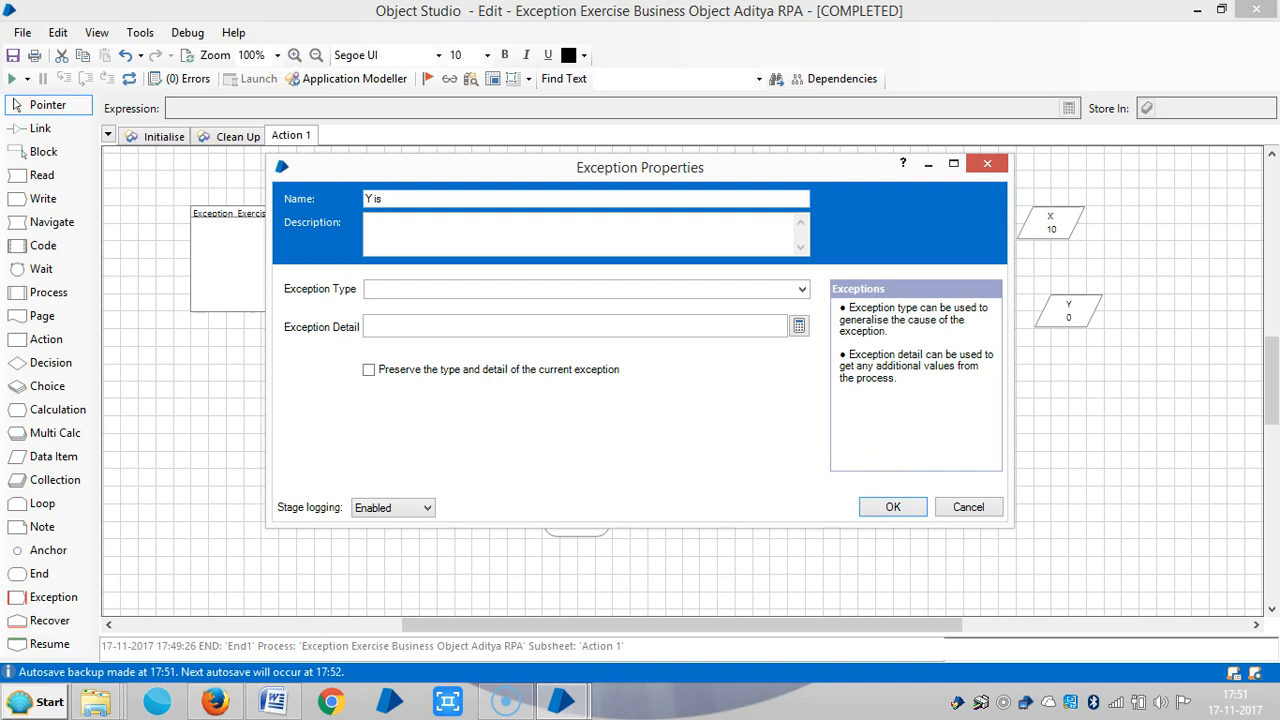
text(Zero)
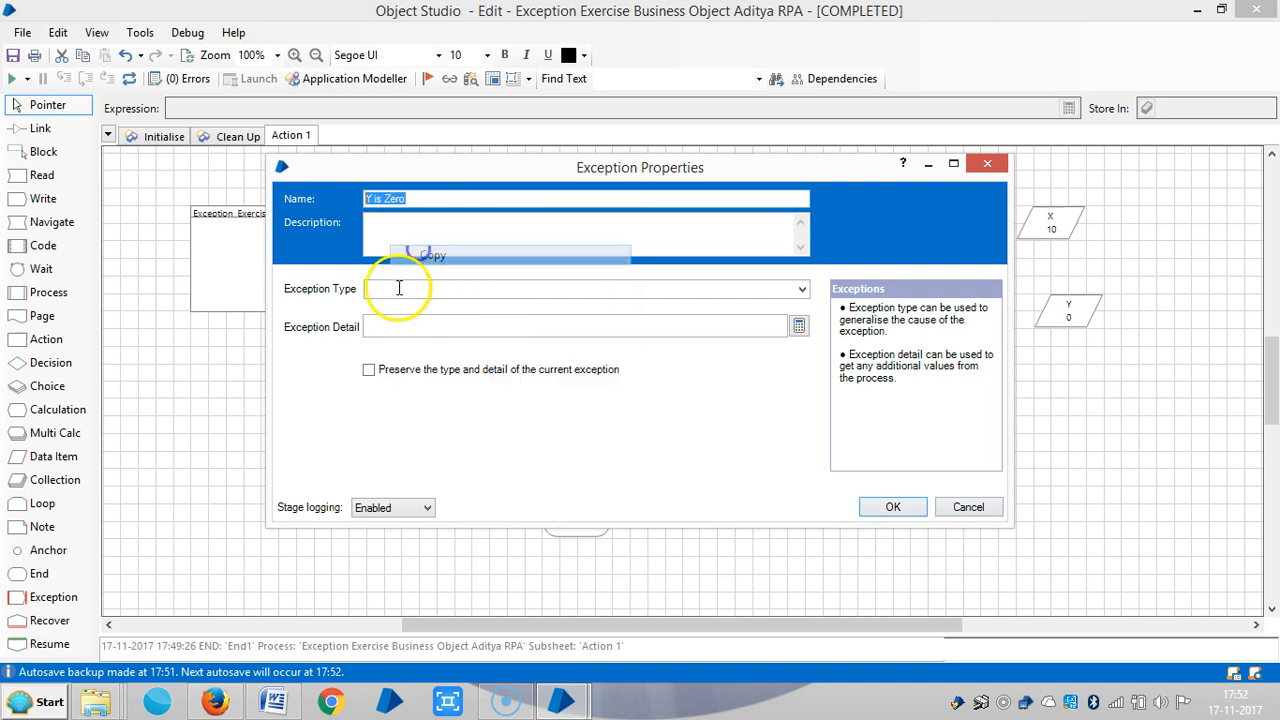
text(Y is Zero)
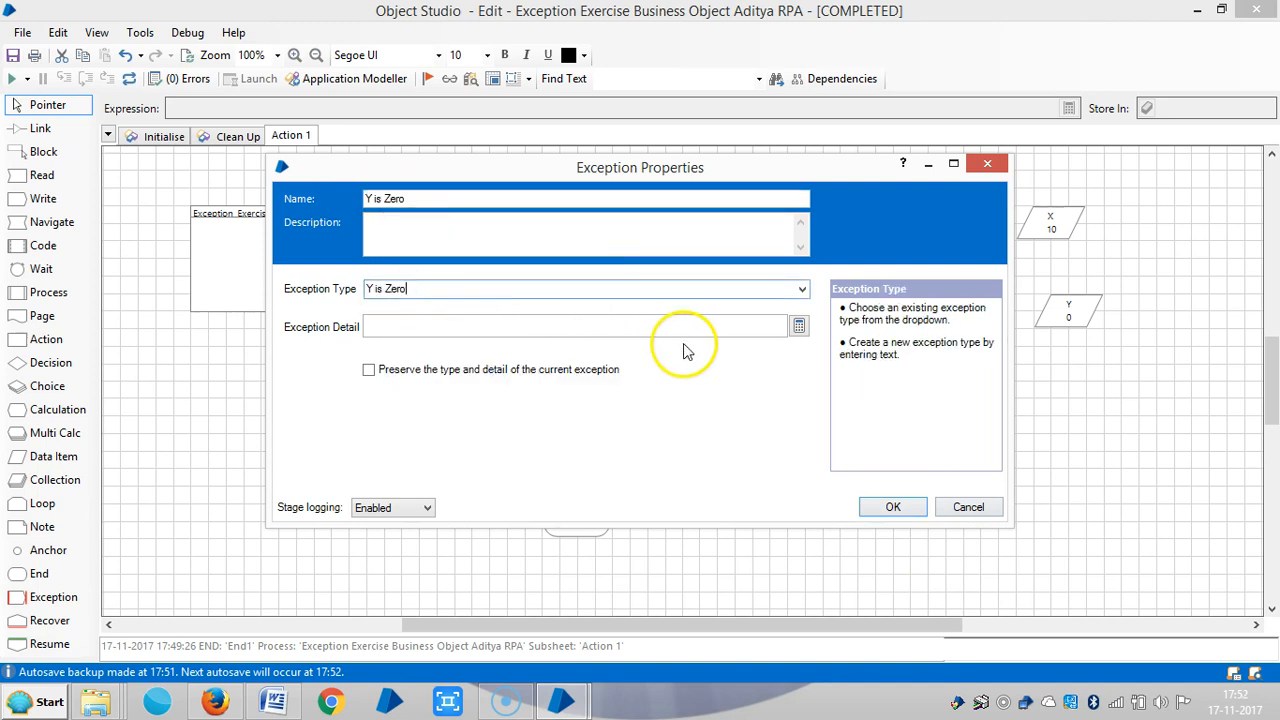
Step: Set the exception detail expression to "Y is Zero" and save the stage
click(798, 326)
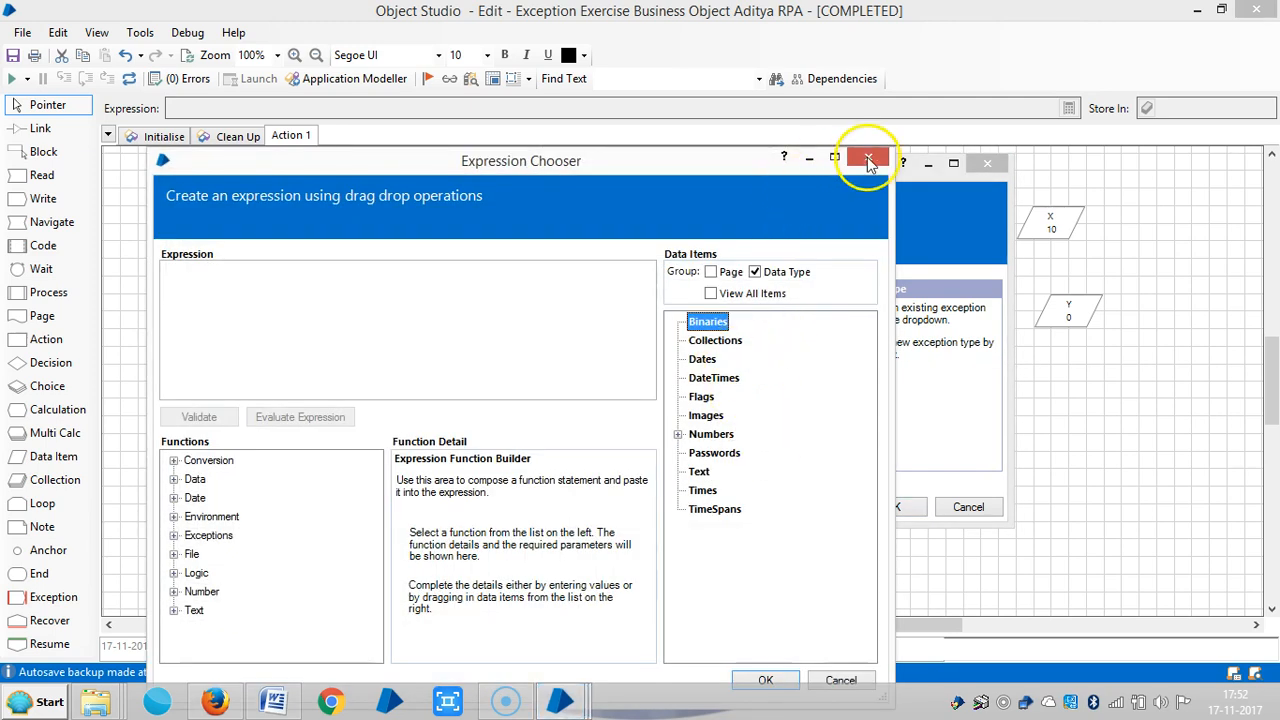
click(868, 160)
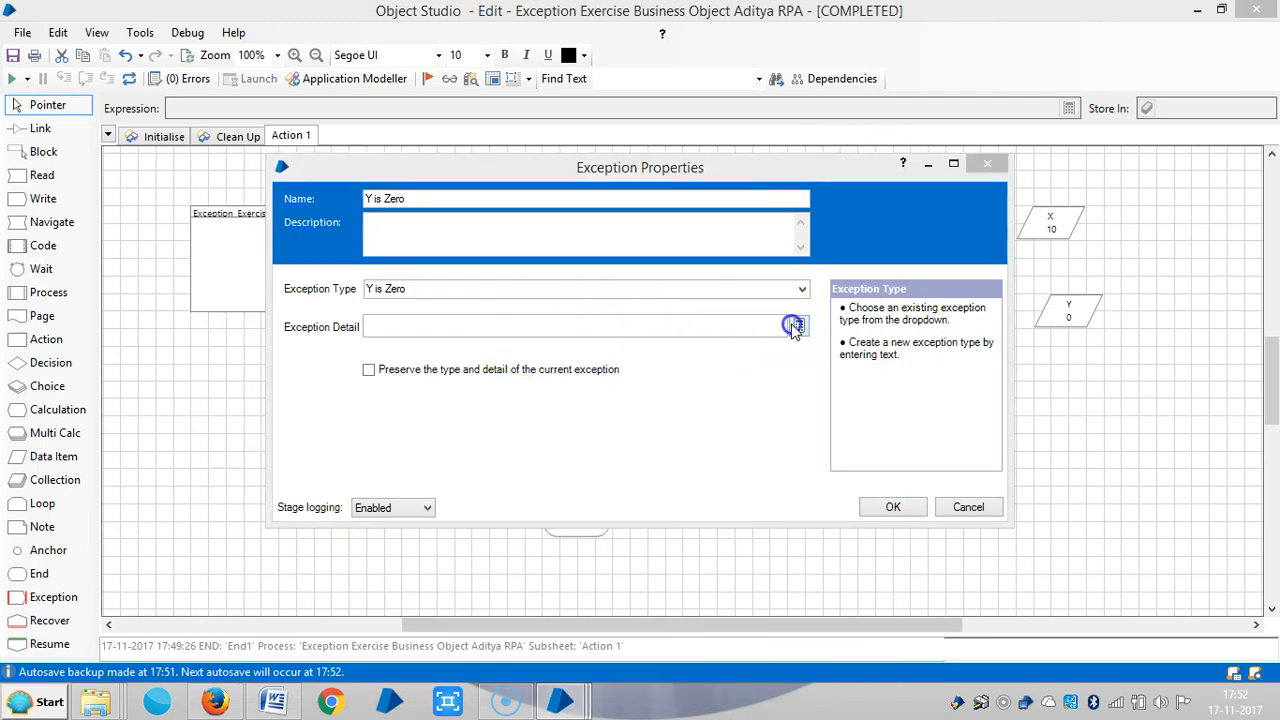
click(792, 326)
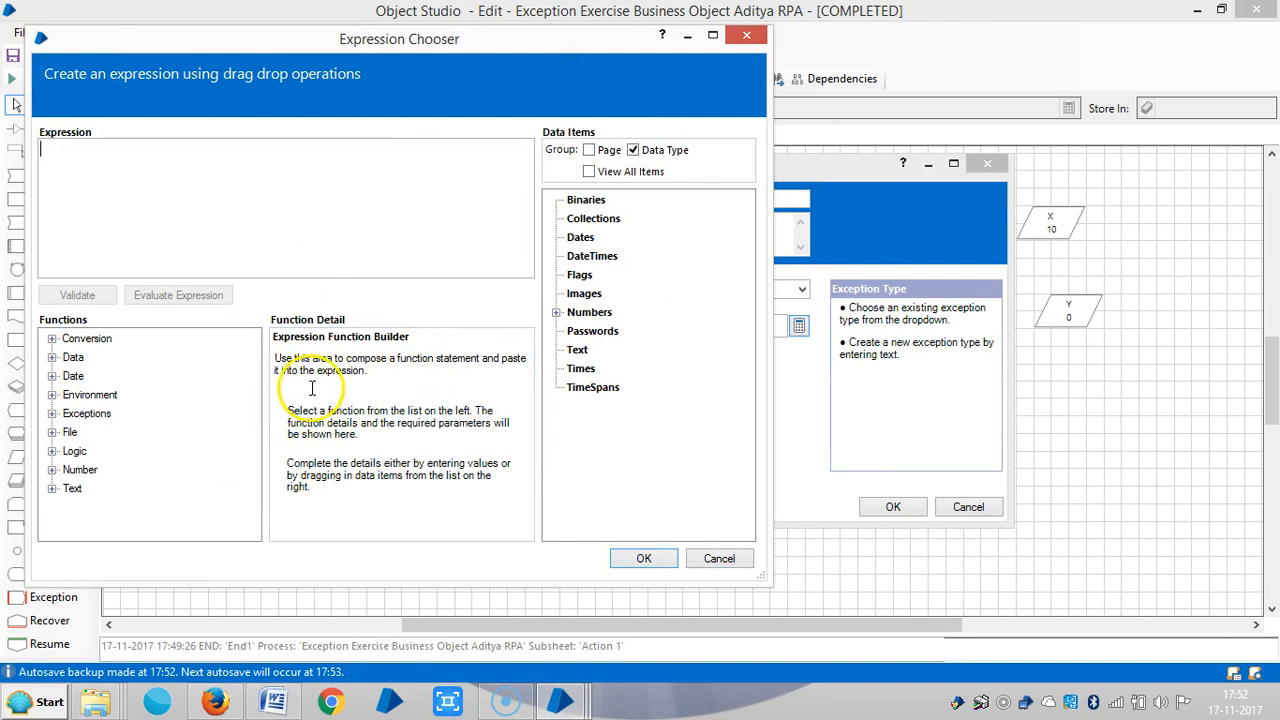
mouse_move(128, 378)
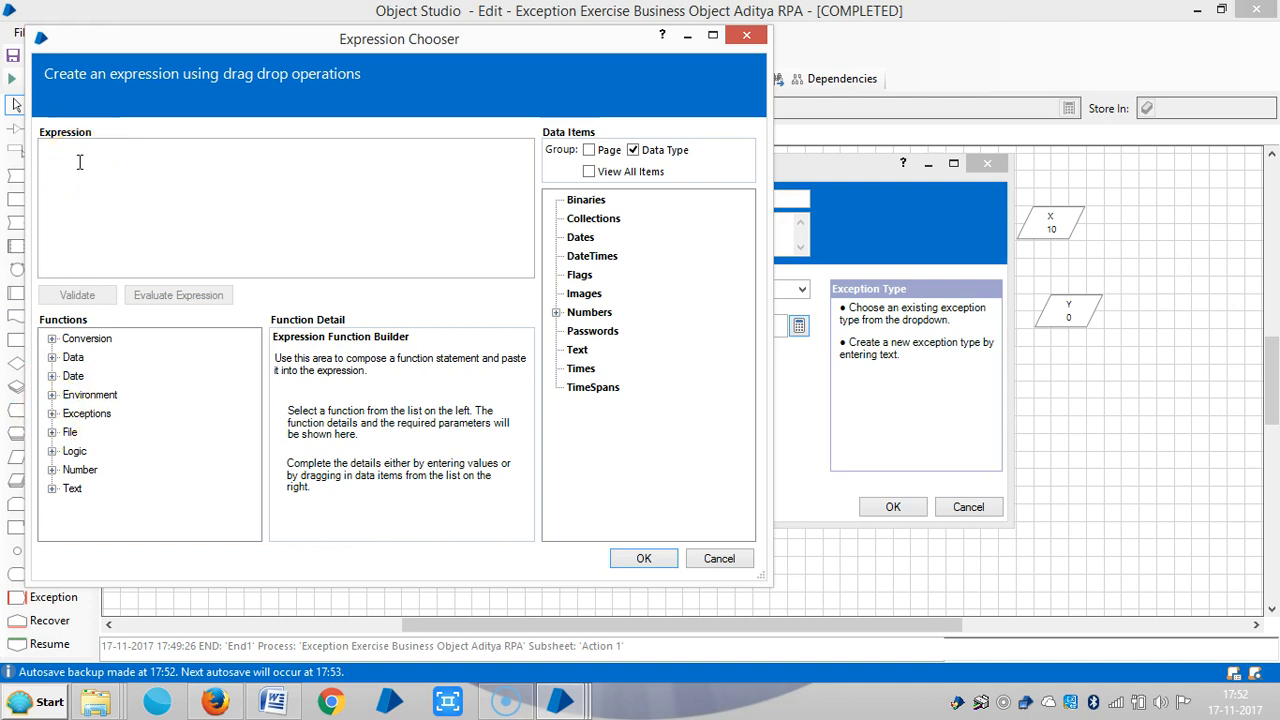
text(Y is Zero)
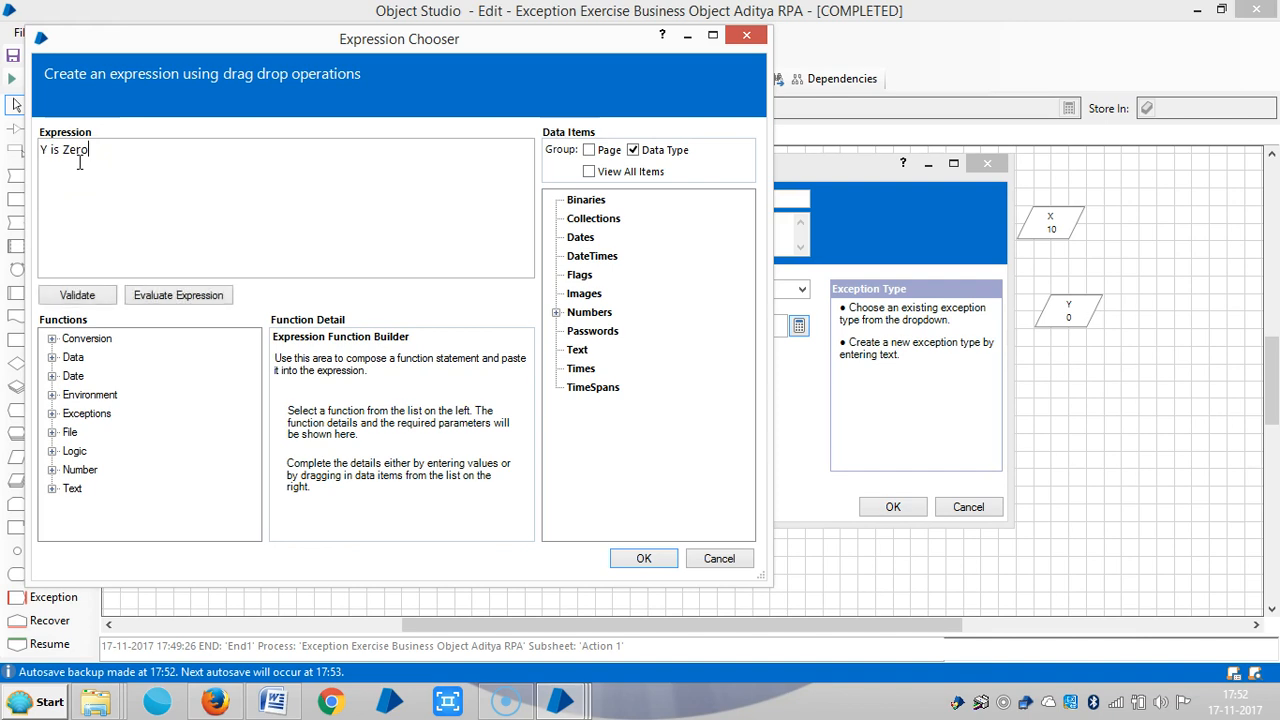
text(")
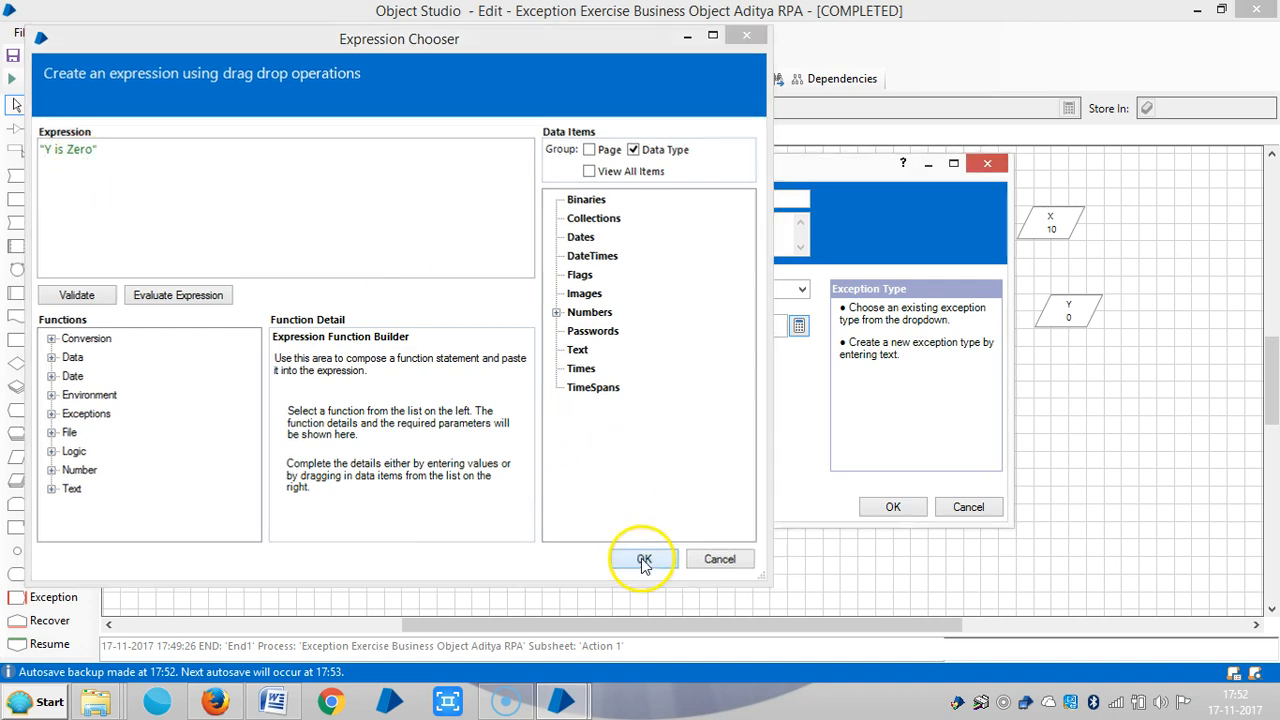
click(644, 558)
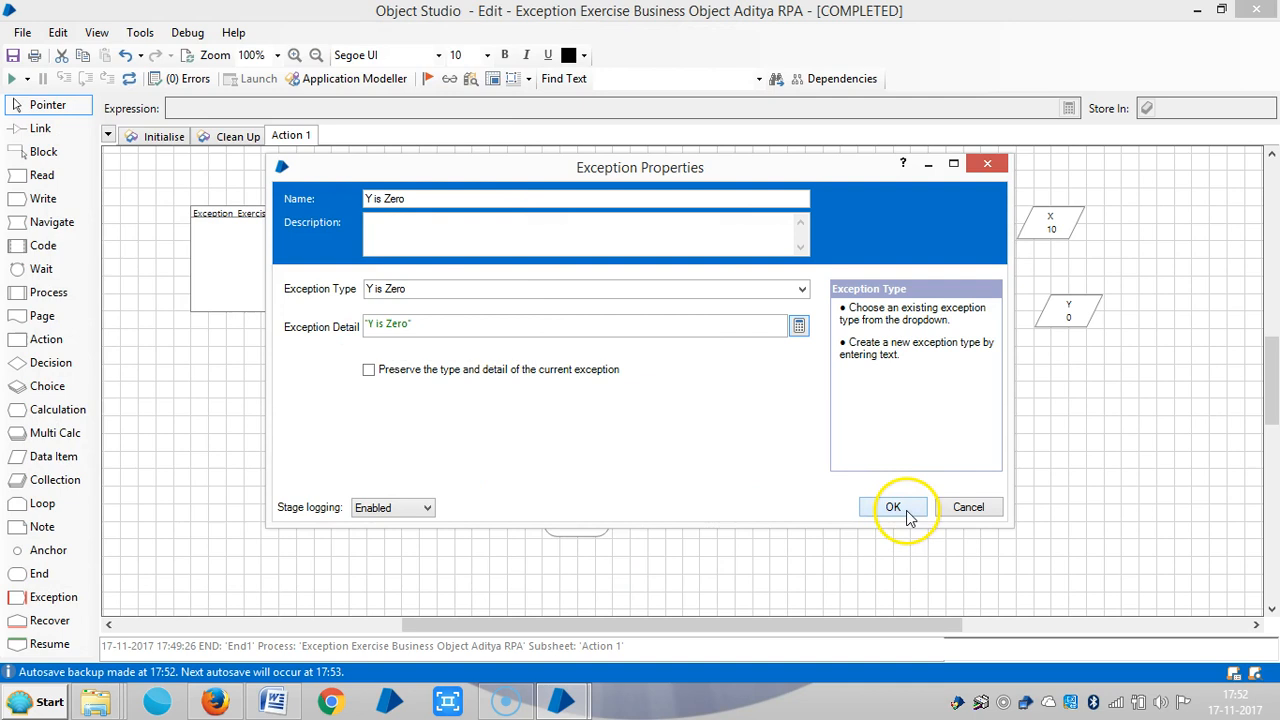
click(892, 508)
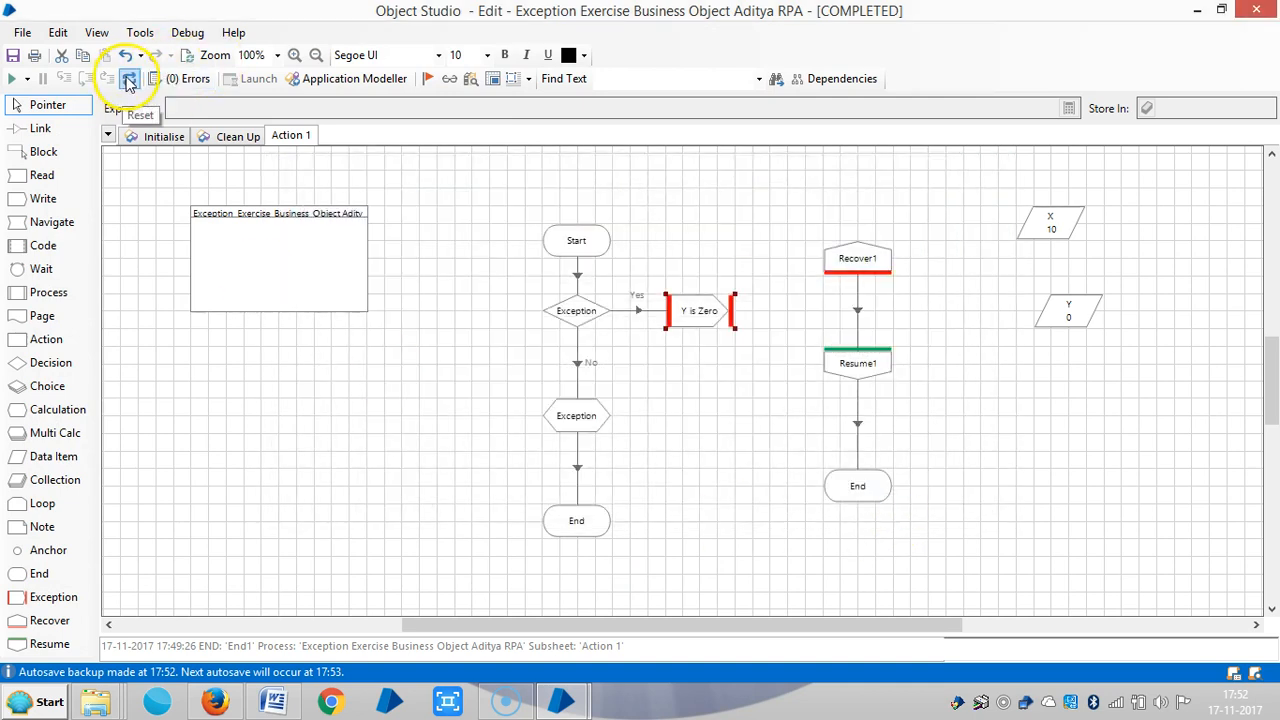
Step: Reset Action 1 and run it again through the recovered 'Y is Zero' exception to End1
click(128, 78)
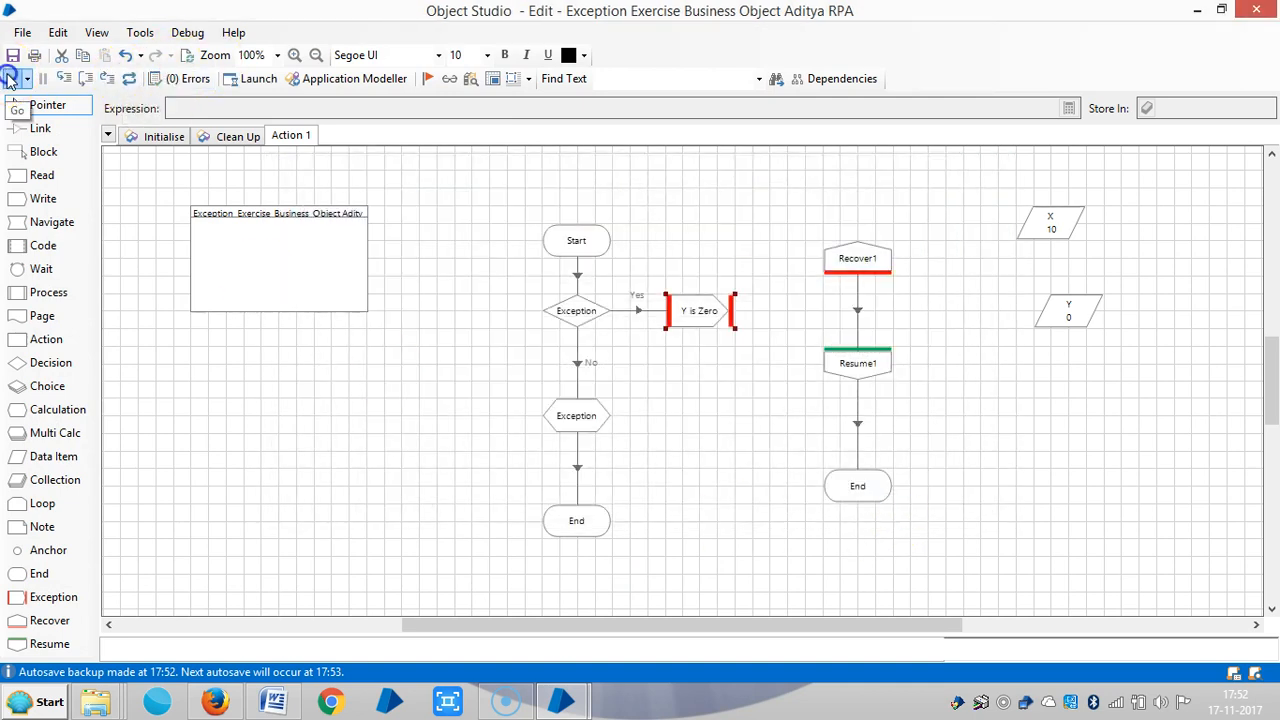
click(428, 78)
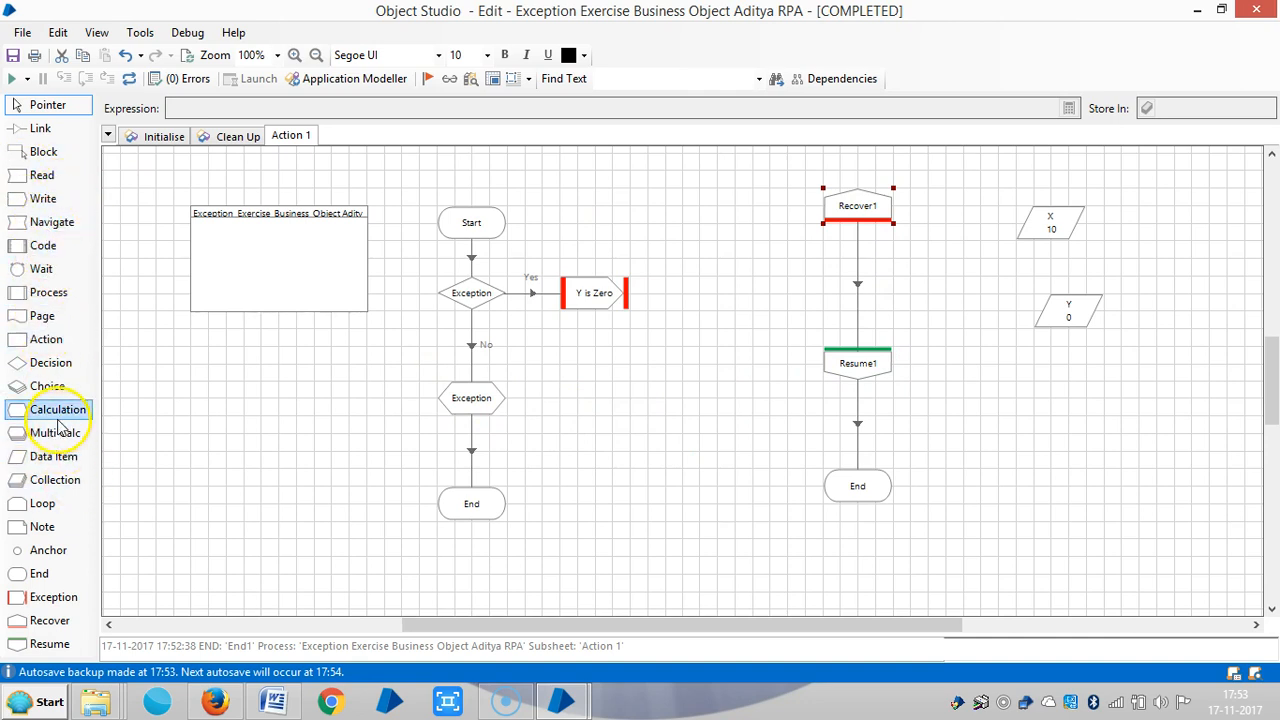
mouse_move(136, 408)
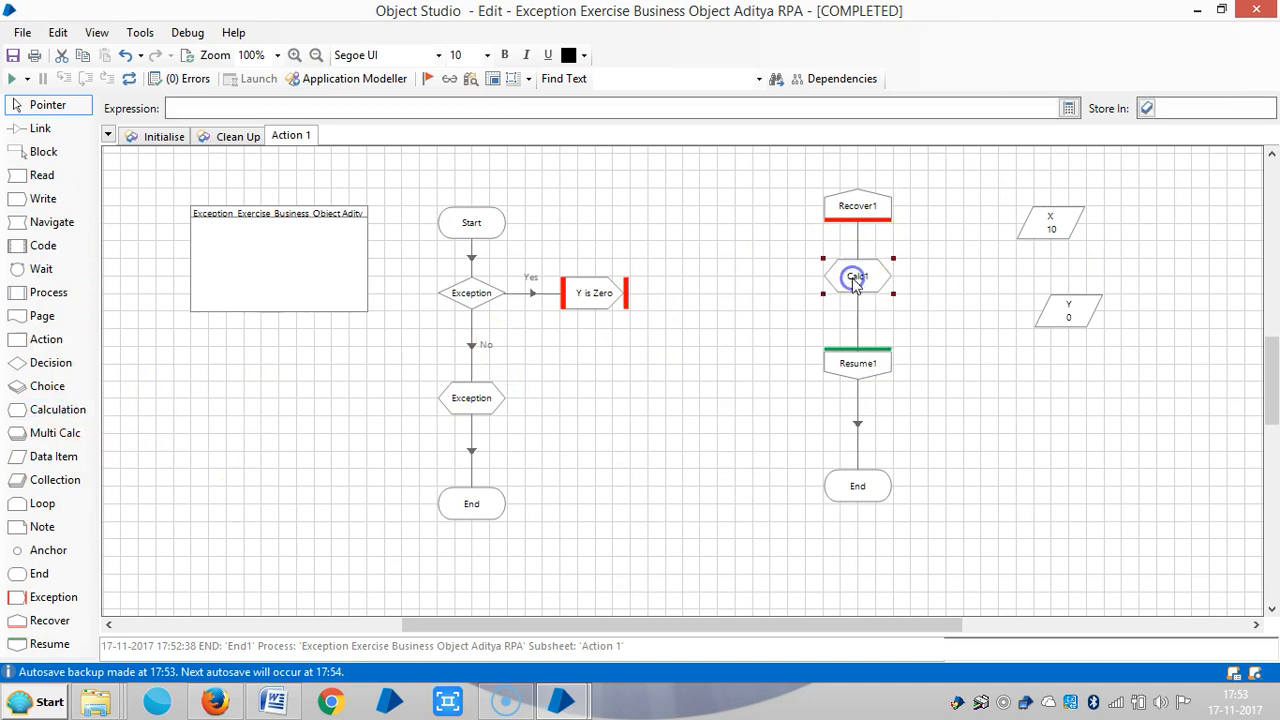
Step: Name the new calculation stage 'Exception Results' and set its expression to ExceptionDetail()
double_click(856, 276)
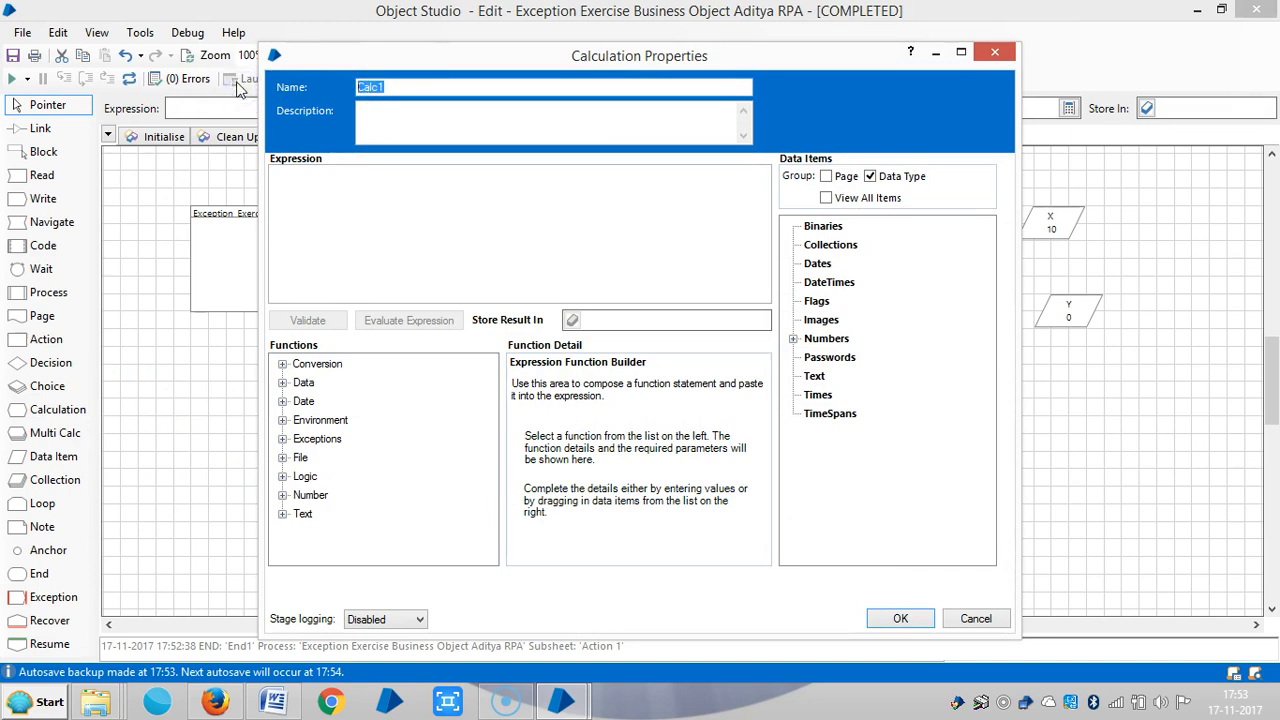
text(Exception Results)
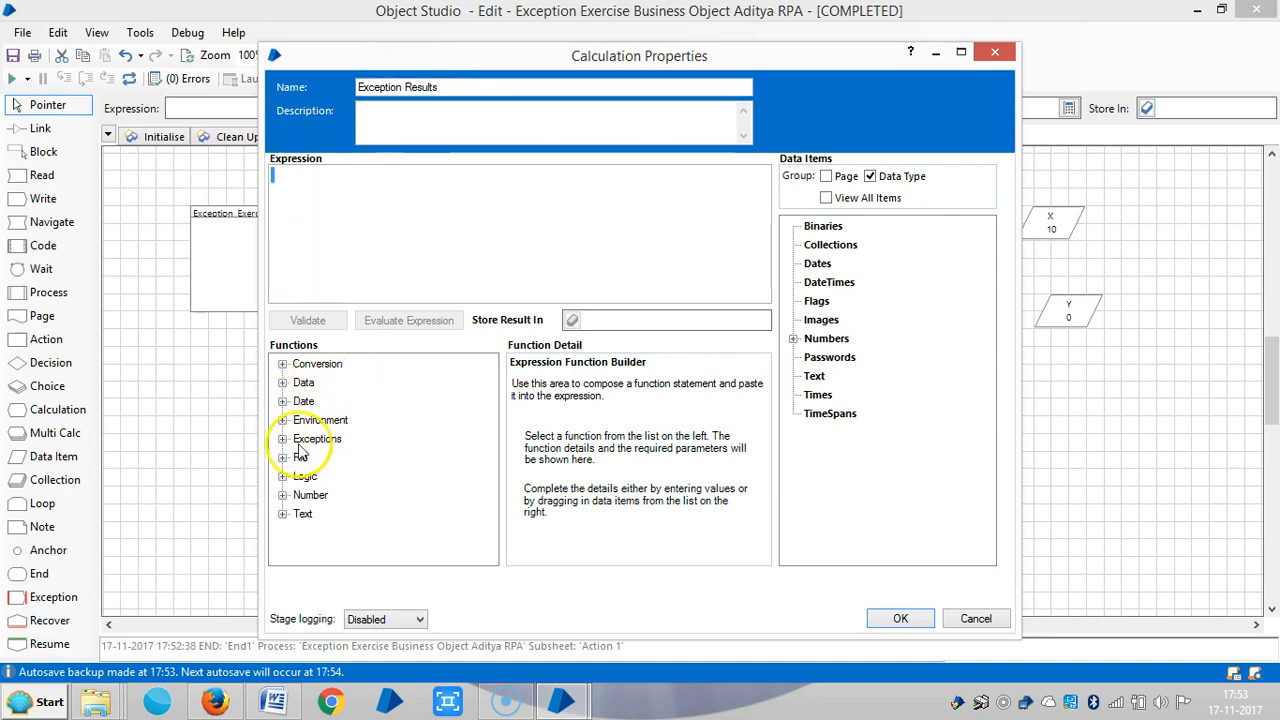
click(284, 440)
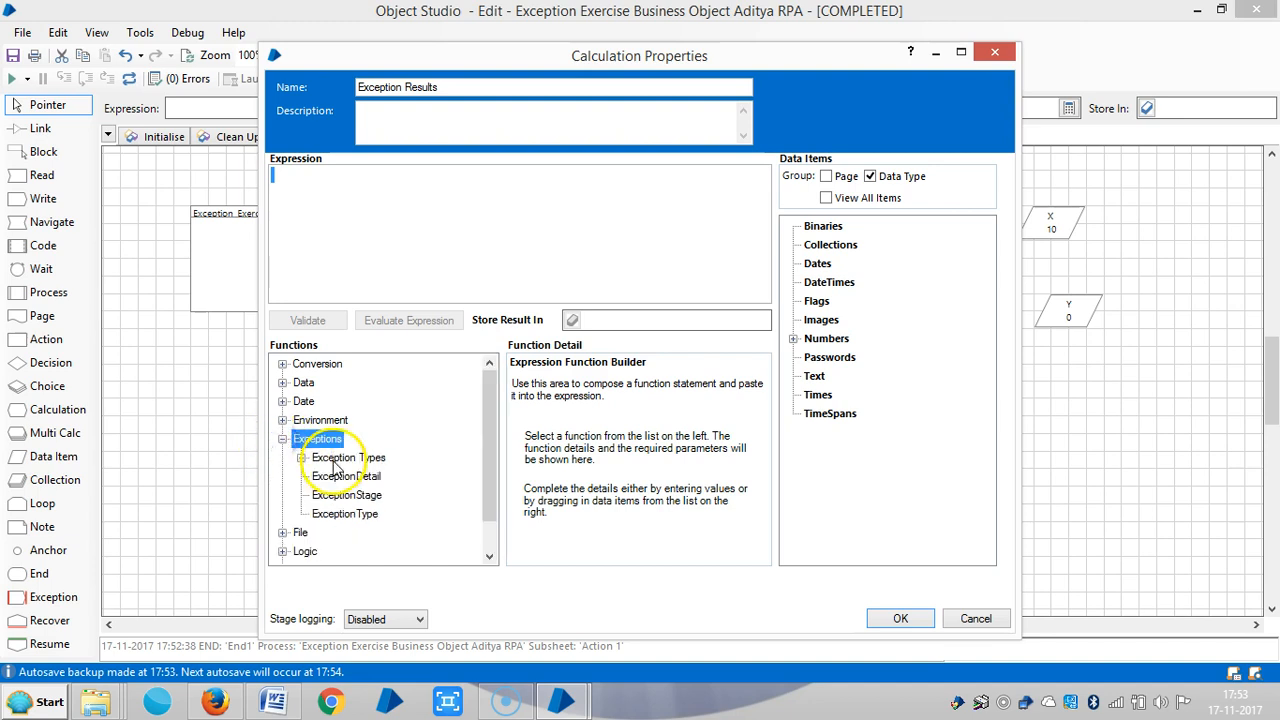
click(346, 476)
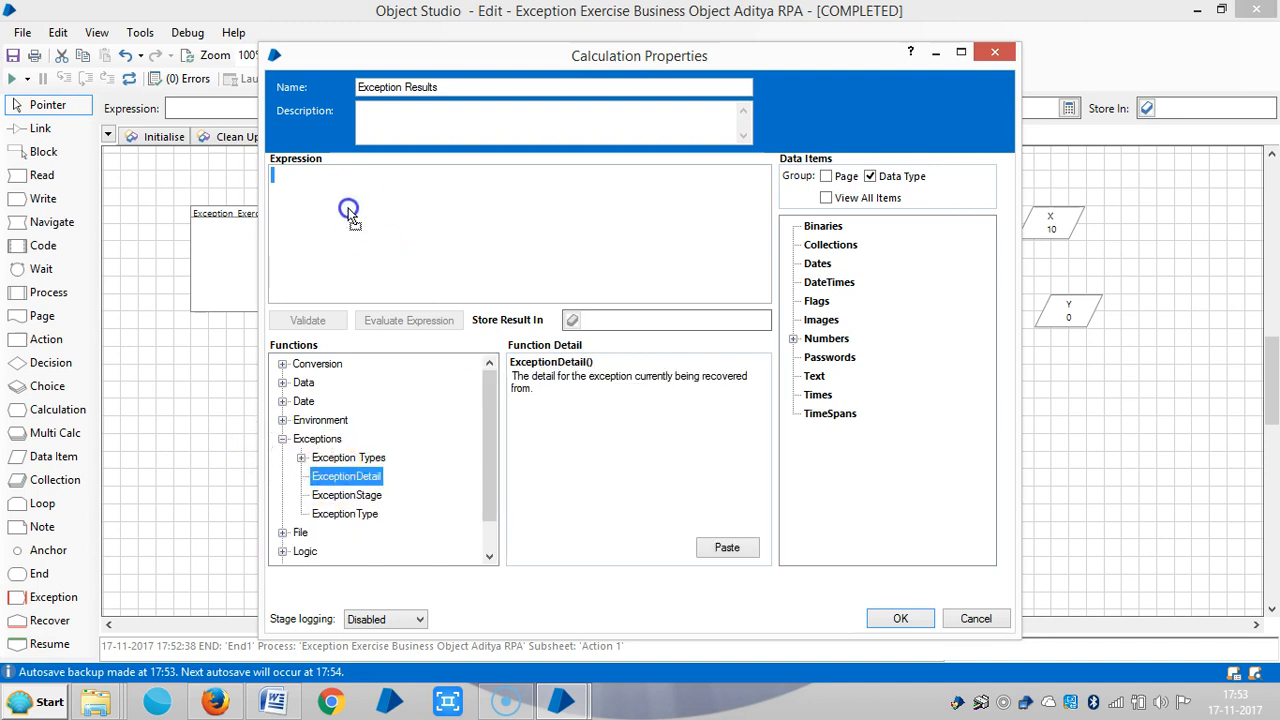
double_click(346, 476)
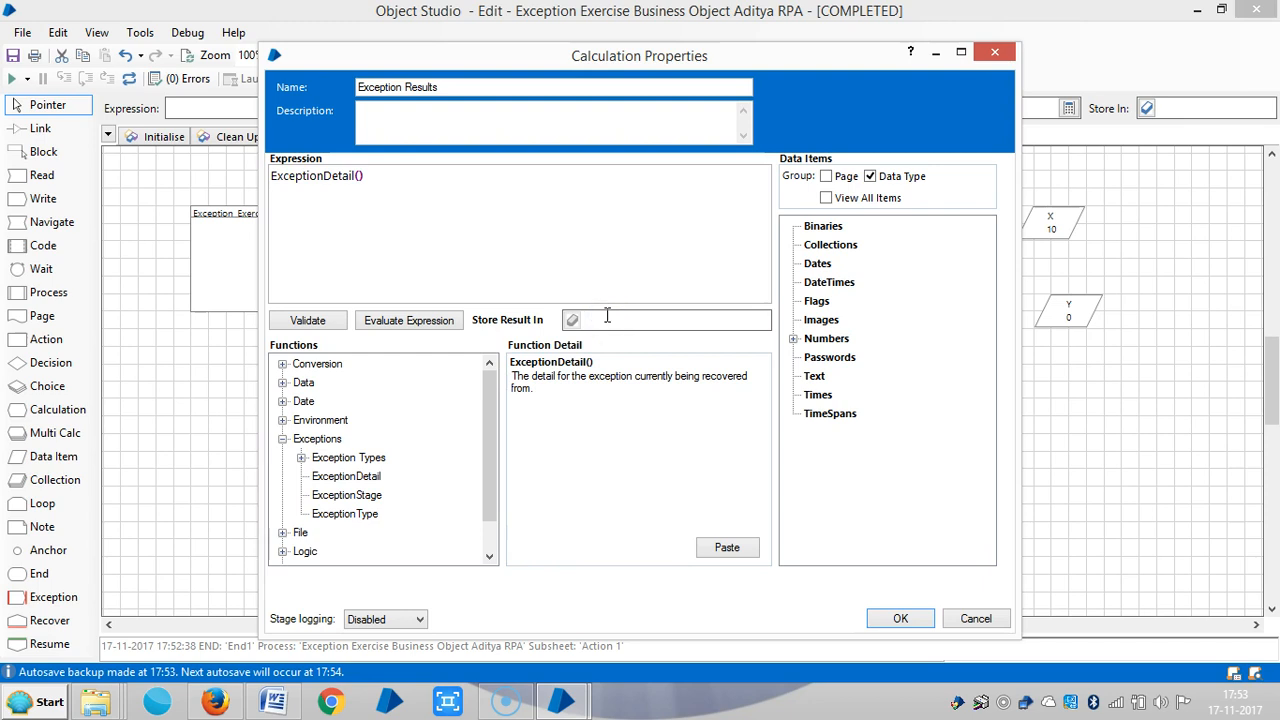
Step: Store the result in a new Exception Result data item and confirm the stage
text(R)
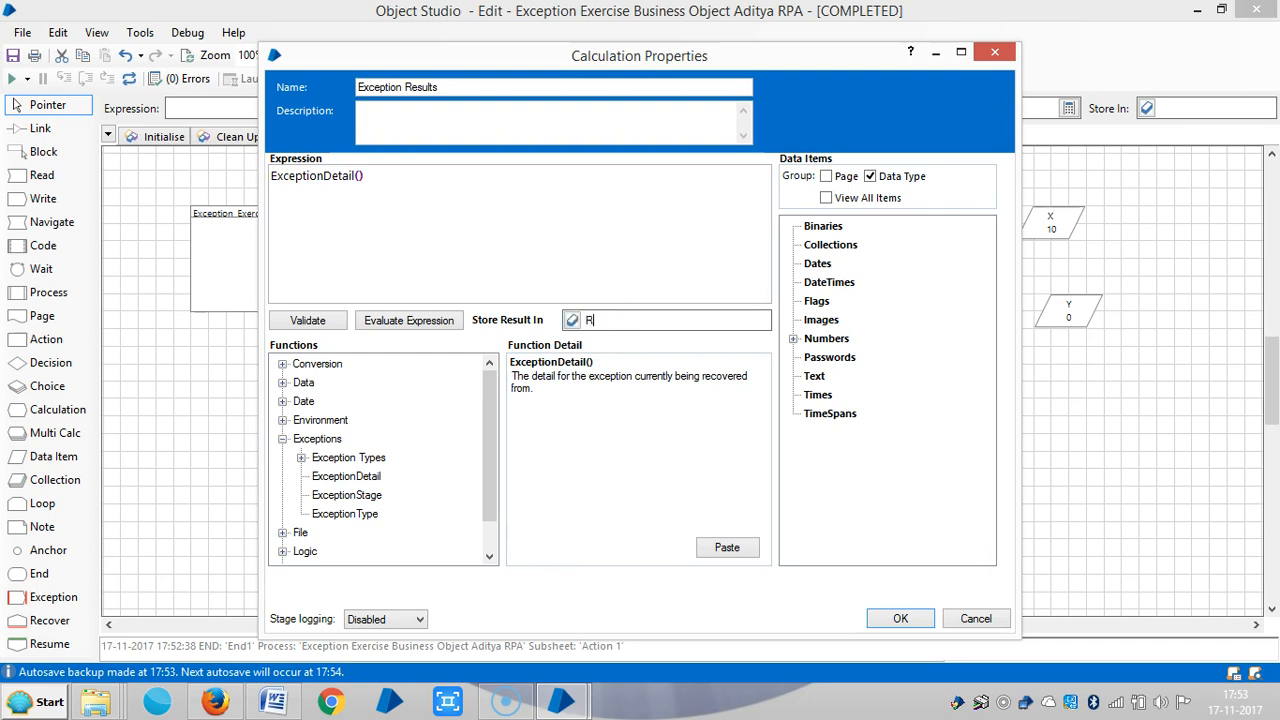
text(Exception Result)
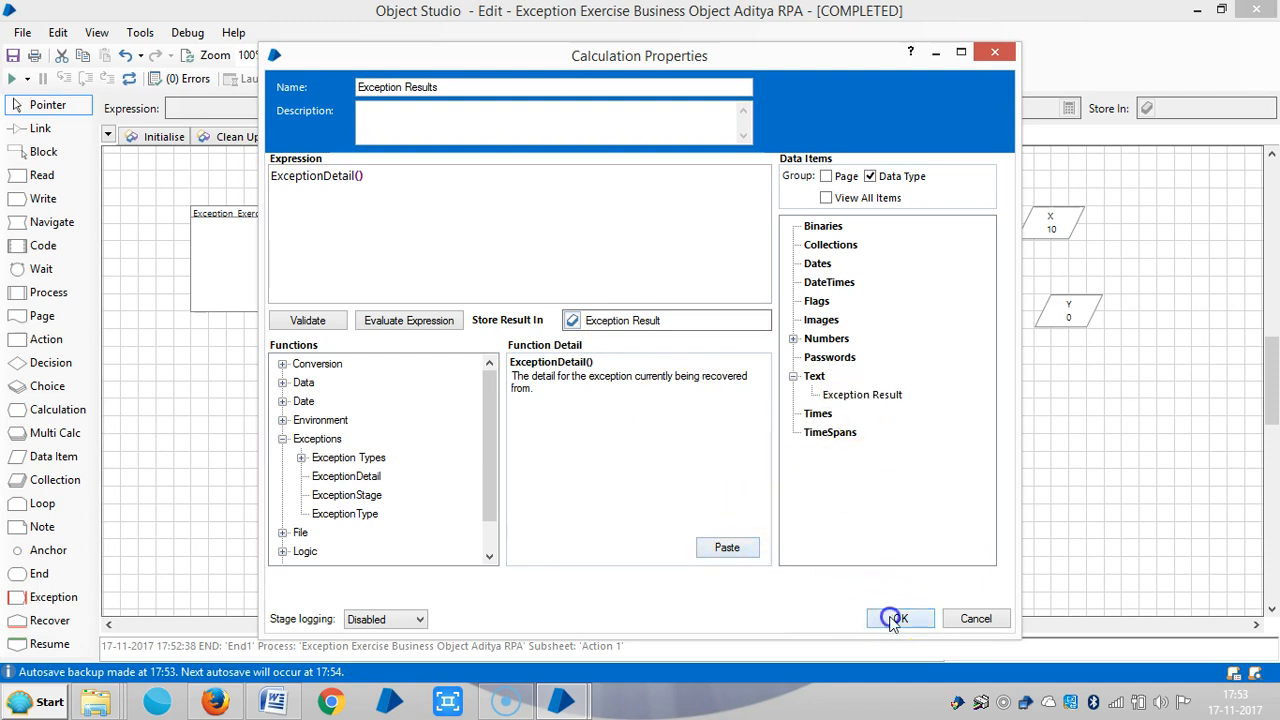
click(898, 618)
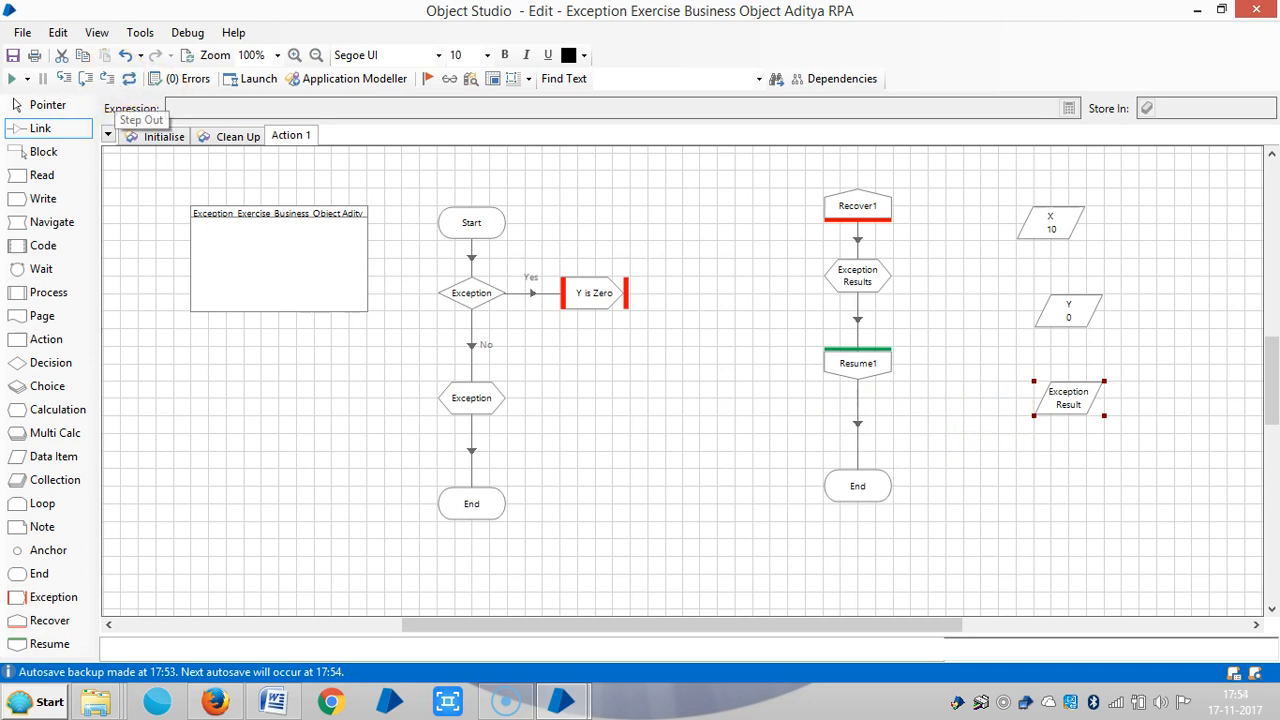
Step: Run the page again so Exception Result holds 'Y is Zero'
click(14, 80)
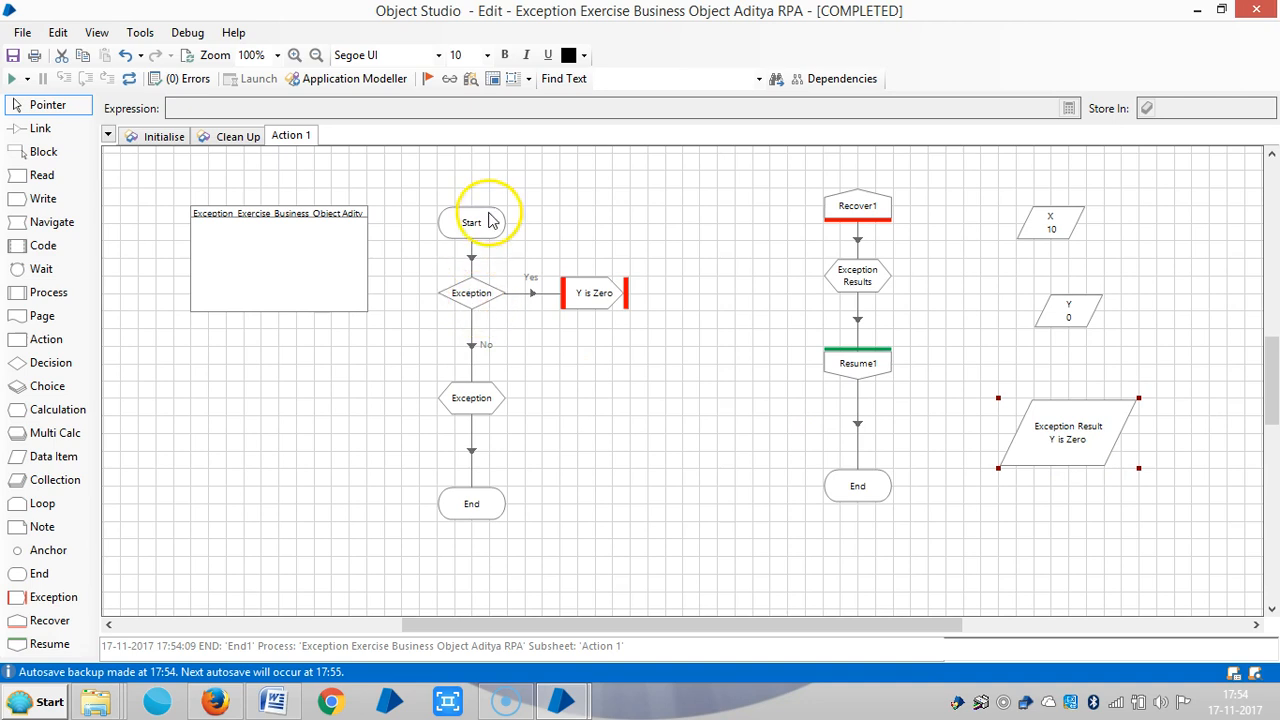
mouse_move(472, 398)
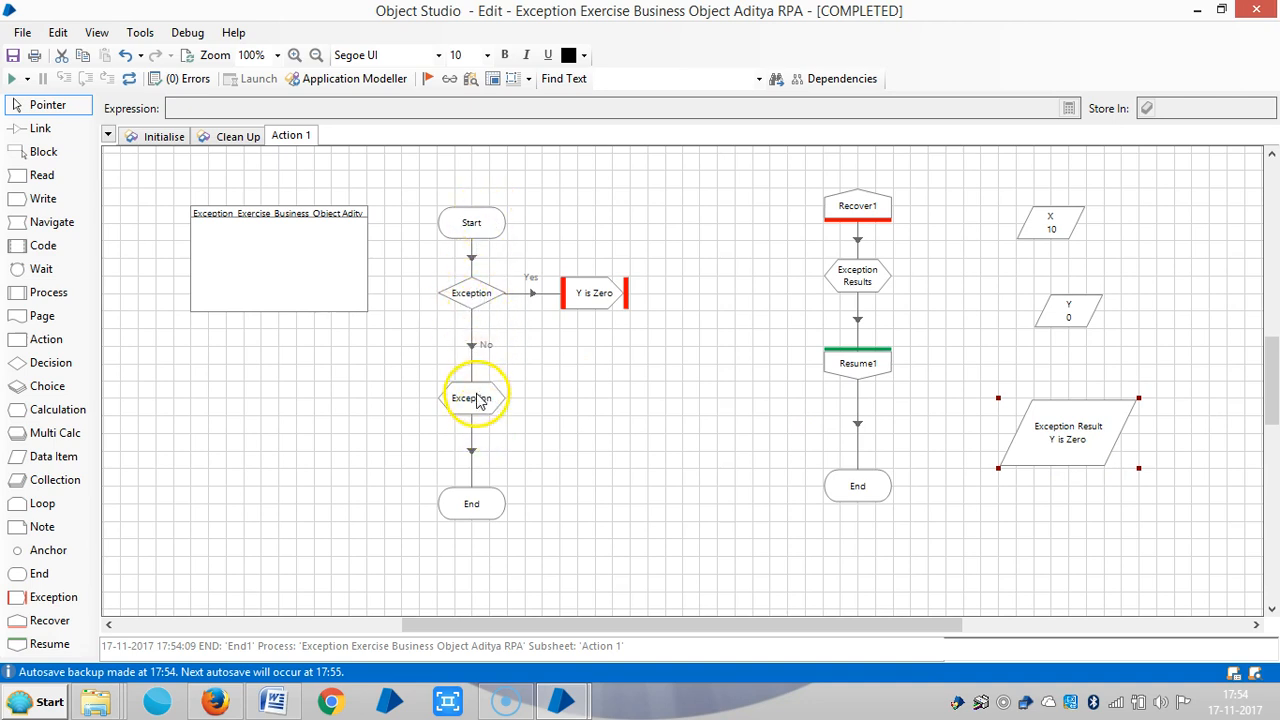
Step: Switch the Exception decision's Yes/No branches and rerun, yielding the [X]/[Y] division-by-zero error
right_click(472, 396)
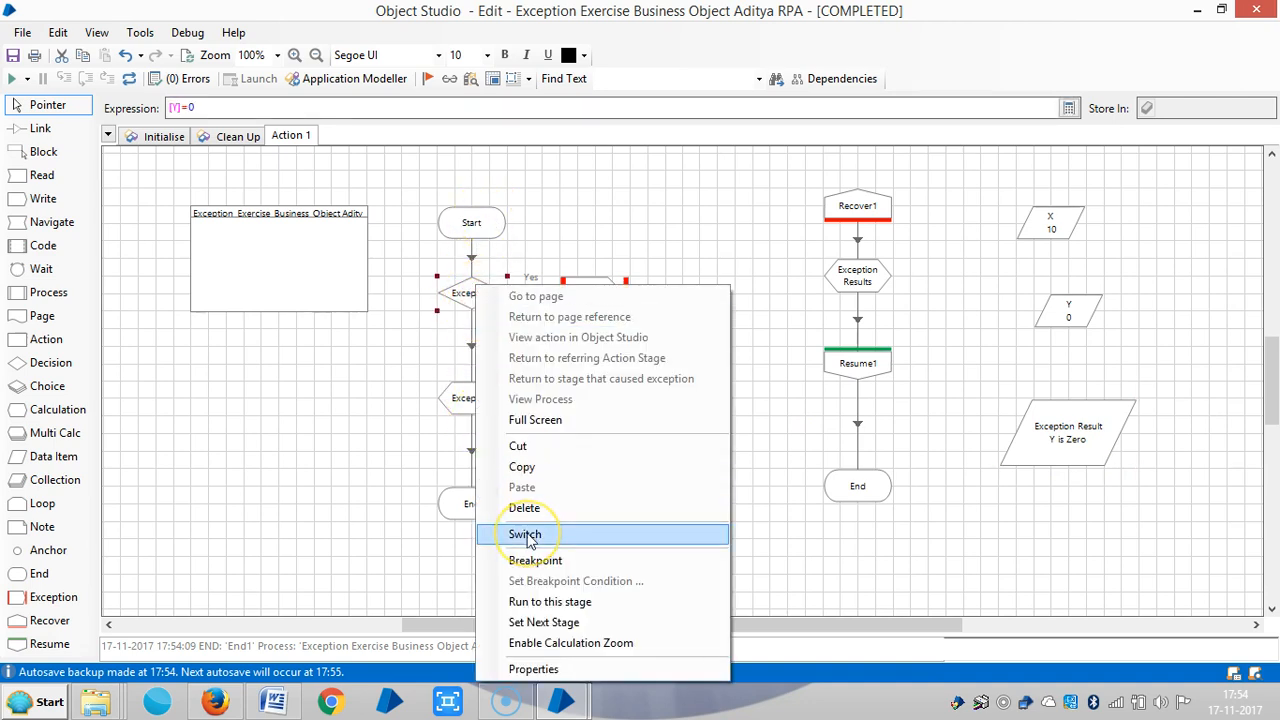
click(524, 532)
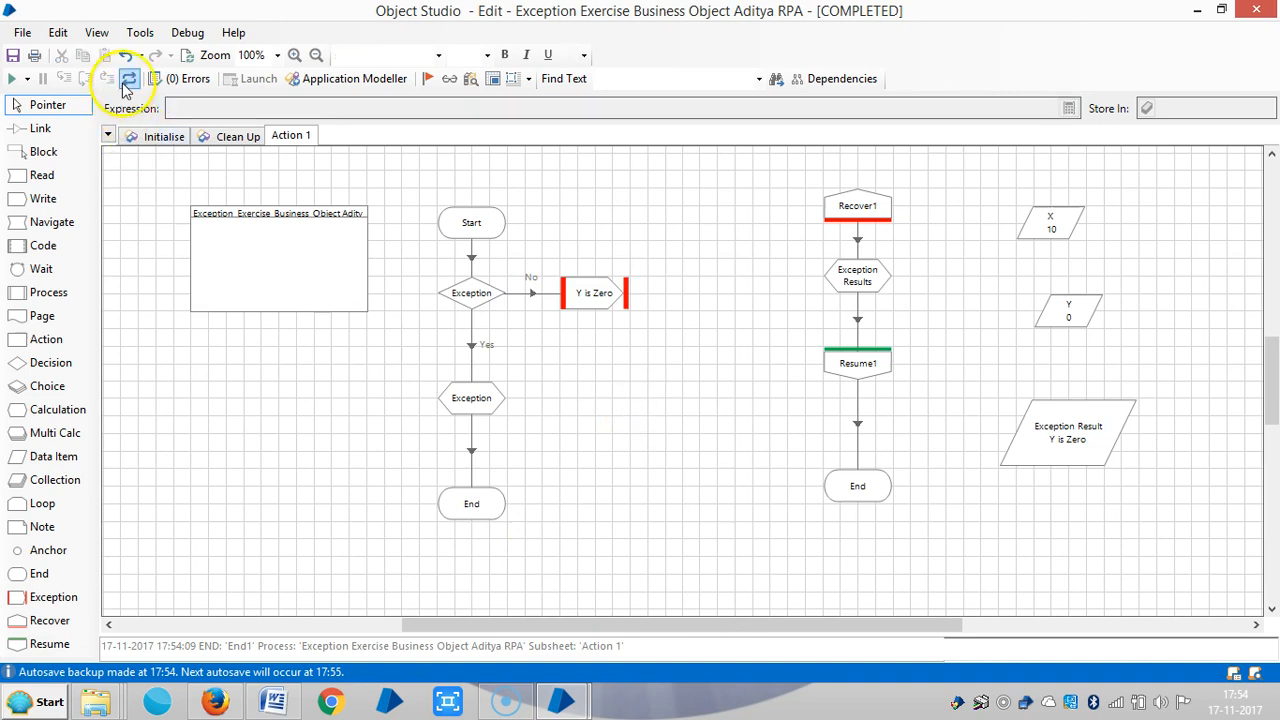
click(14, 80)
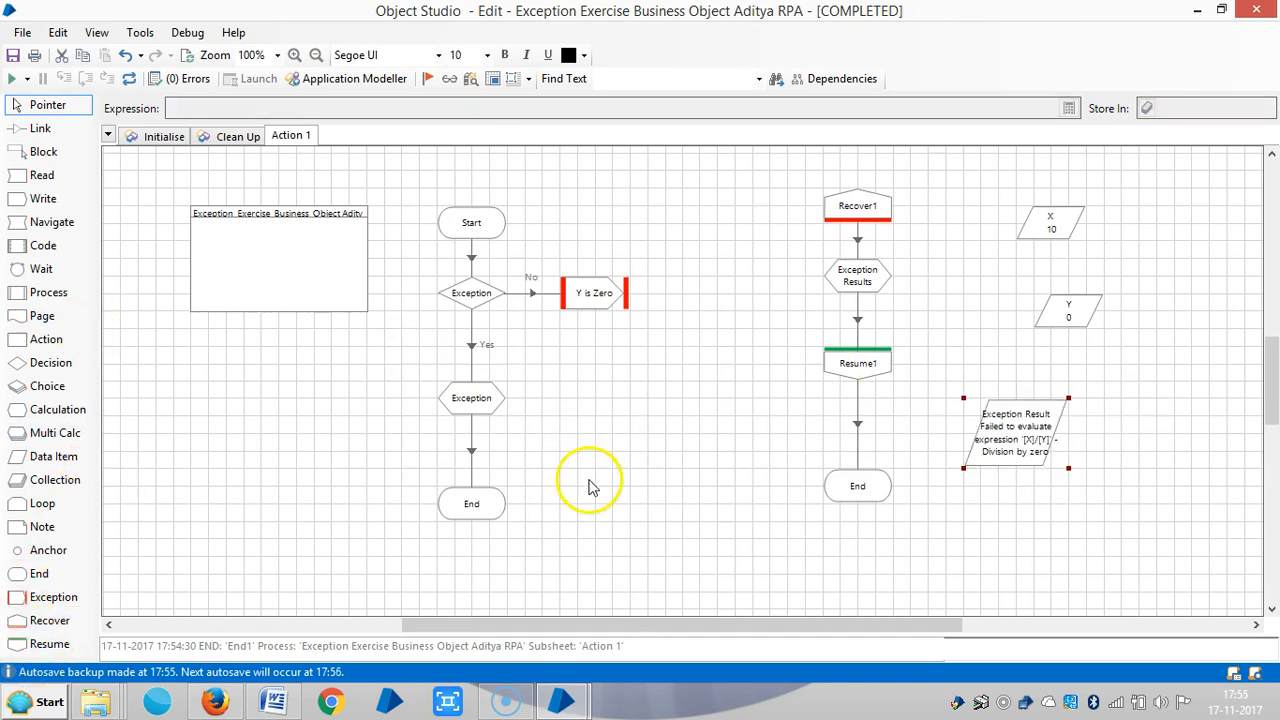
mouse_move(536, 440)
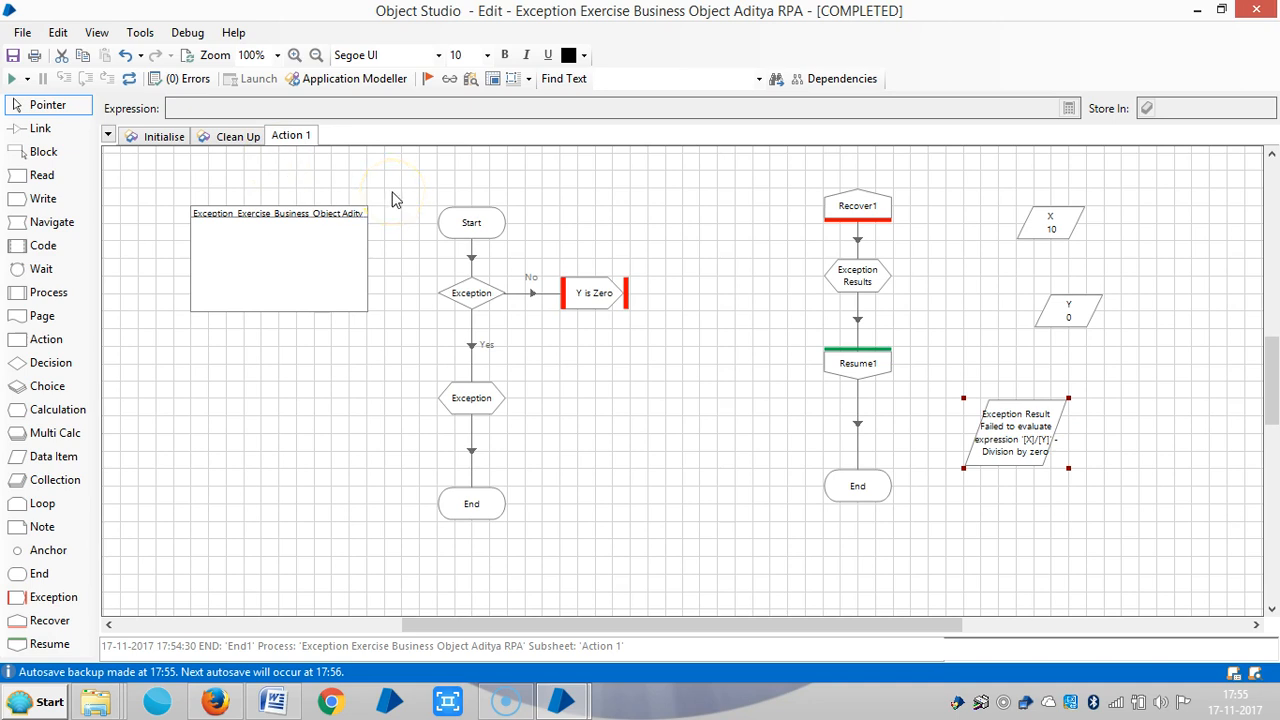
mouse_move(428, 208)
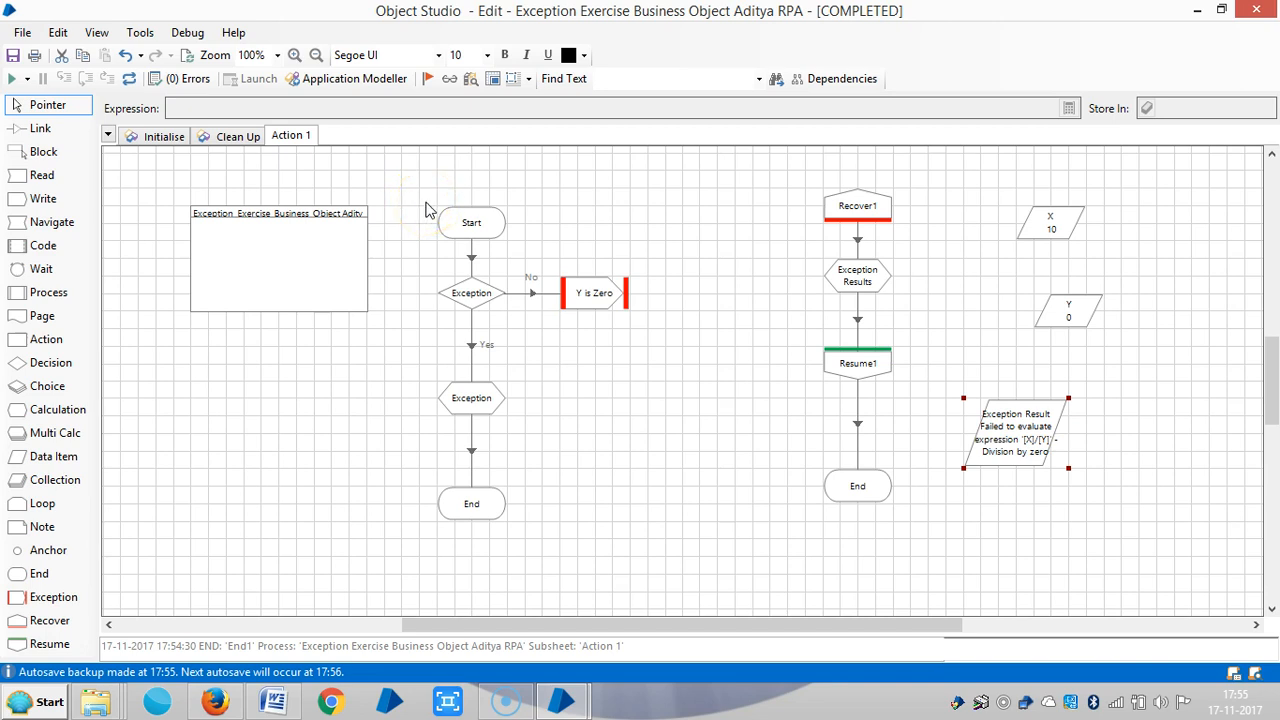